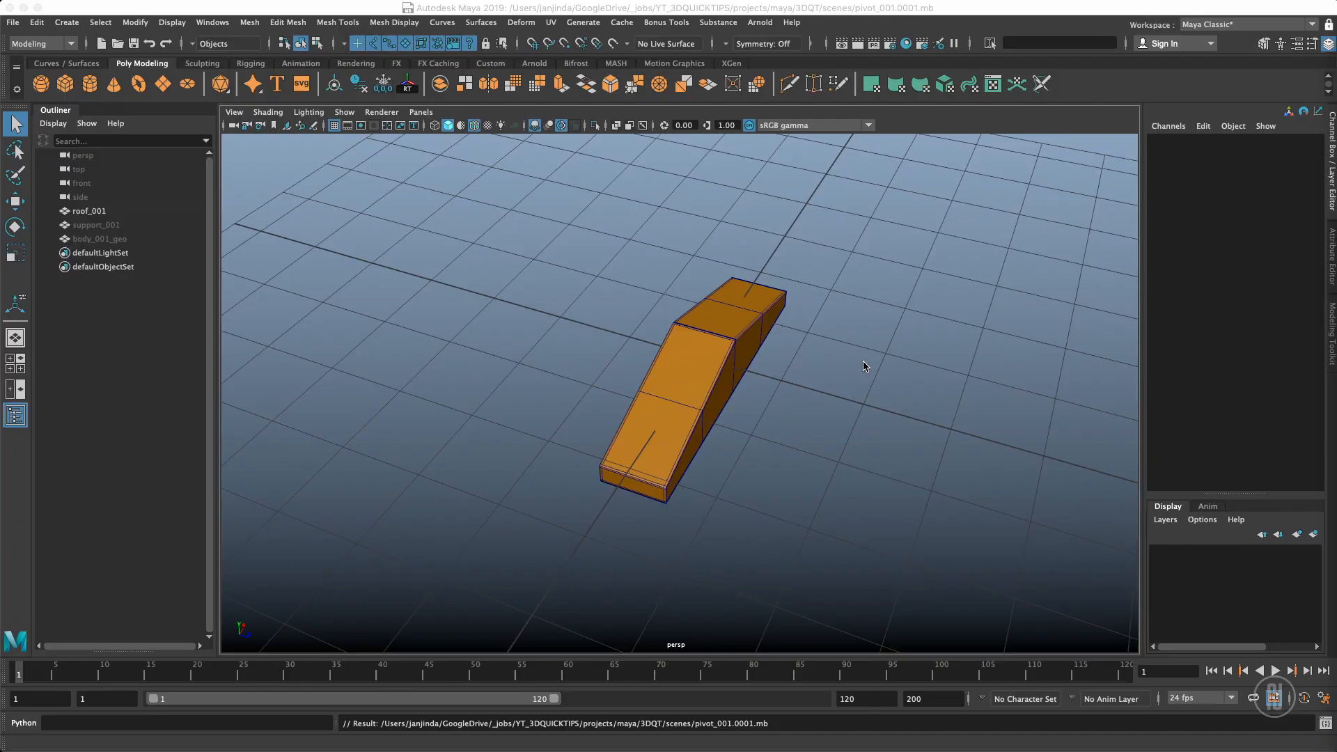
pyautogui.moveTo(824, 458)
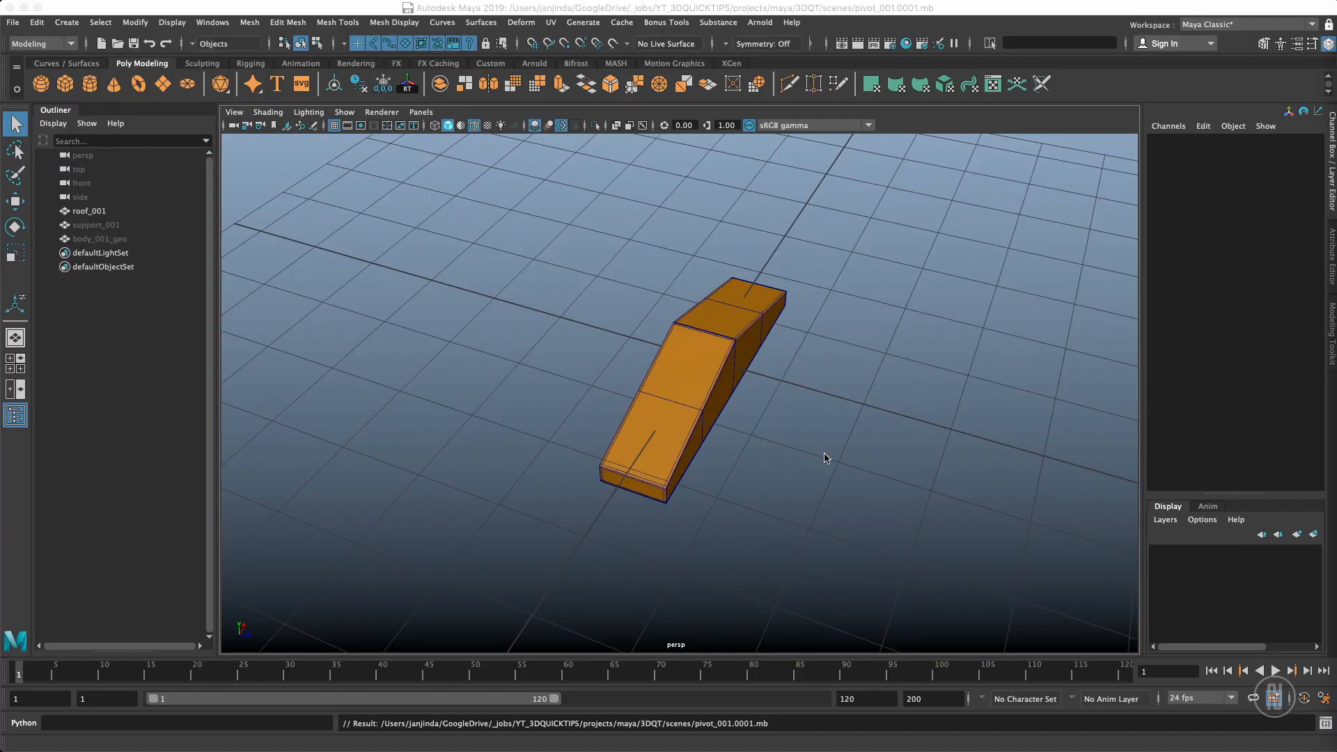
pyautogui.moveTo(789, 440)
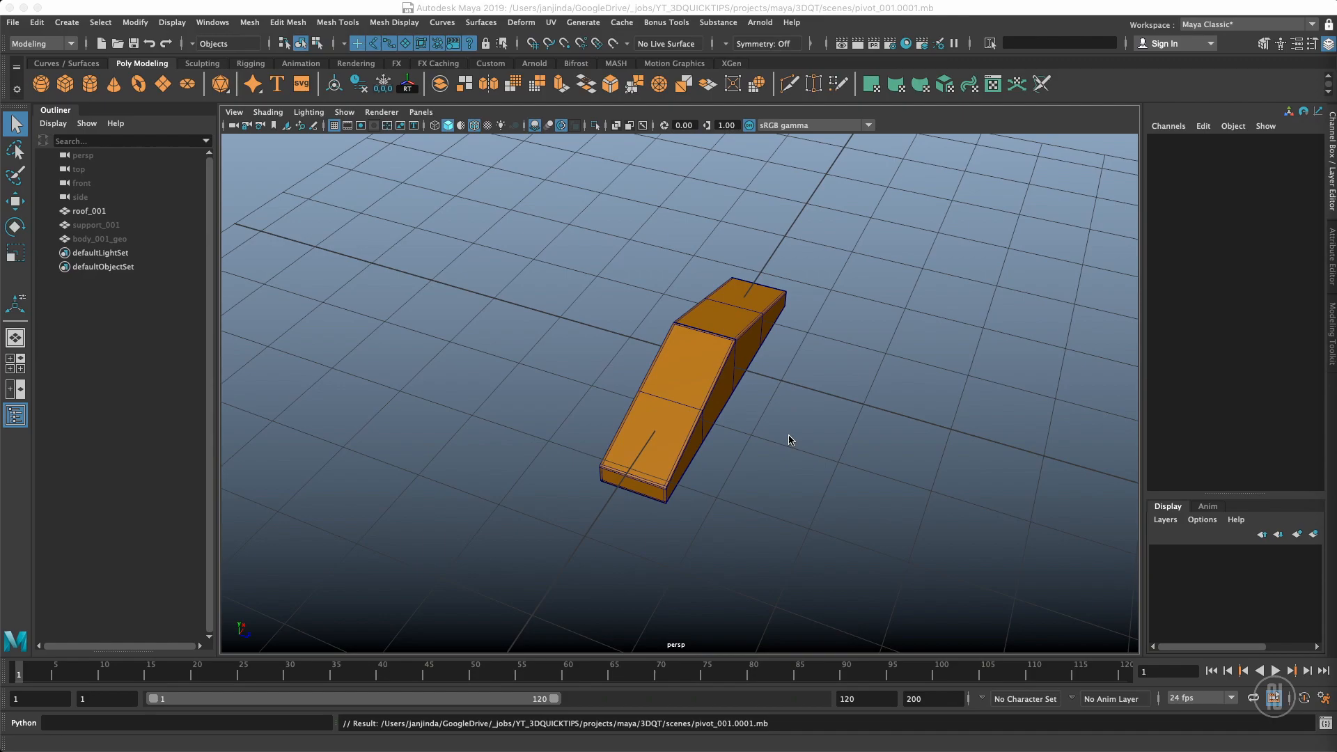
# Marquee-select the orange roof_001 mesh in the perspective viewport
pyautogui.moveTo(789, 440); pyautogui.dragTo(829, 448)
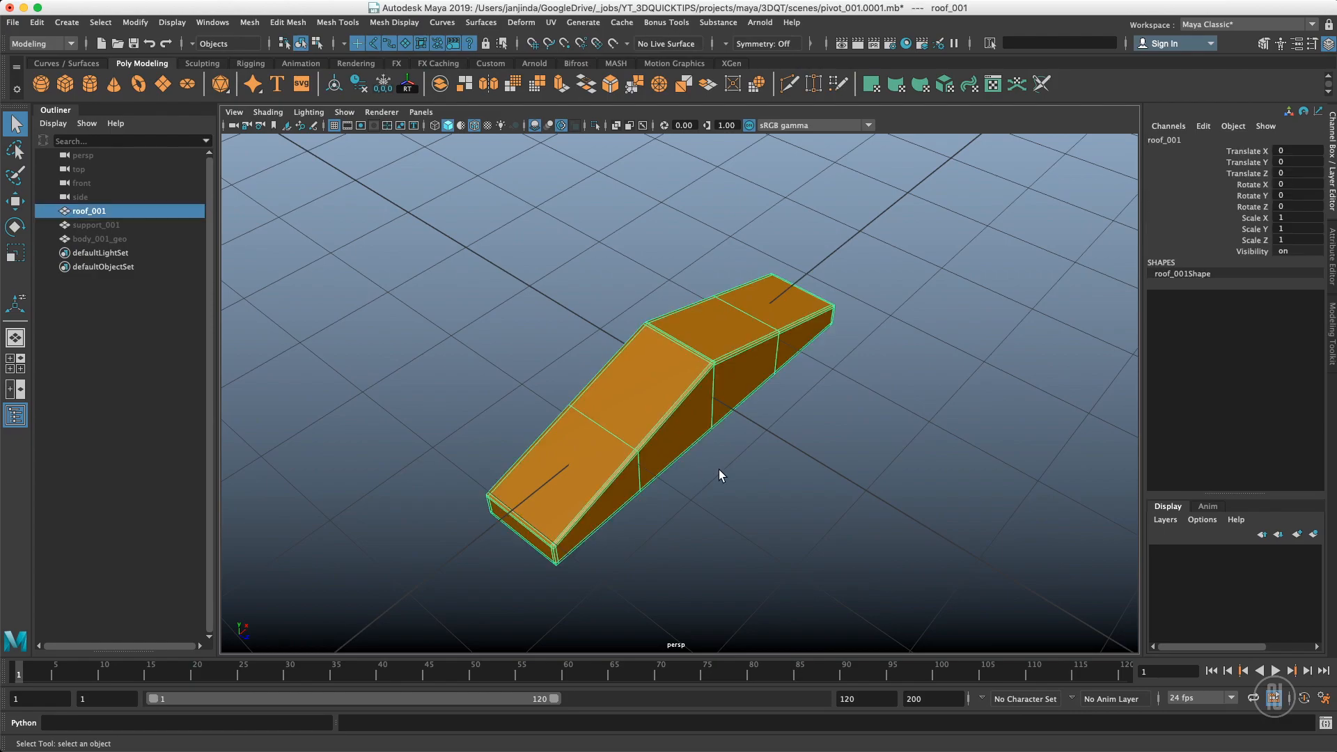
# Raise roof_001 to 1.085, 3.049, -0.962 and tilt it to -24.891, -15.637, -5.689
pyautogui.moveTo(721, 475); pyautogui.dragTo(724, 490)
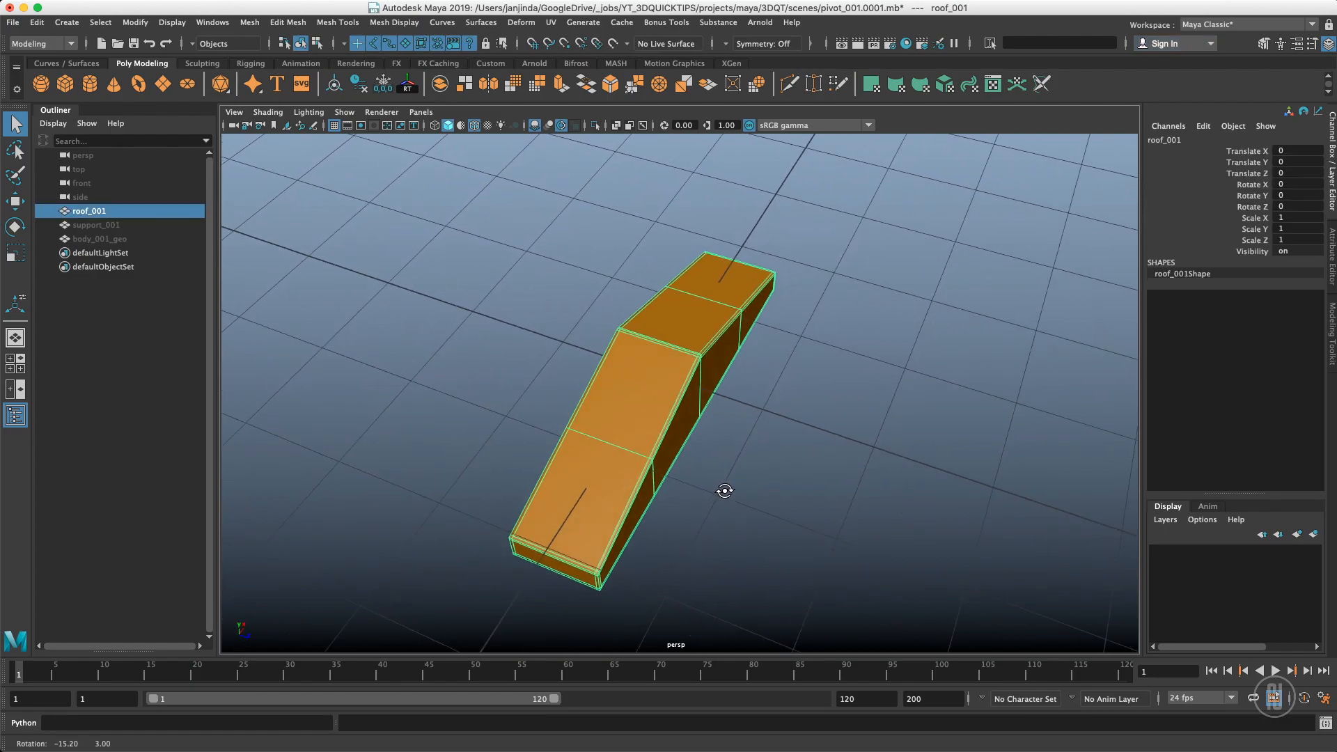
pyautogui.moveTo(724, 491); pyautogui.dragTo(738, 500)
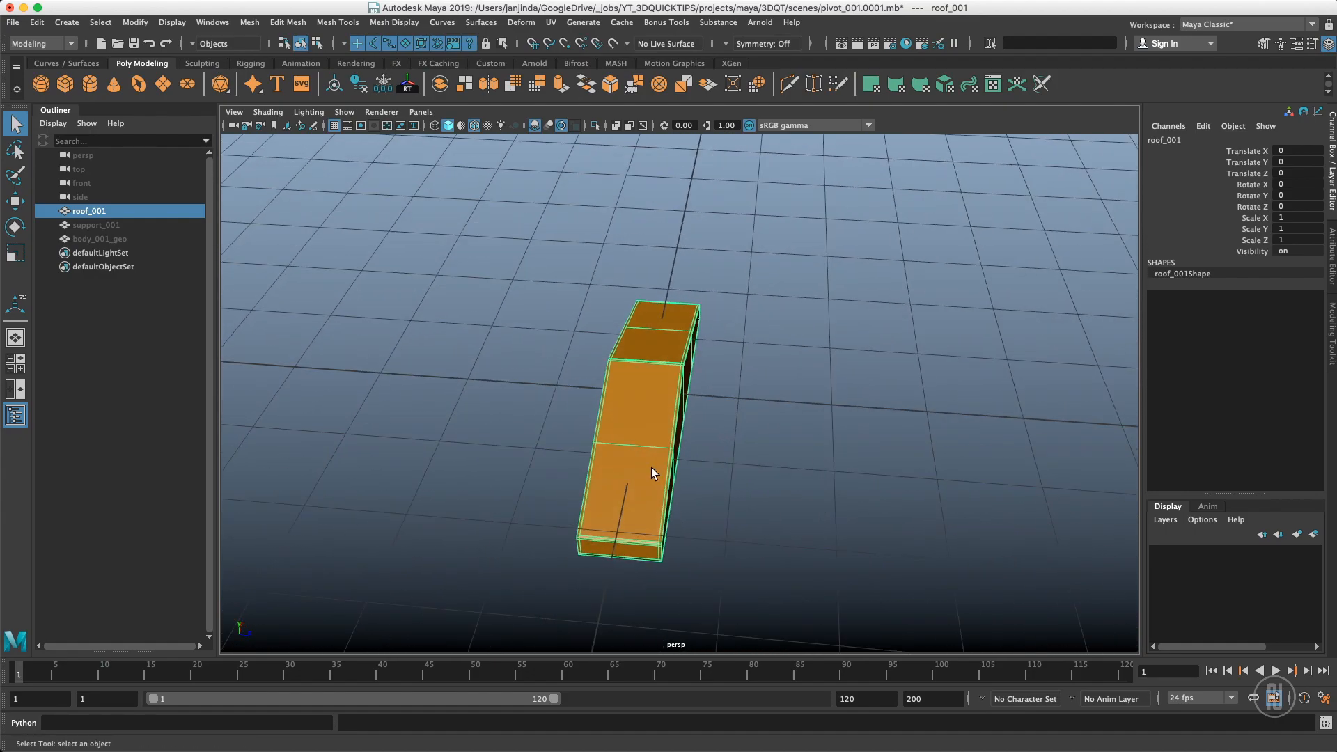
pyautogui.moveTo(652, 474); pyautogui.dragTo(717, 439)
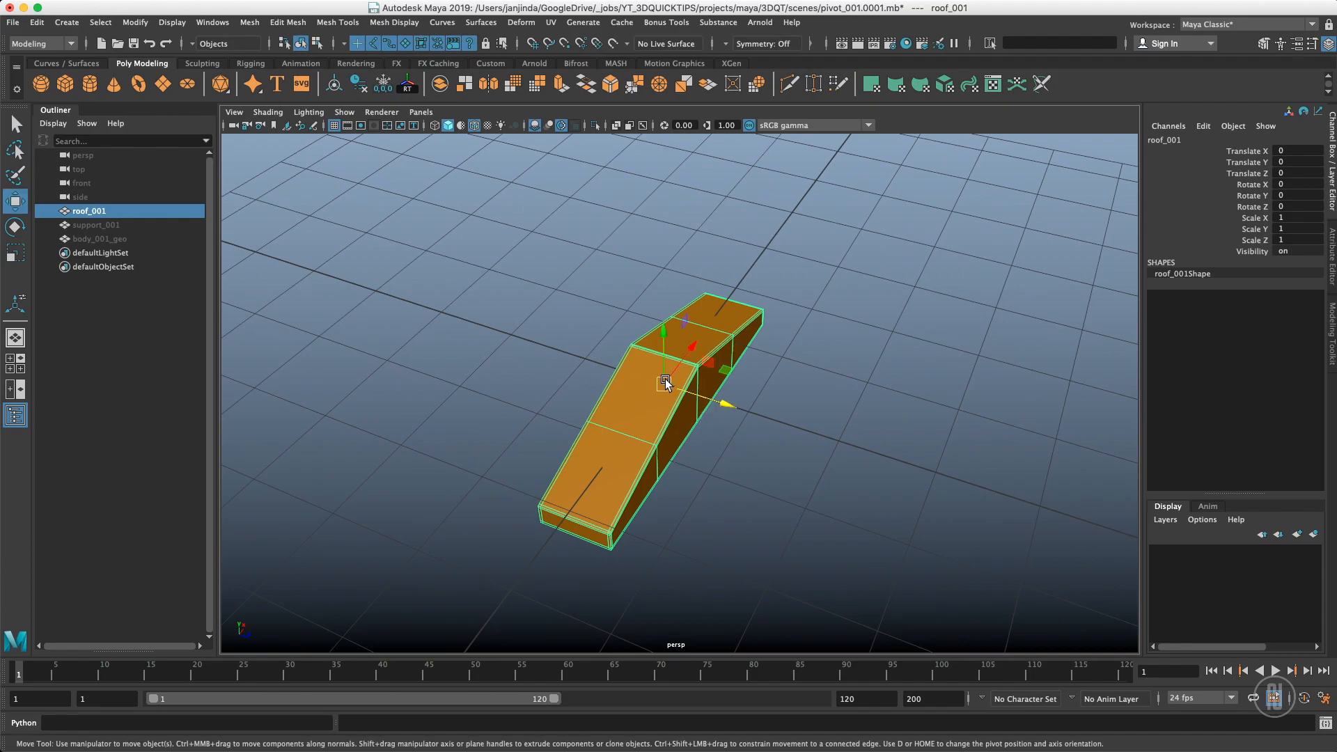
pyautogui.moveTo(668, 383); pyautogui.dragTo(691, 333)
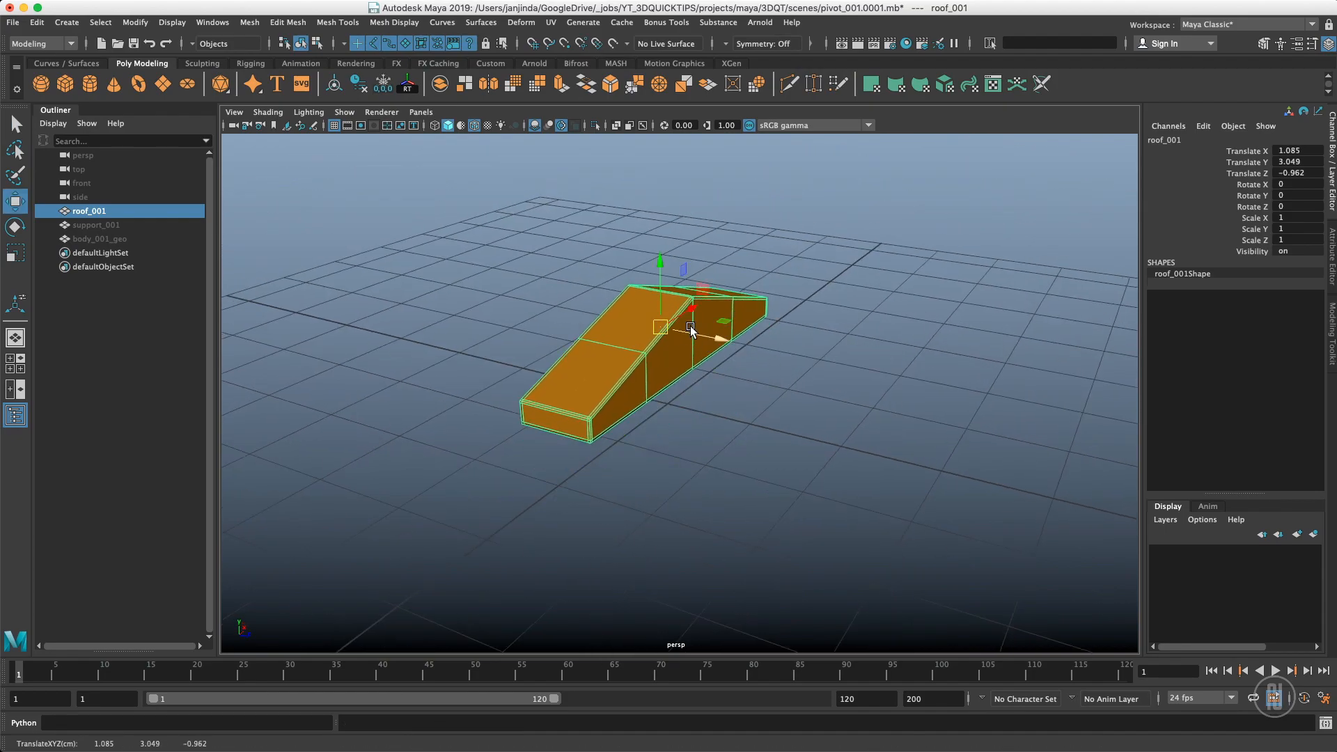
pyautogui.moveTo(691, 333); pyautogui.dragTo(704, 358)
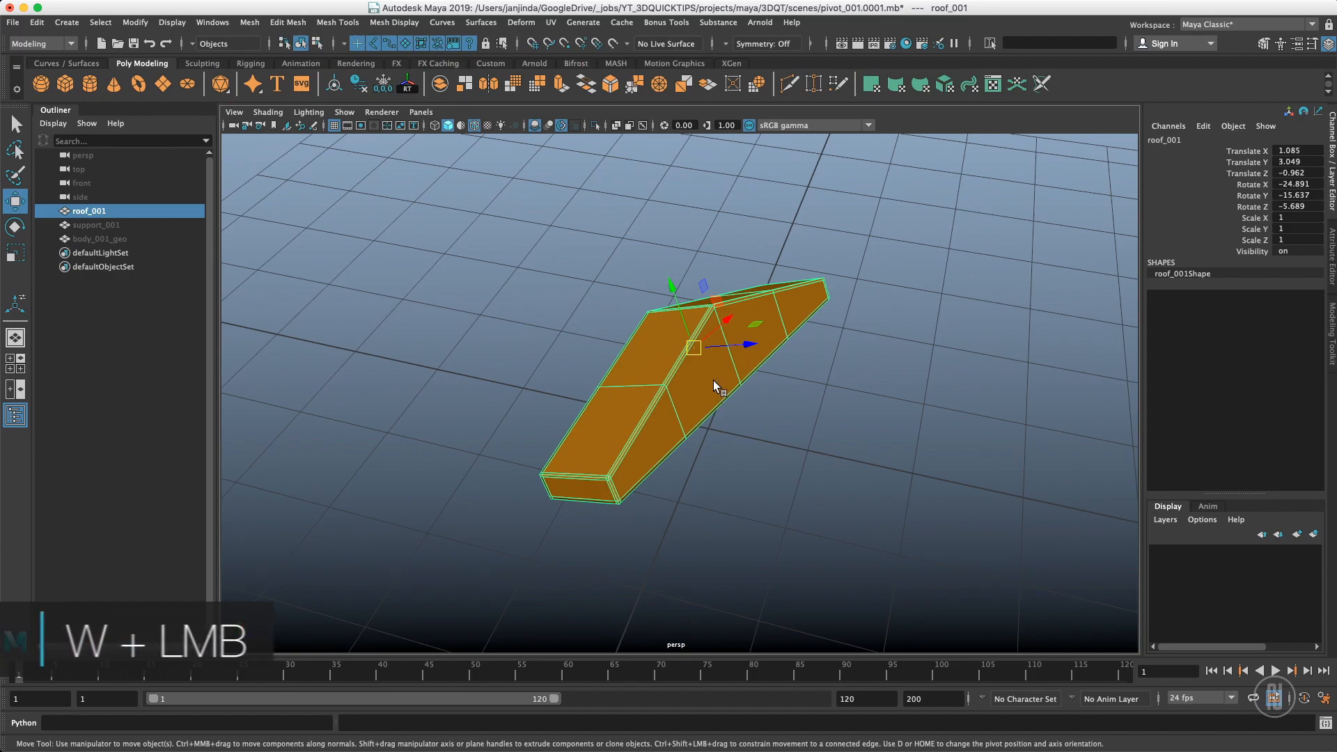
pyautogui.click(714, 381)
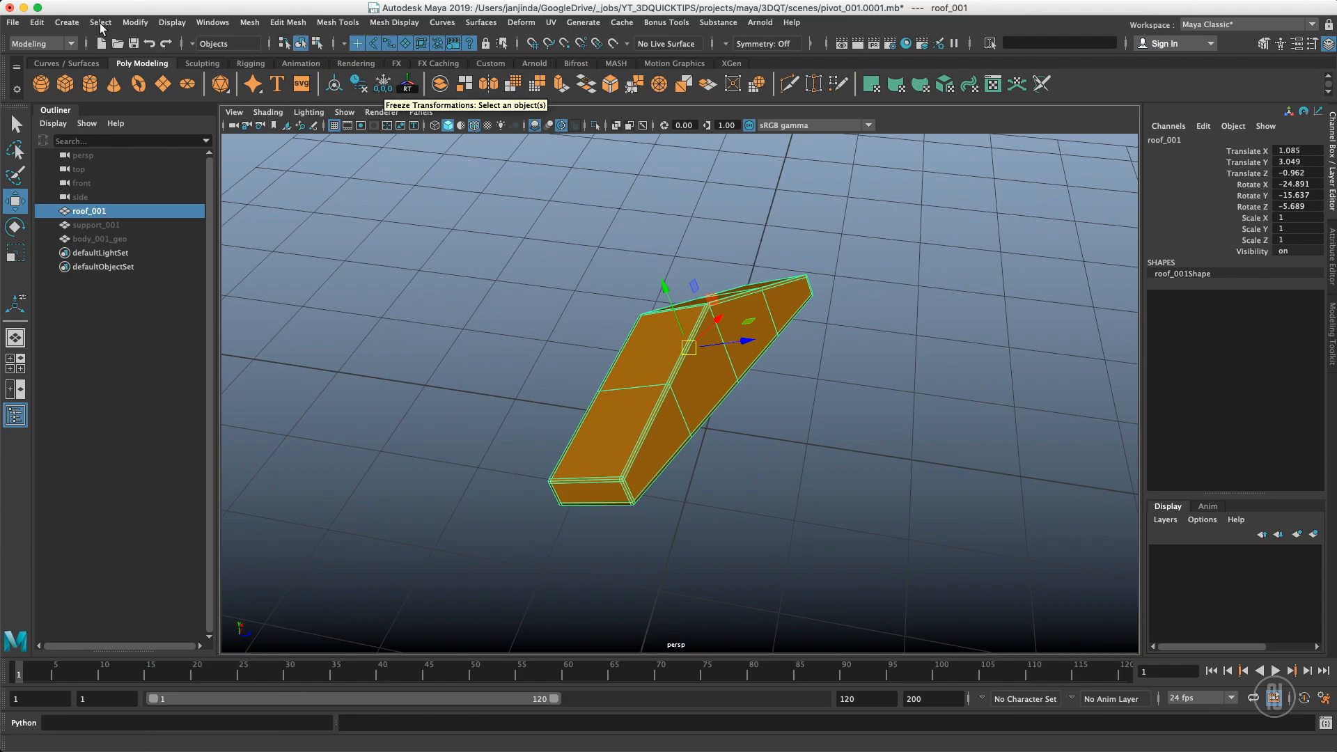
# Freeze roof_001's transformations so its translate and rotate read zero
pyautogui.click(134, 22)
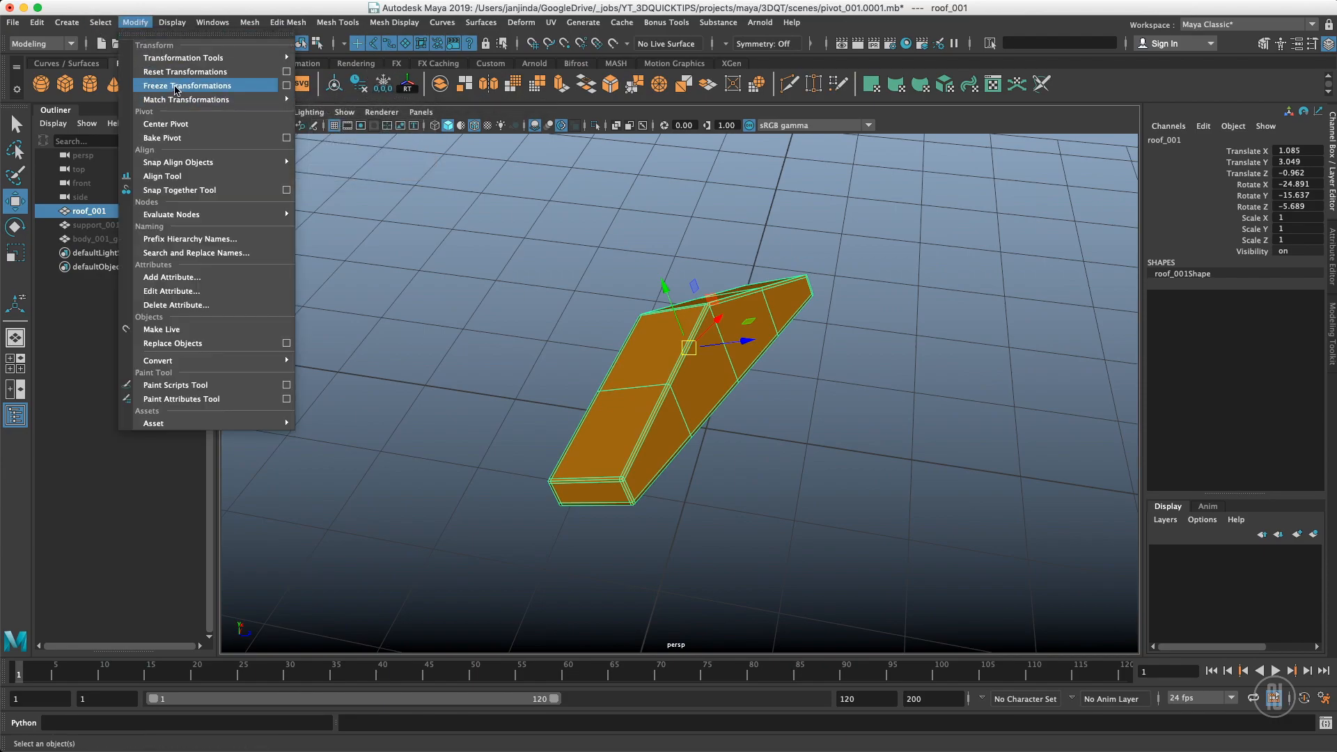
pyautogui.moveTo(205, 88)
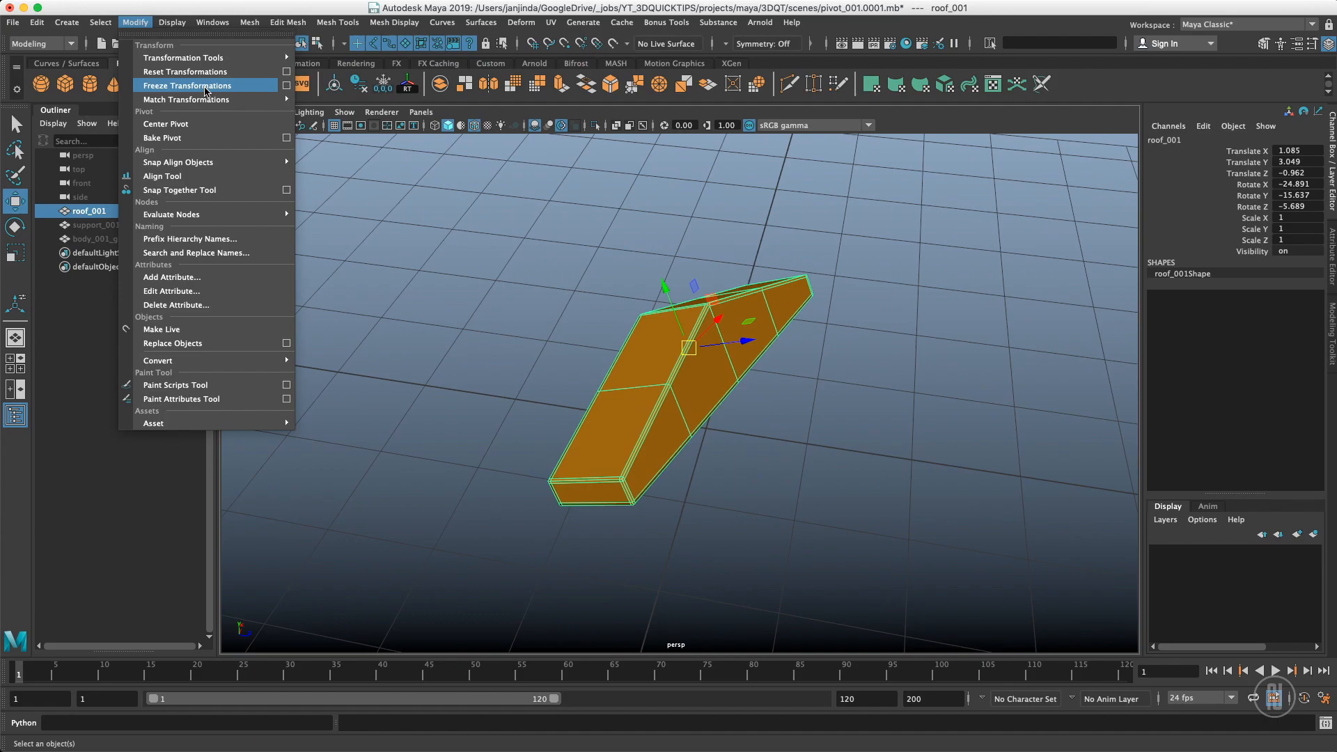
pyautogui.click(186, 85)
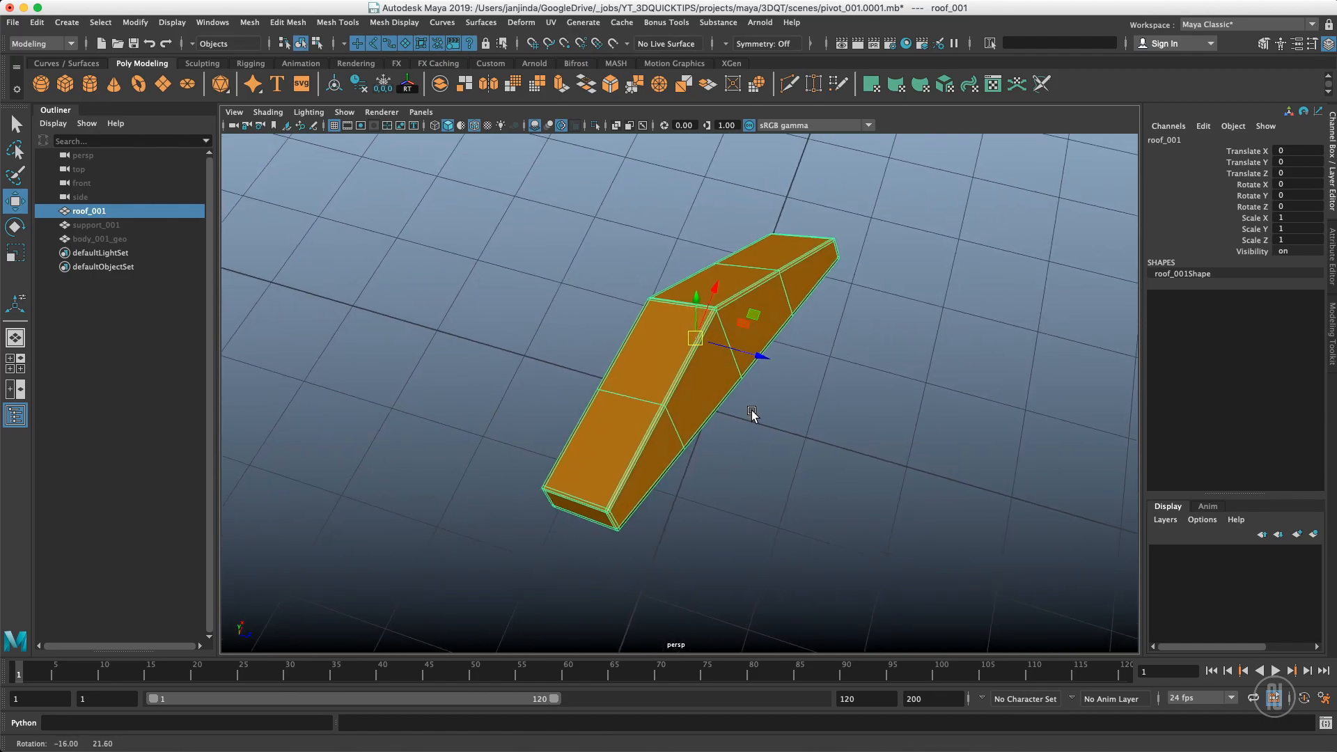
pyautogui.press('d')
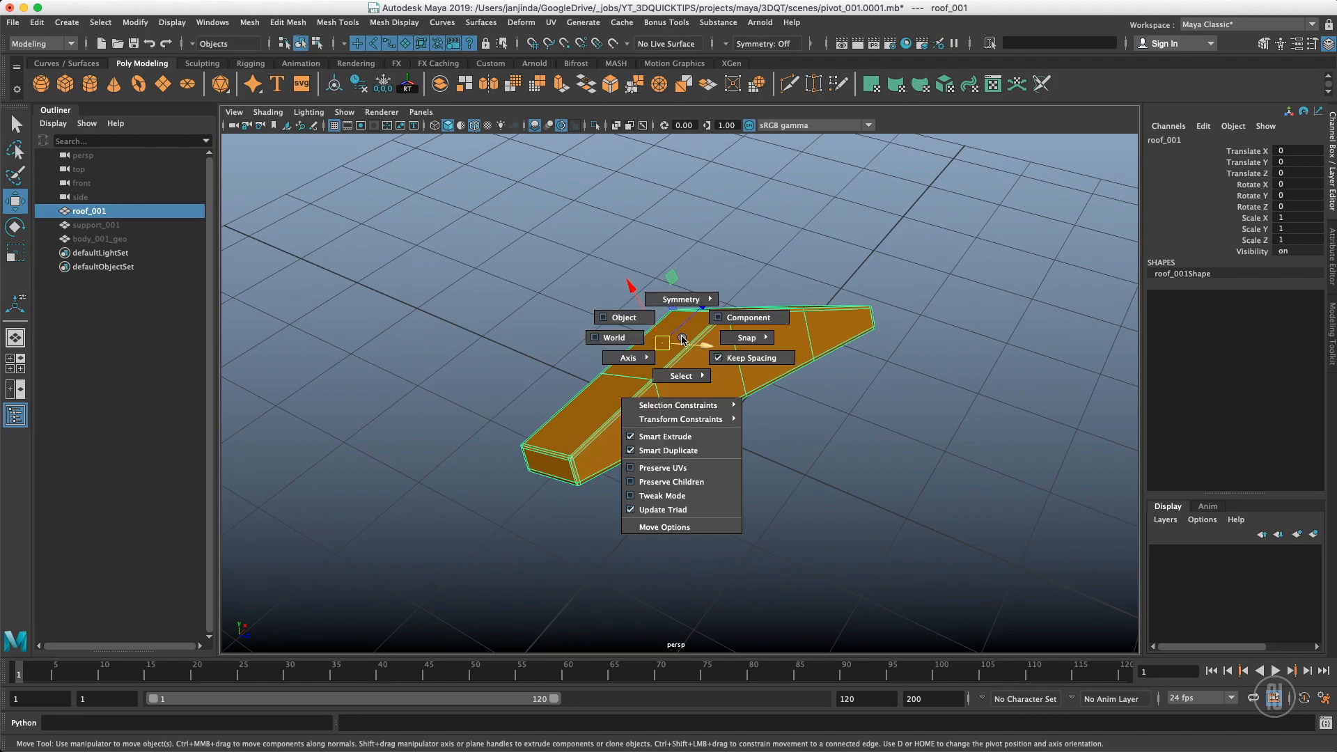
pyautogui.moveTo(623, 318)
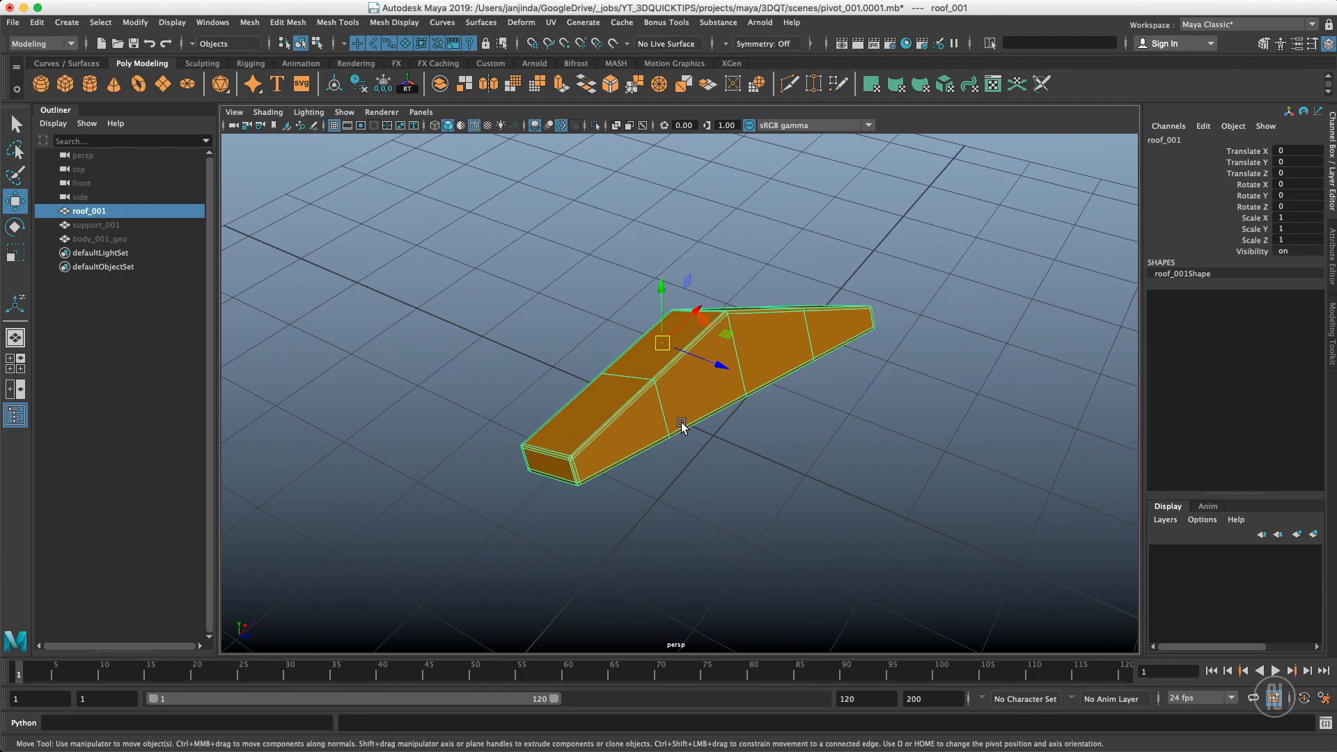
# Orbit around roof_001 to inspect its slope-aligned move manipulator
pyautogui.moveTo(681, 426); pyautogui.dragTo(716, 433)
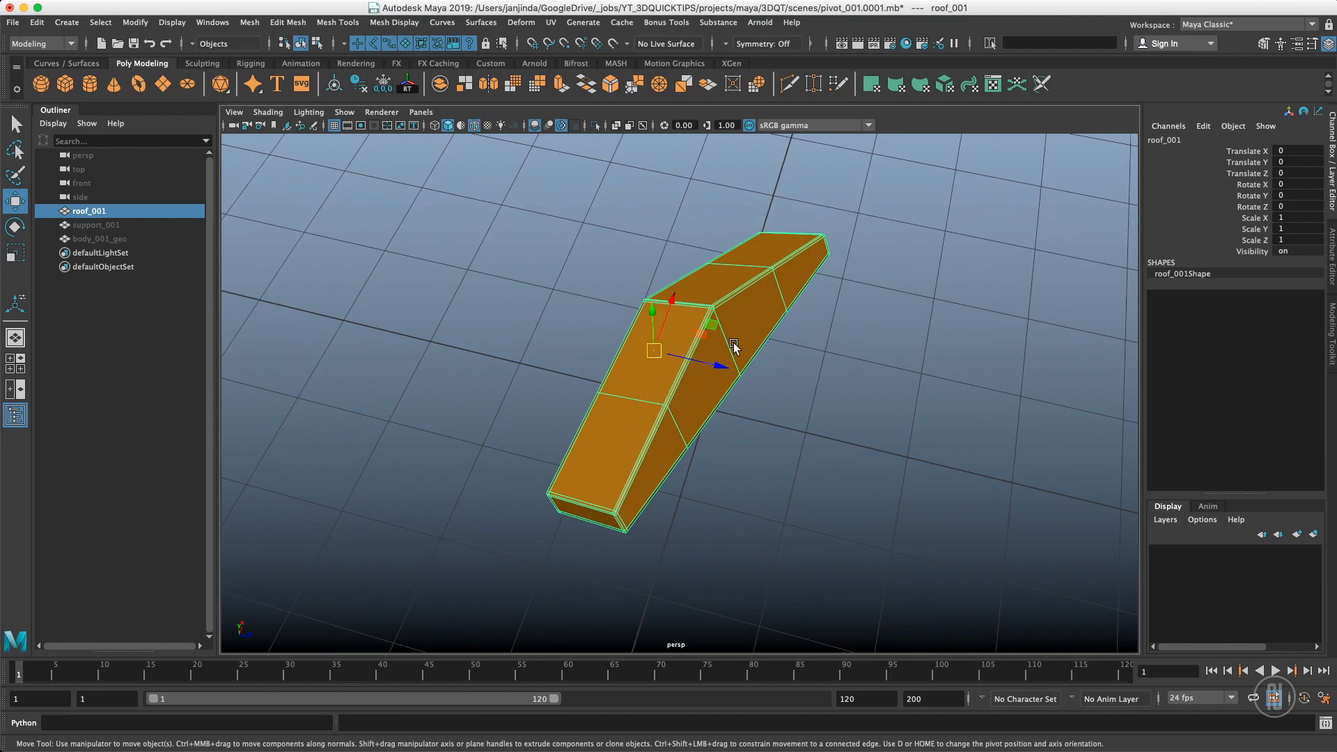
pyautogui.moveTo(765, 405)
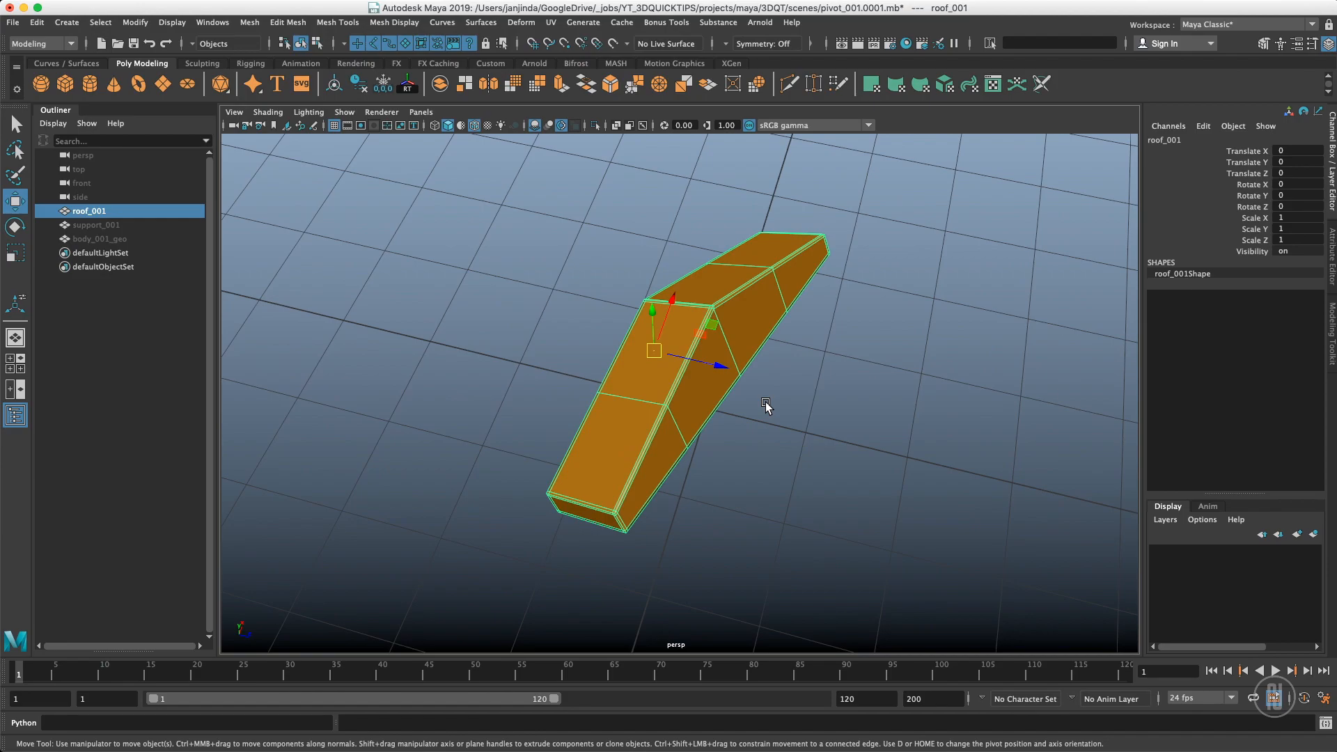
pyautogui.moveTo(816, 403)
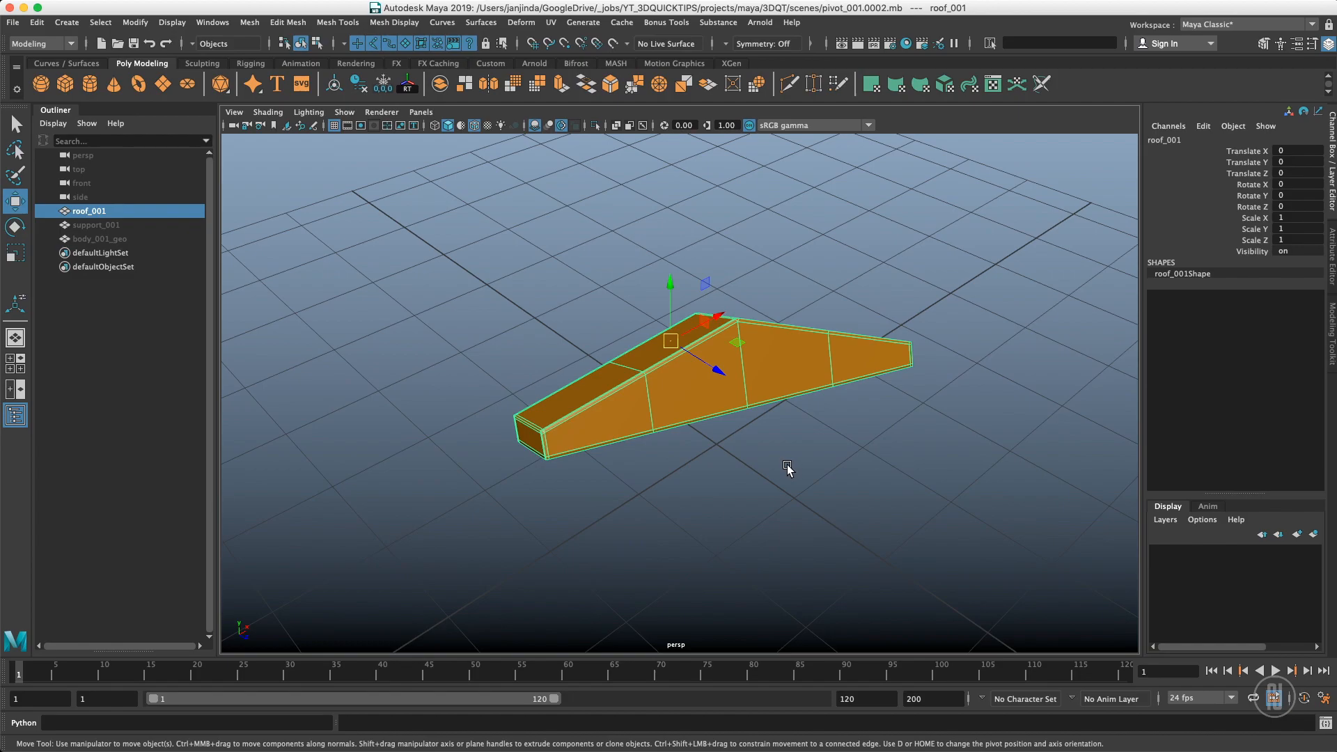
pyautogui.moveTo(795, 452)
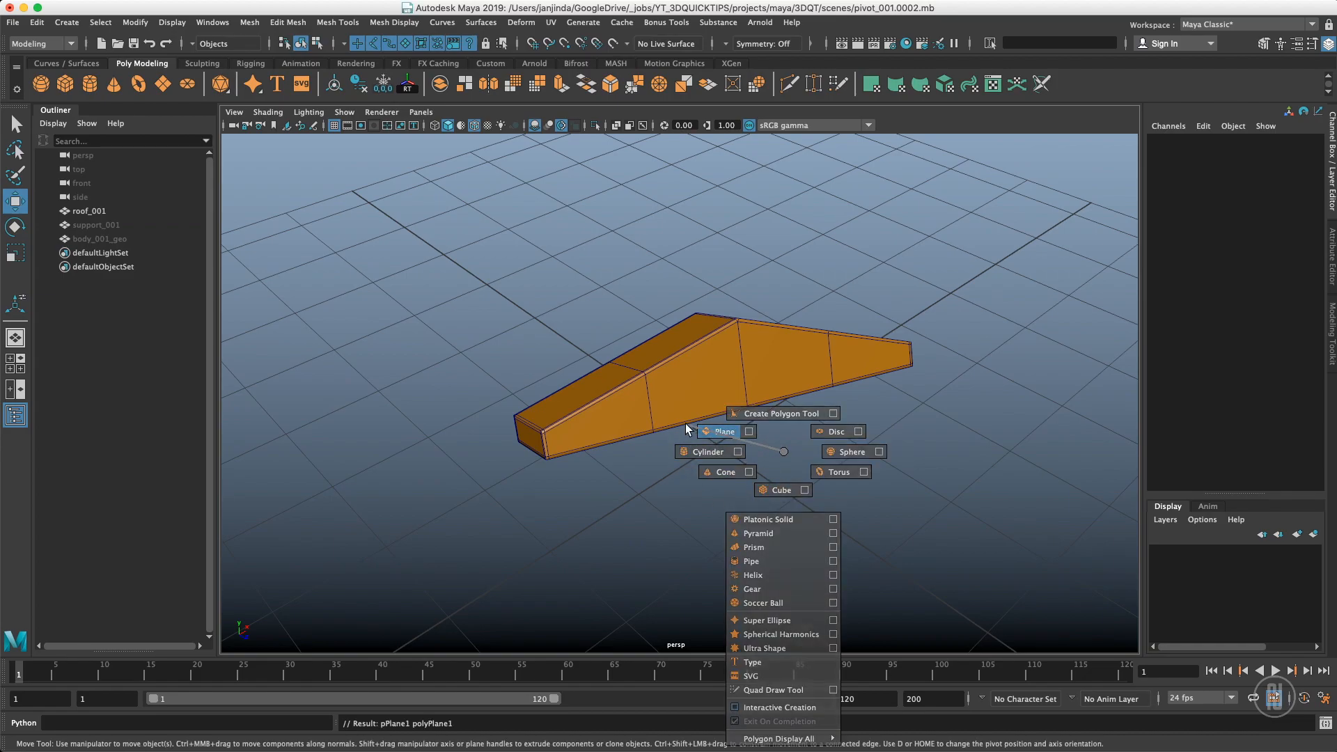
# Create polygon plane pPlane1 and place it beside the roof at 1.524, -0.134, 4.963
pyautogui.click(724, 432)
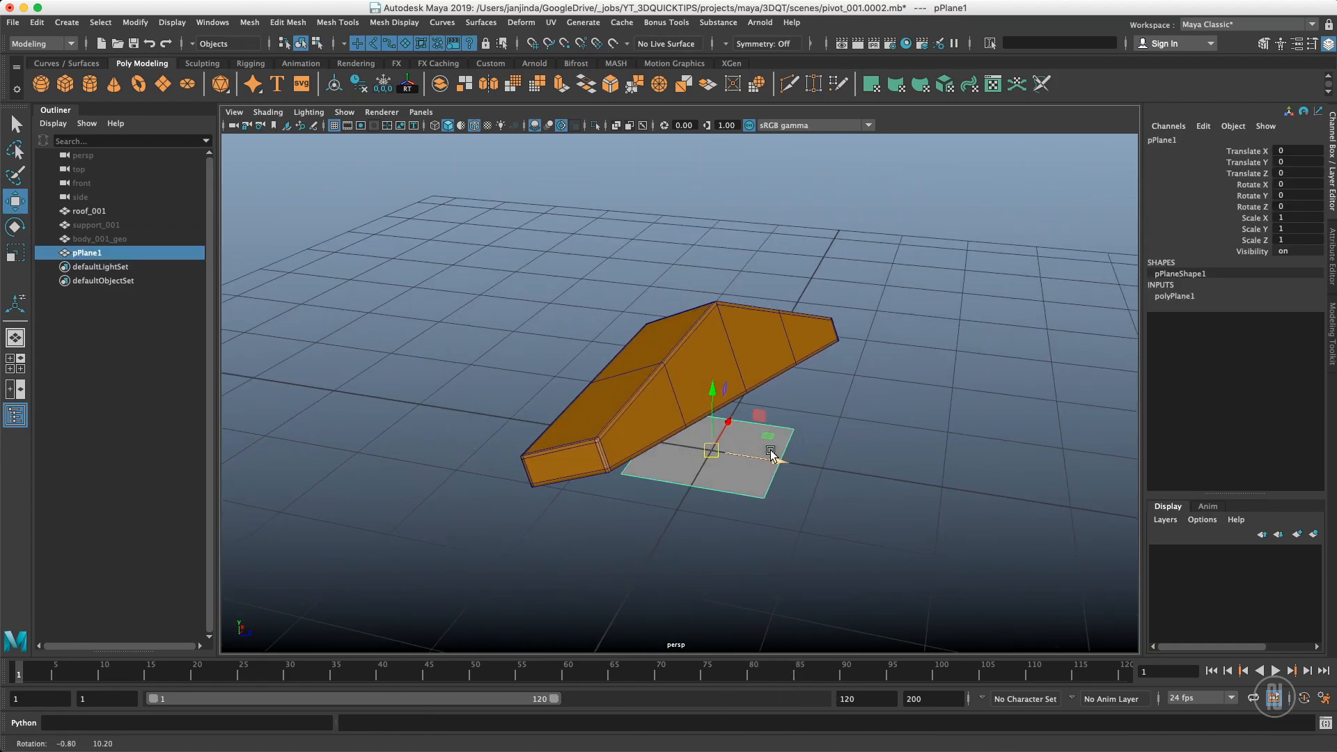
pyautogui.moveTo(726, 452); pyautogui.dragTo(860, 453)
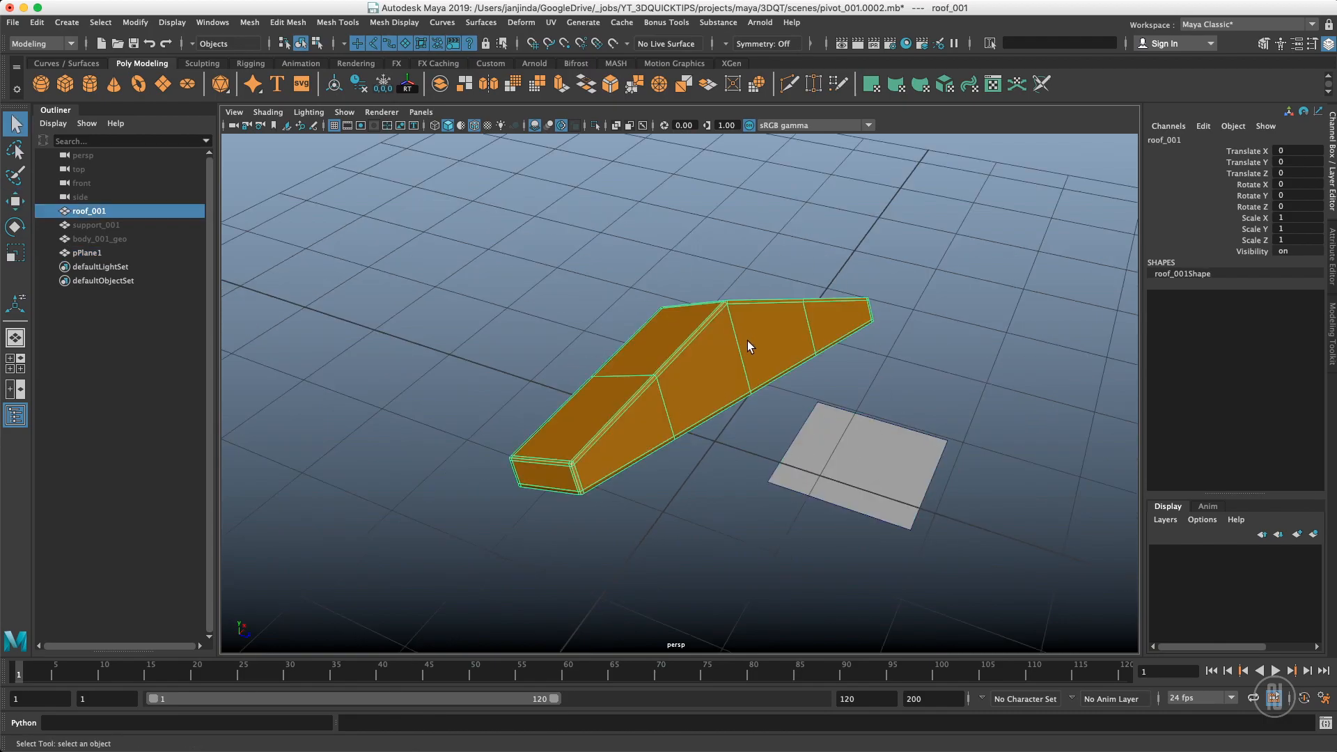
pyautogui.click(852, 473)
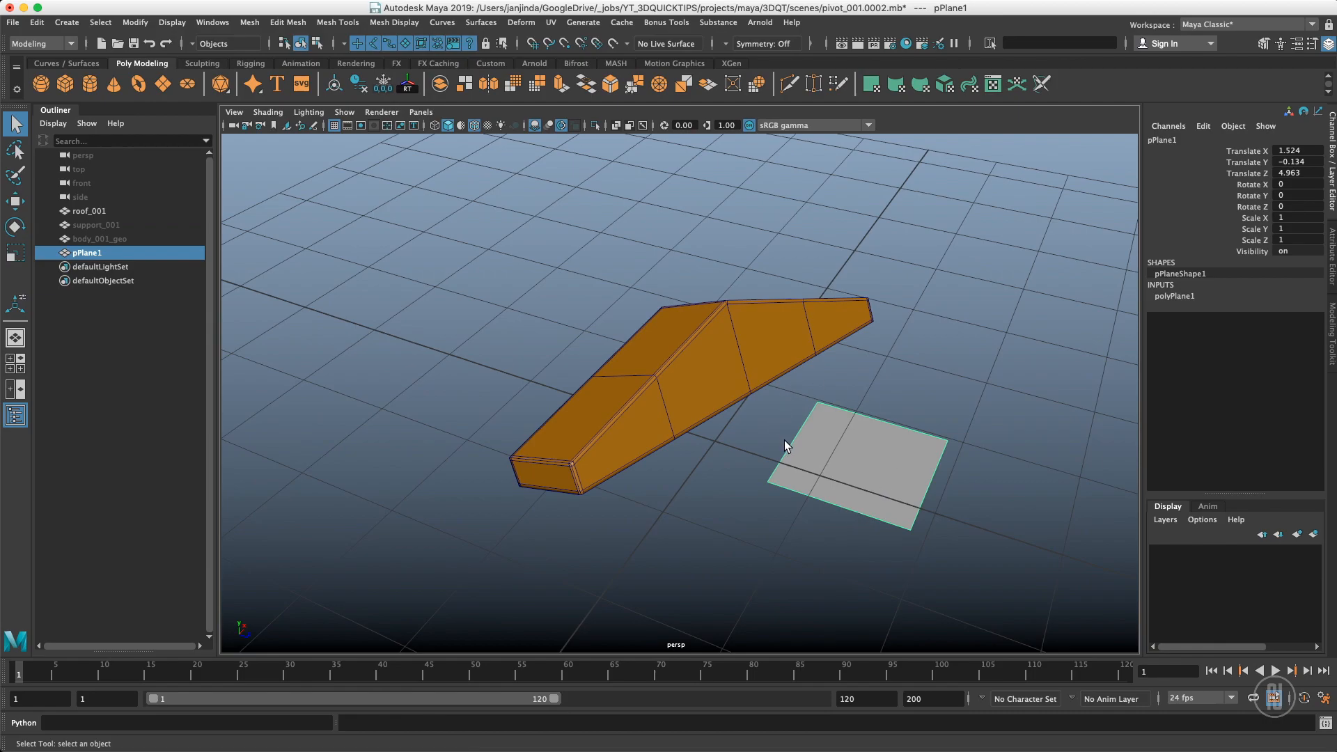
pyautogui.moveTo(859, 446)
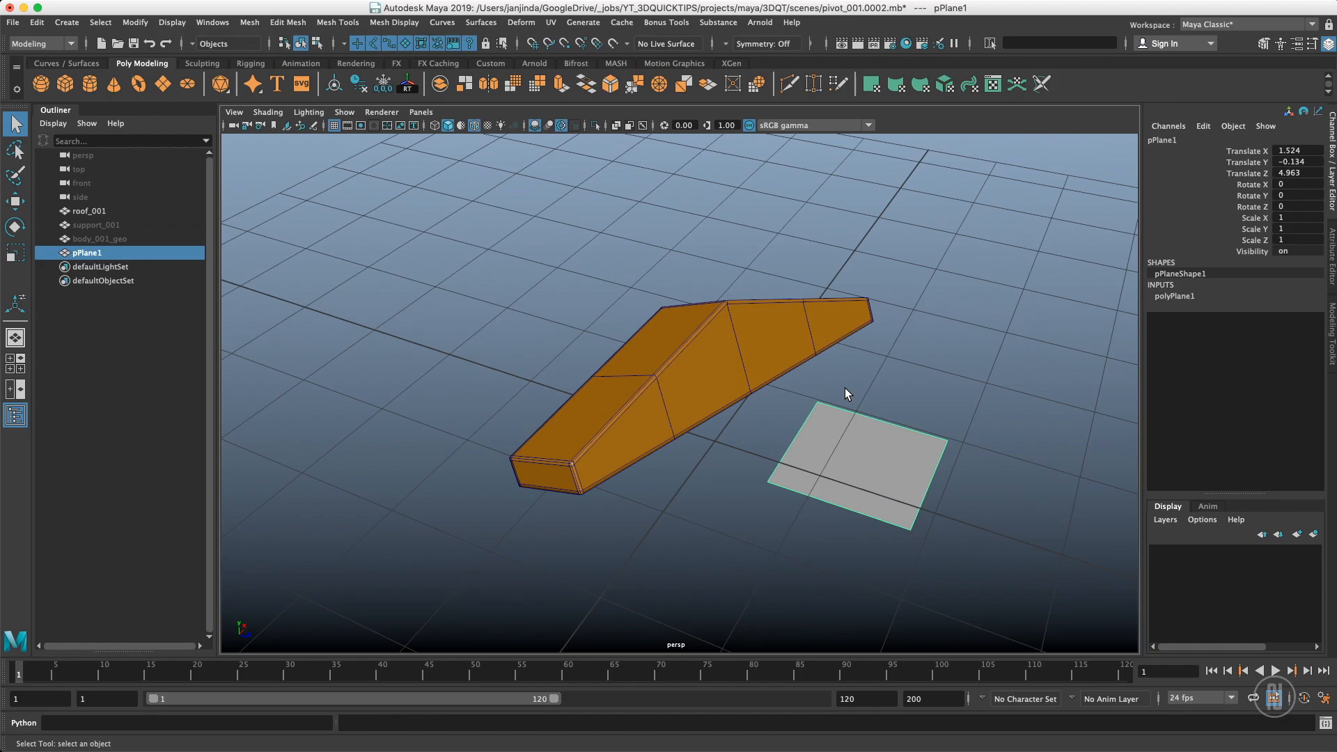
pyautogui.moveTo(936, 405)
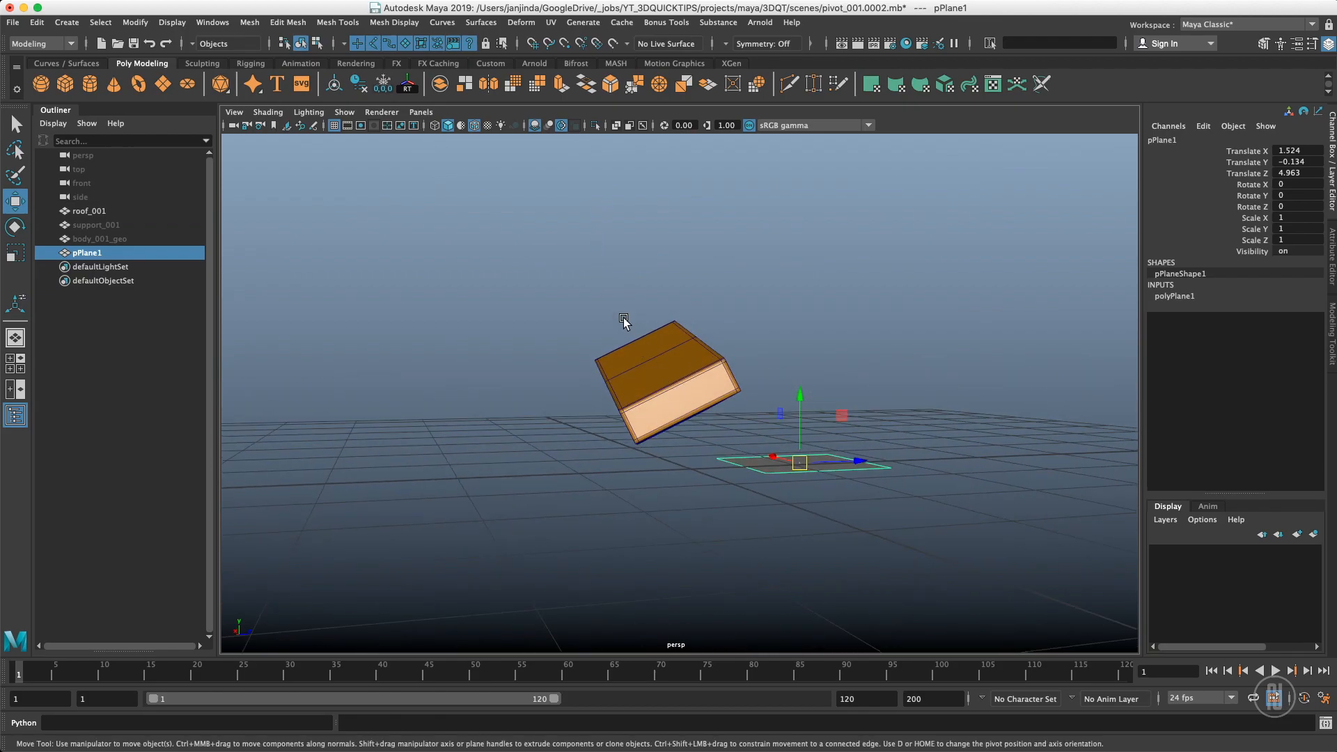
pyautogui.moveTo(889, 288)
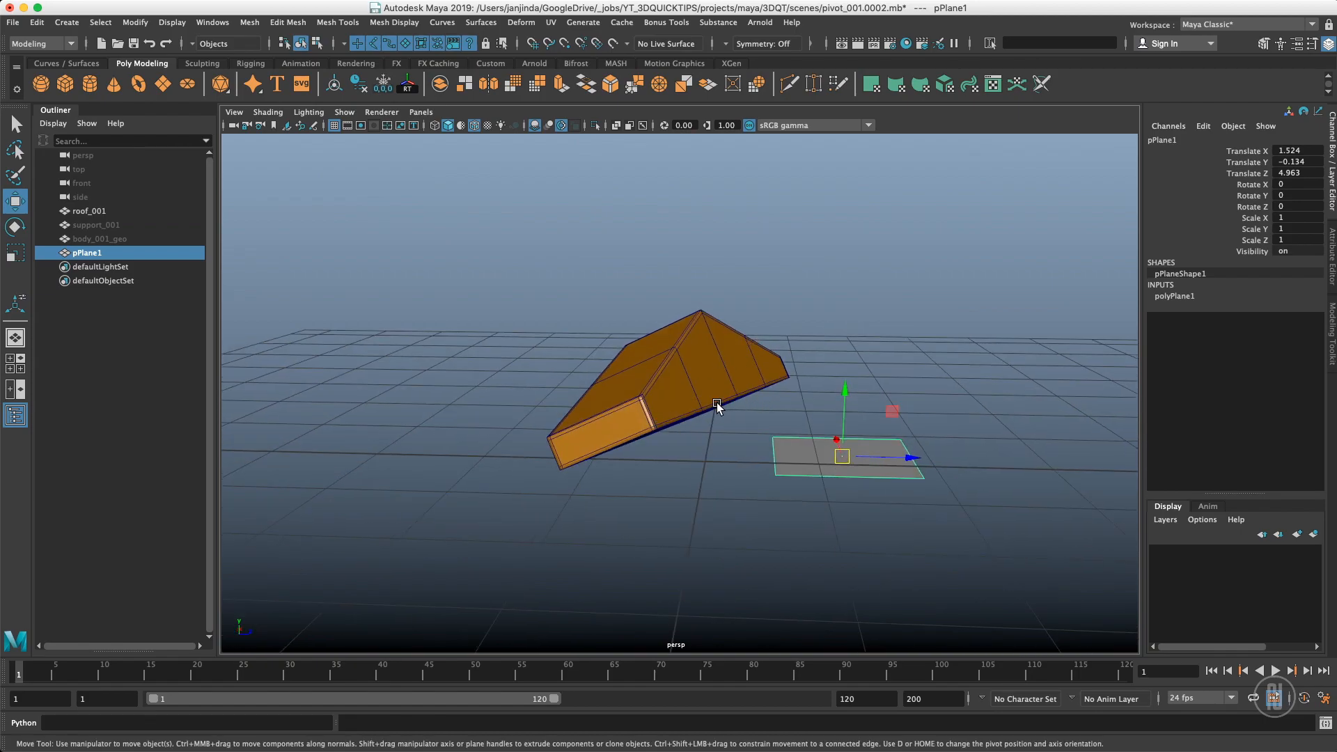
pyautogui.moveTo(745, 418)
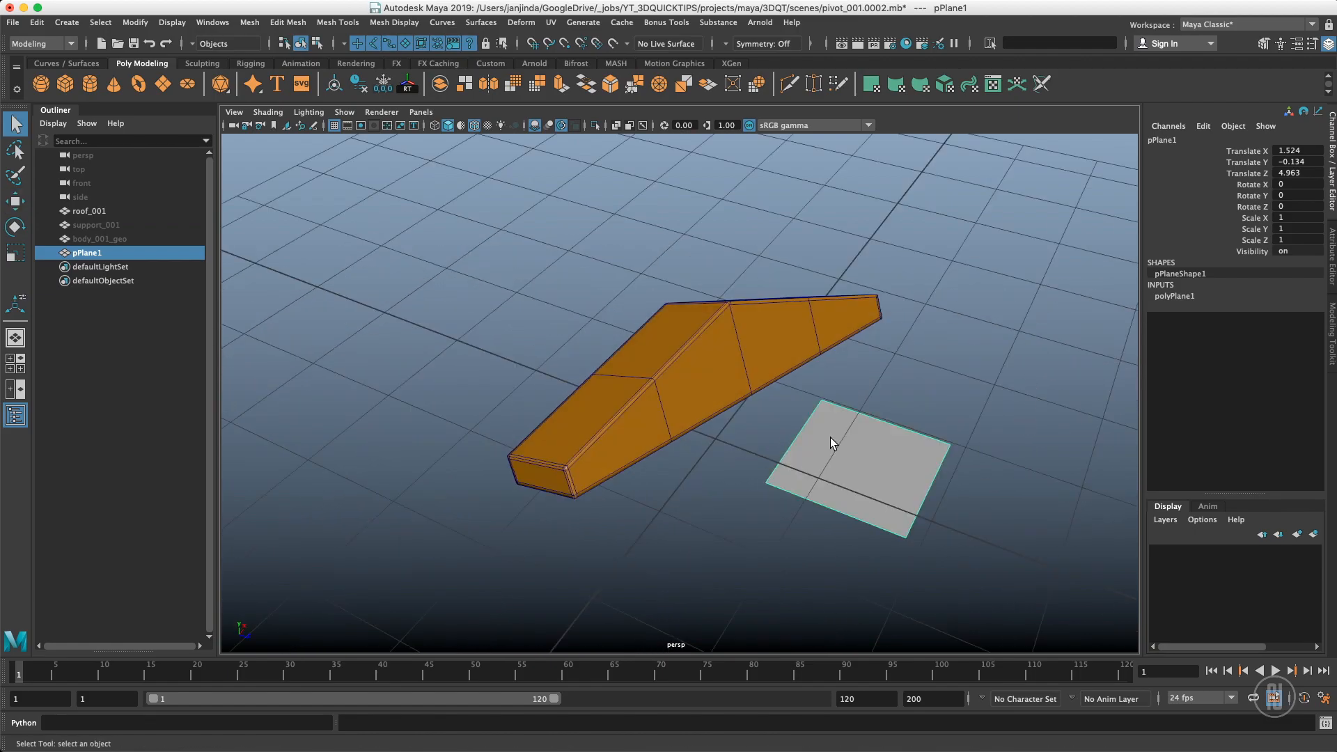
pyautogui.moveTo(713, 375)
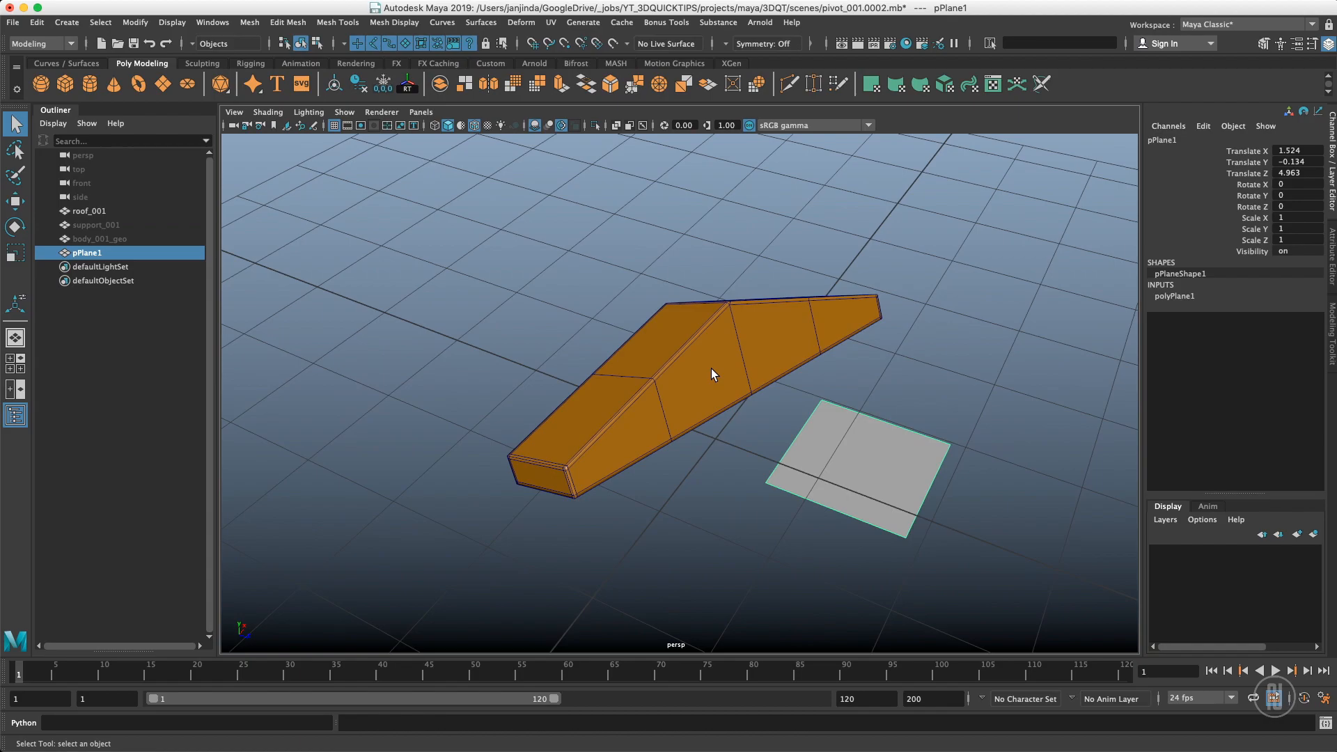
pyautogui.moveTo(1279, 96)
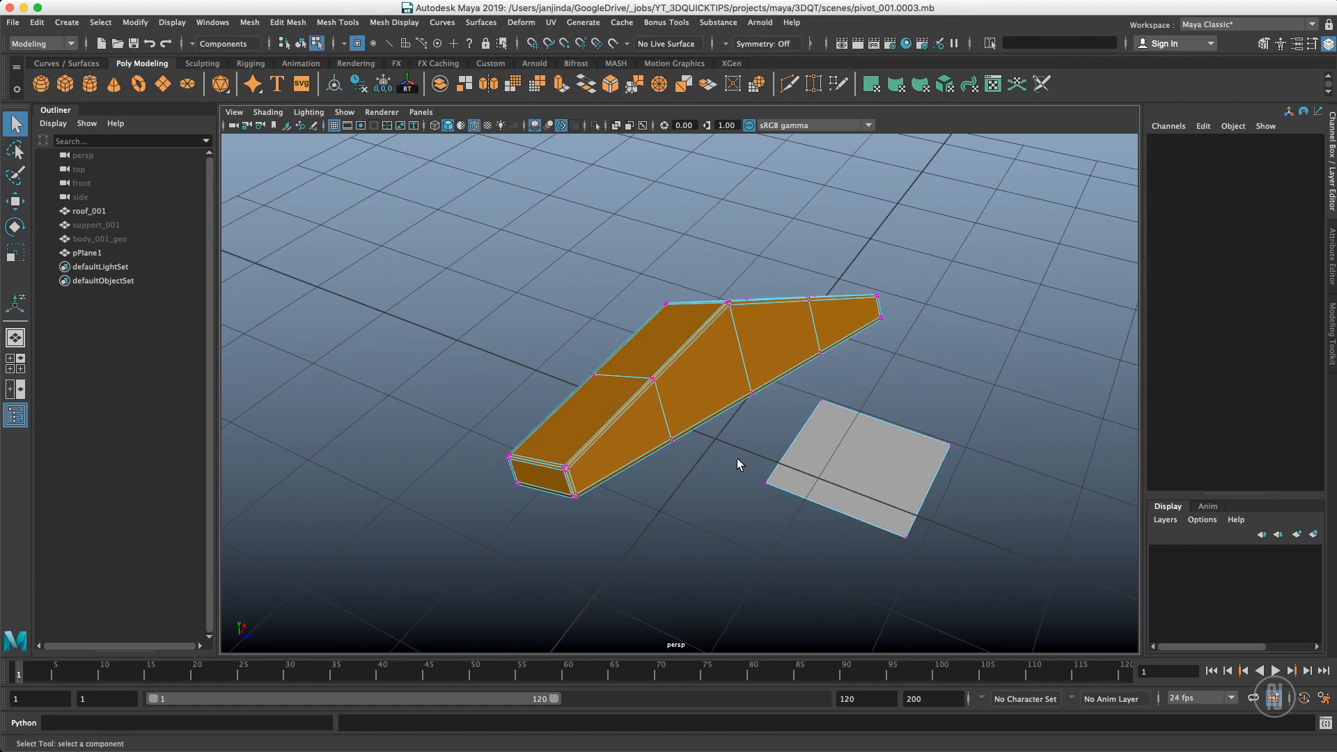
# Snap pPlane1 flush onto the roof's top face with 3 Points to 3 Points
pyautogui.click(765, 483)
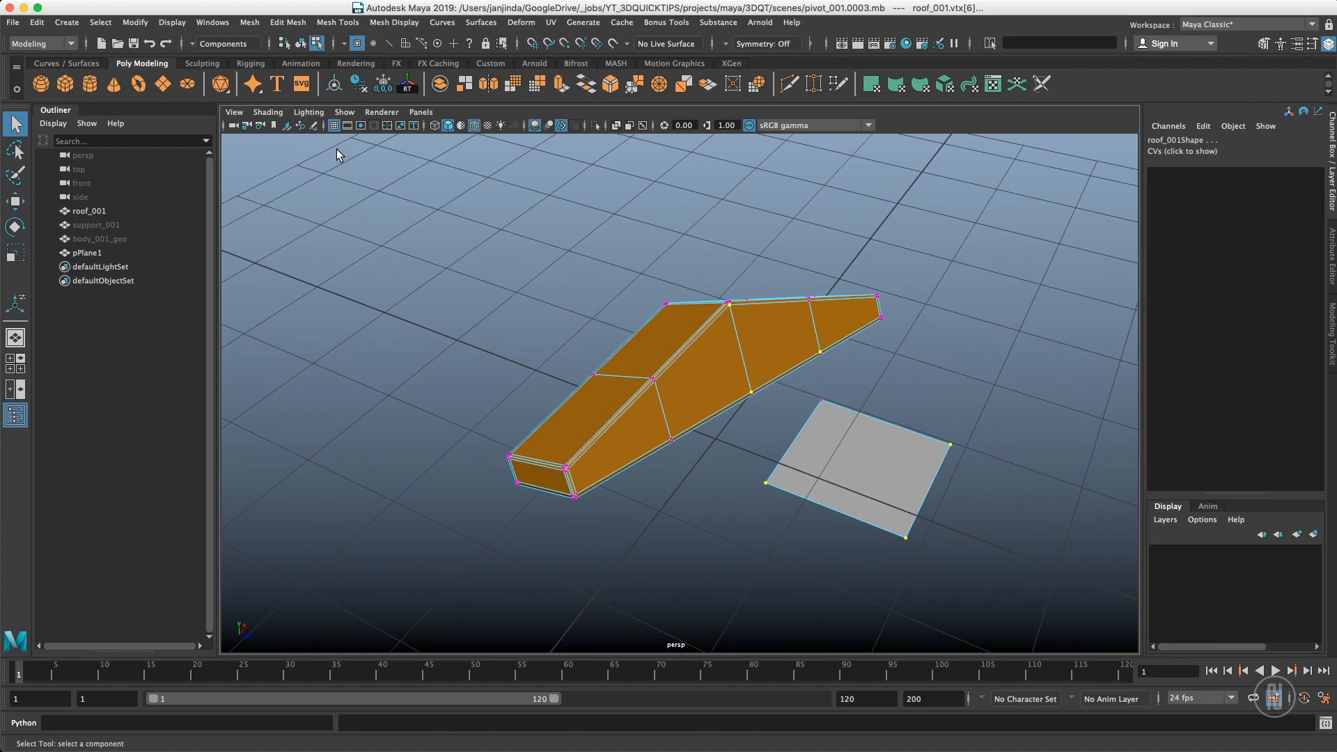
pyautogui.click(135, 22)
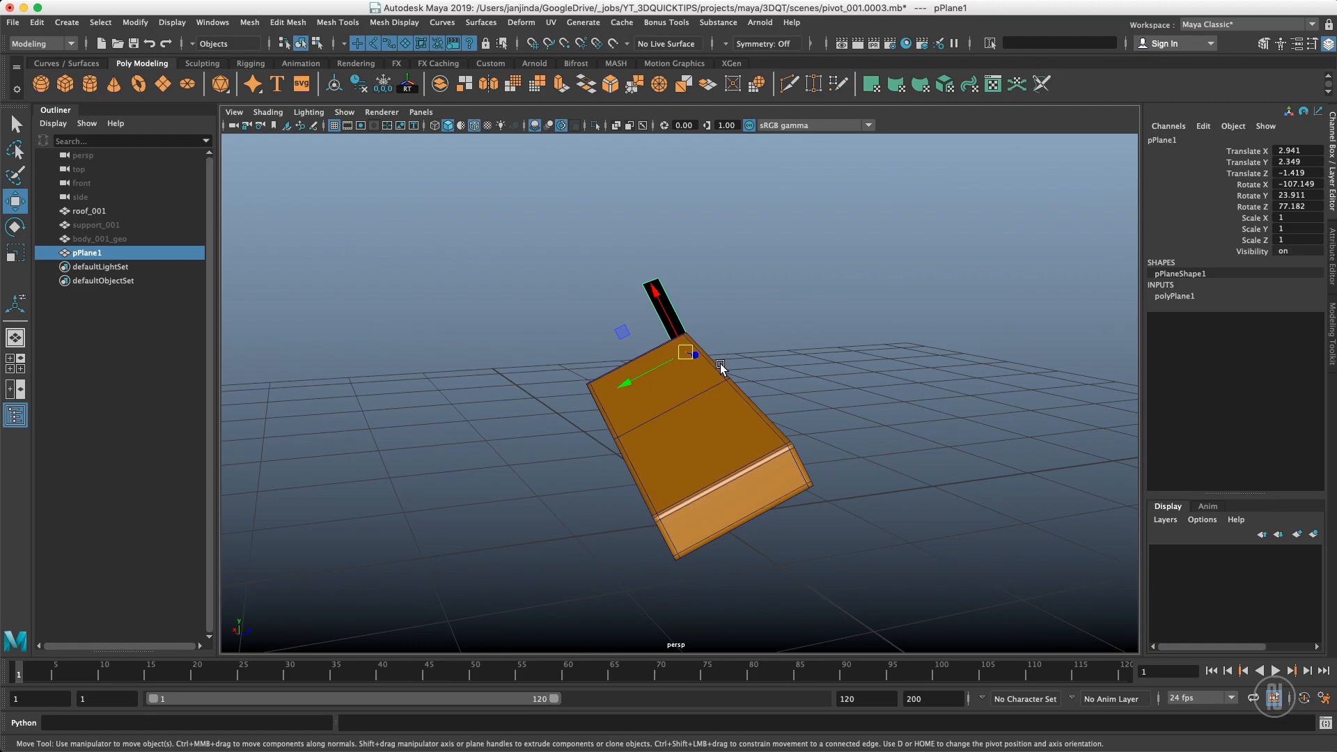
# Rotate pPlane1 to -125.945, -62.665, 117.097 so it rests across the roof top
pyautogui.click(15, 227)
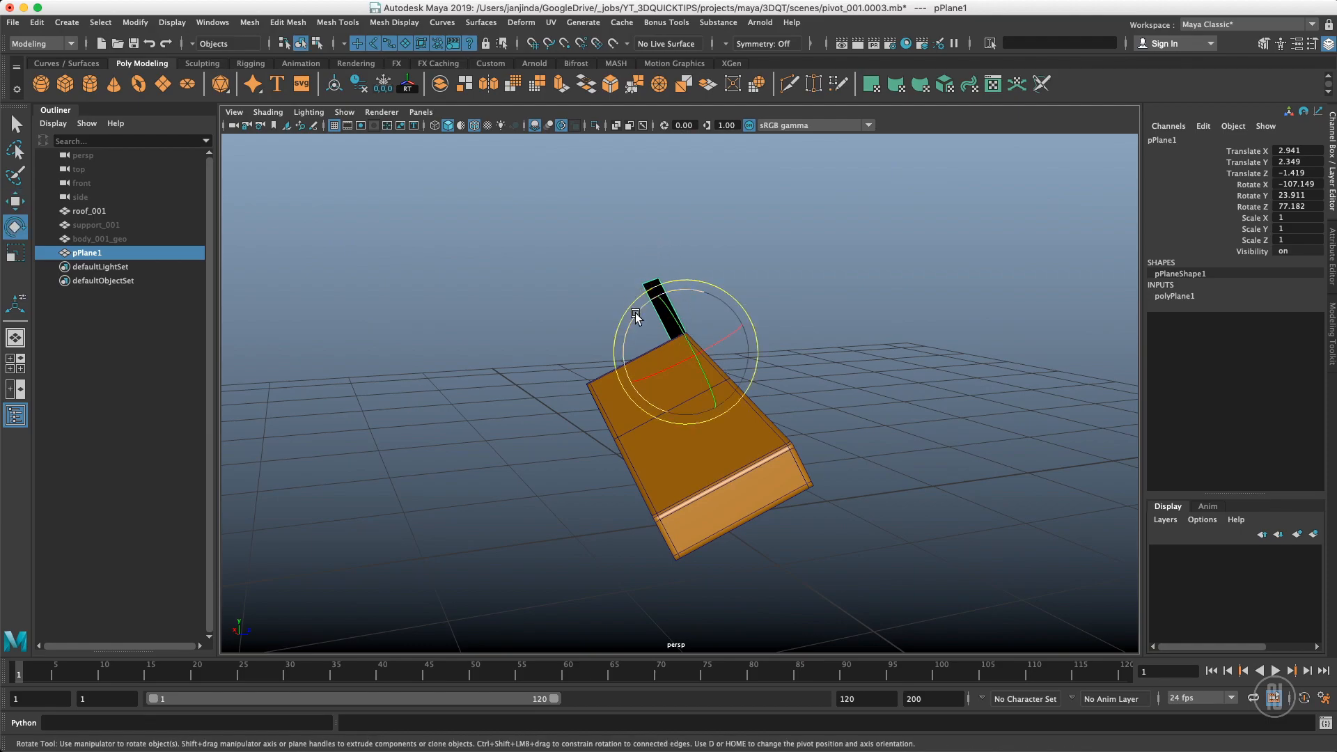
pyautogui.moveTo(657, 320); pyautogui.dragTo(729, 298)
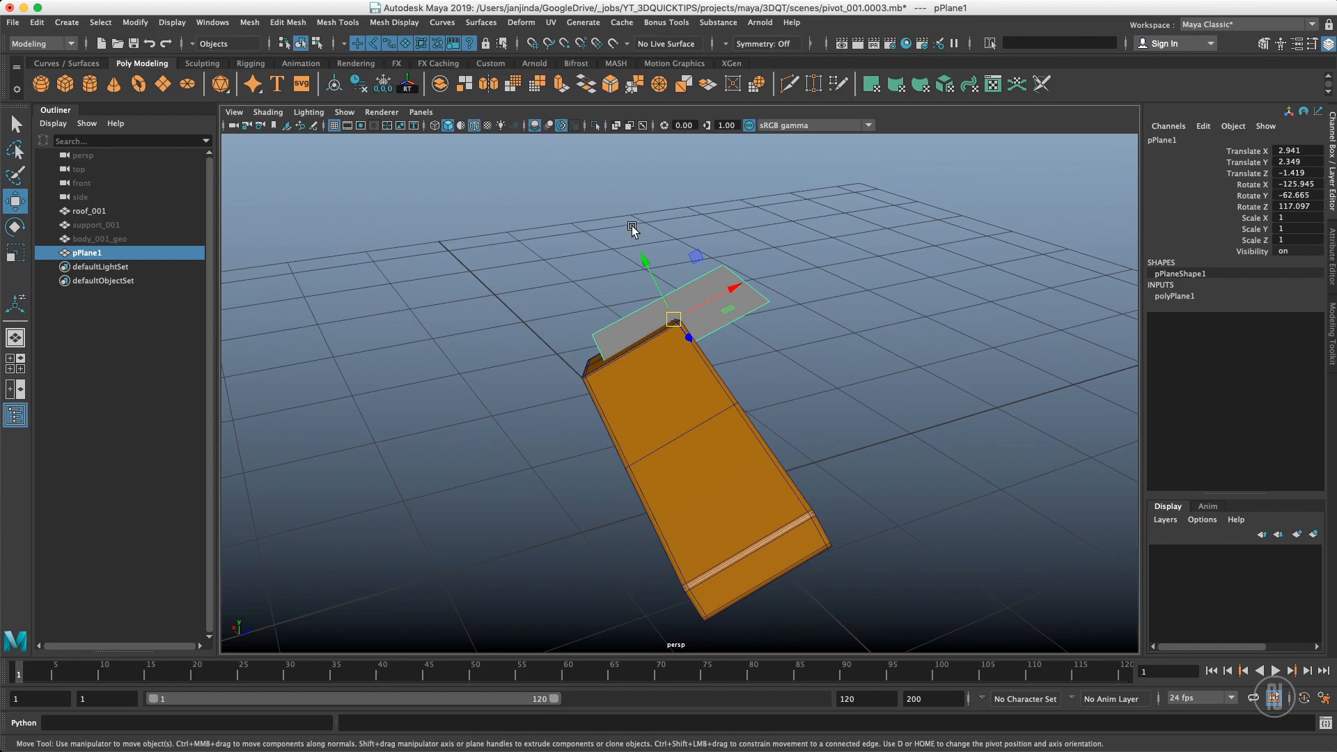
pyautogui.moveTo(621, 213)
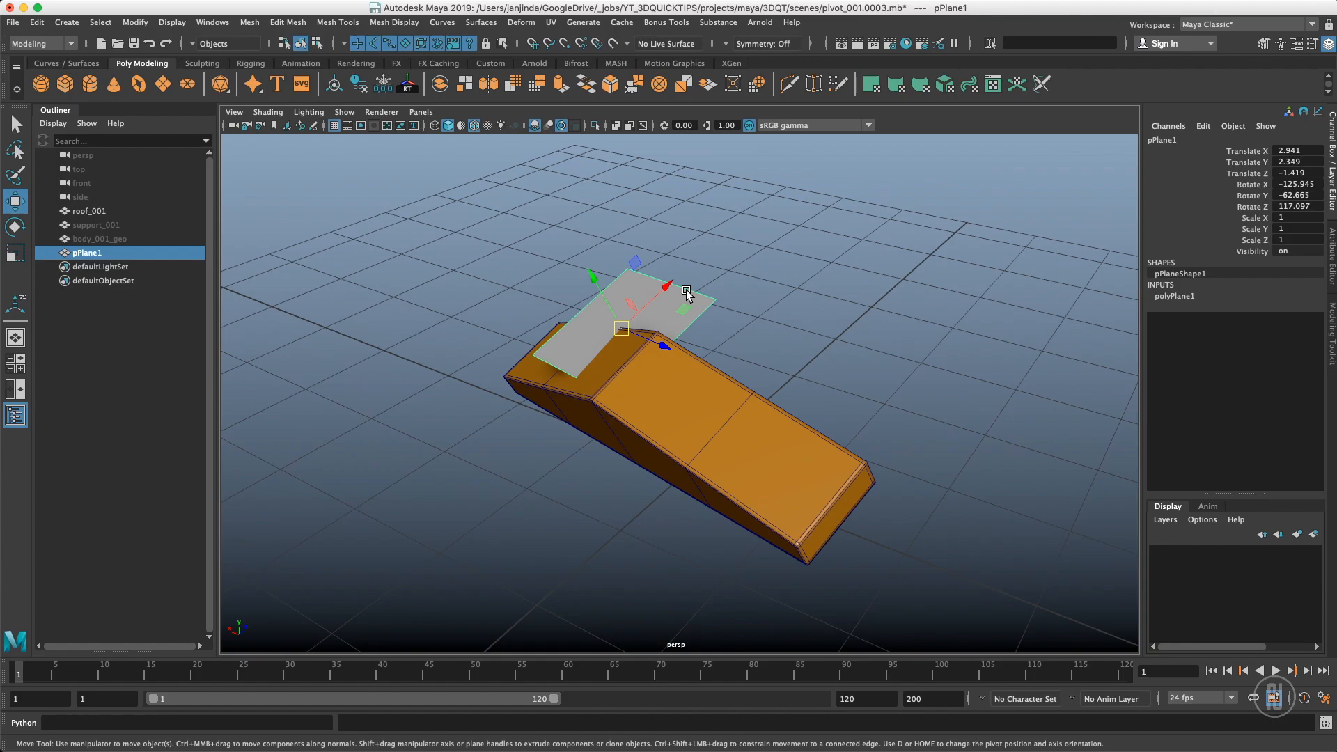
pyautogui.moveTo(745, 323)
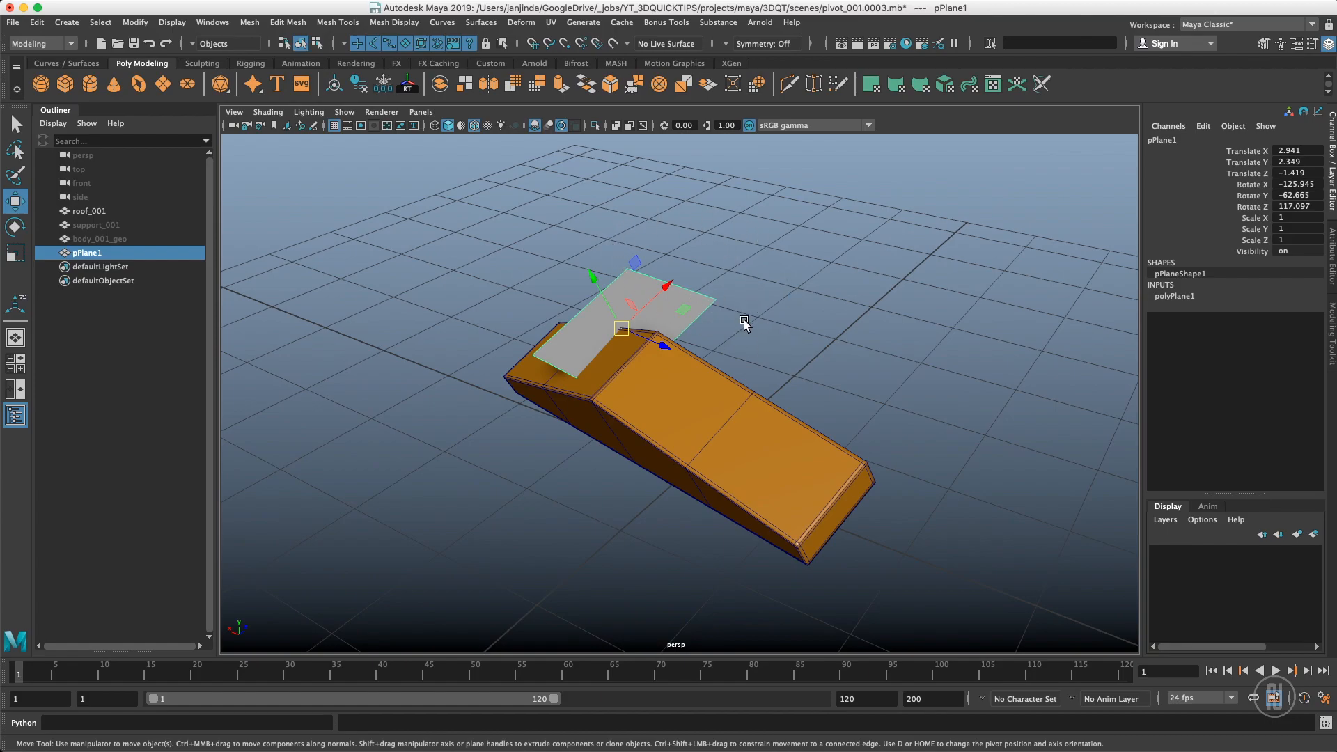
pyautogui.moveTo(695, 465)
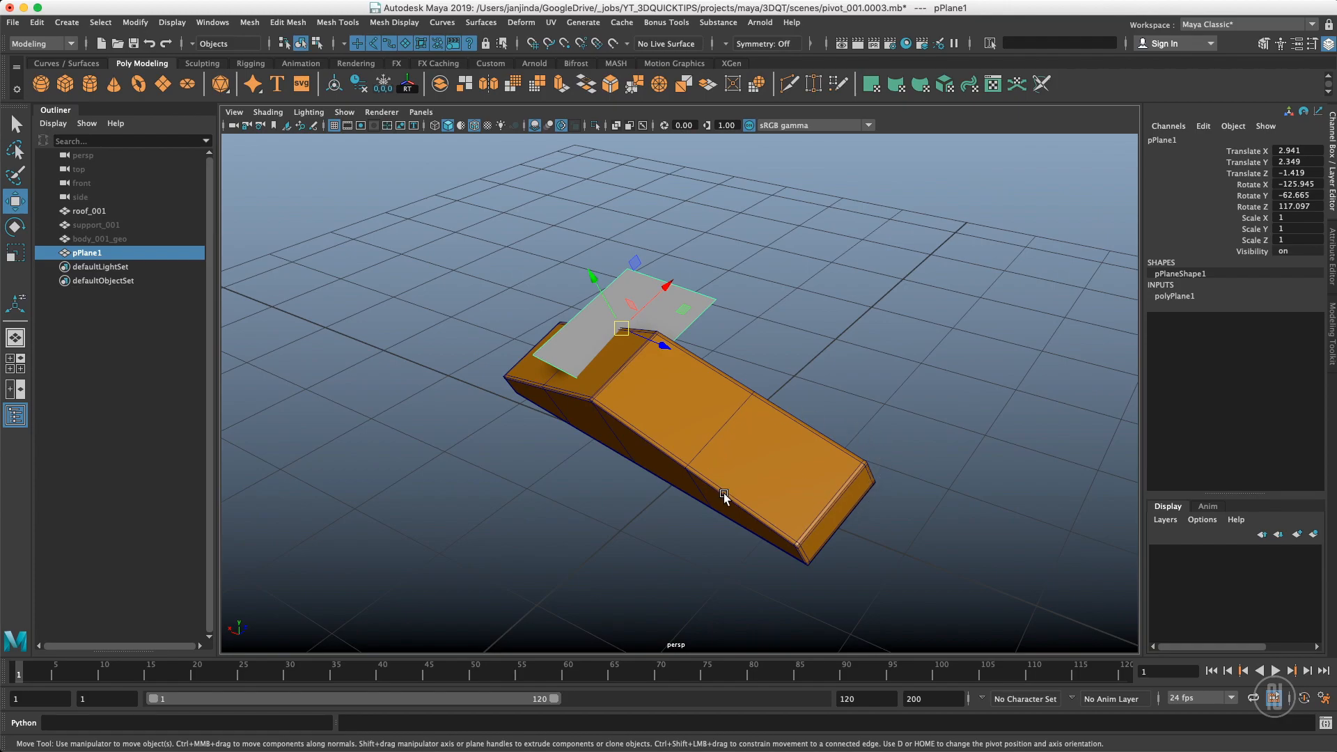
pyautogui.moveTo(737, 505)
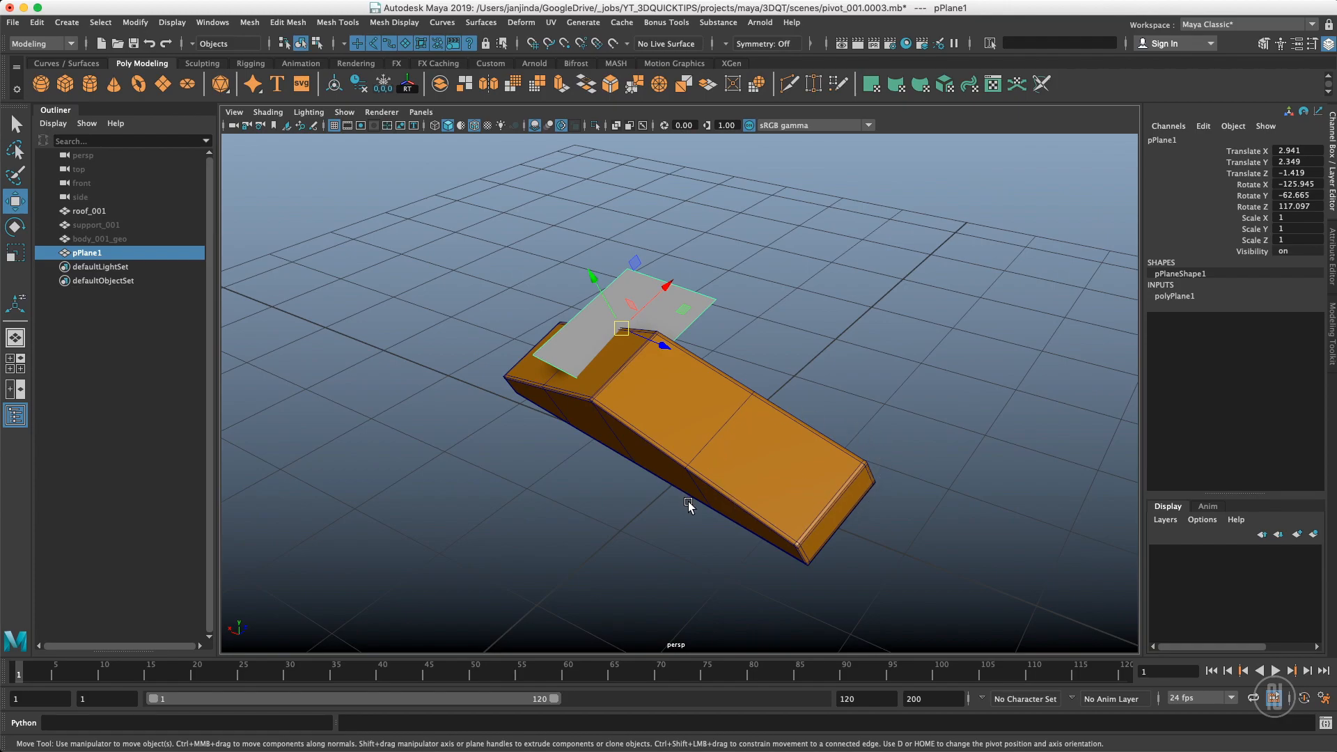
# Parent roof_001 under pPlane1 and freeze the roof's transformations to zero
pyautogui.click(90, 211)
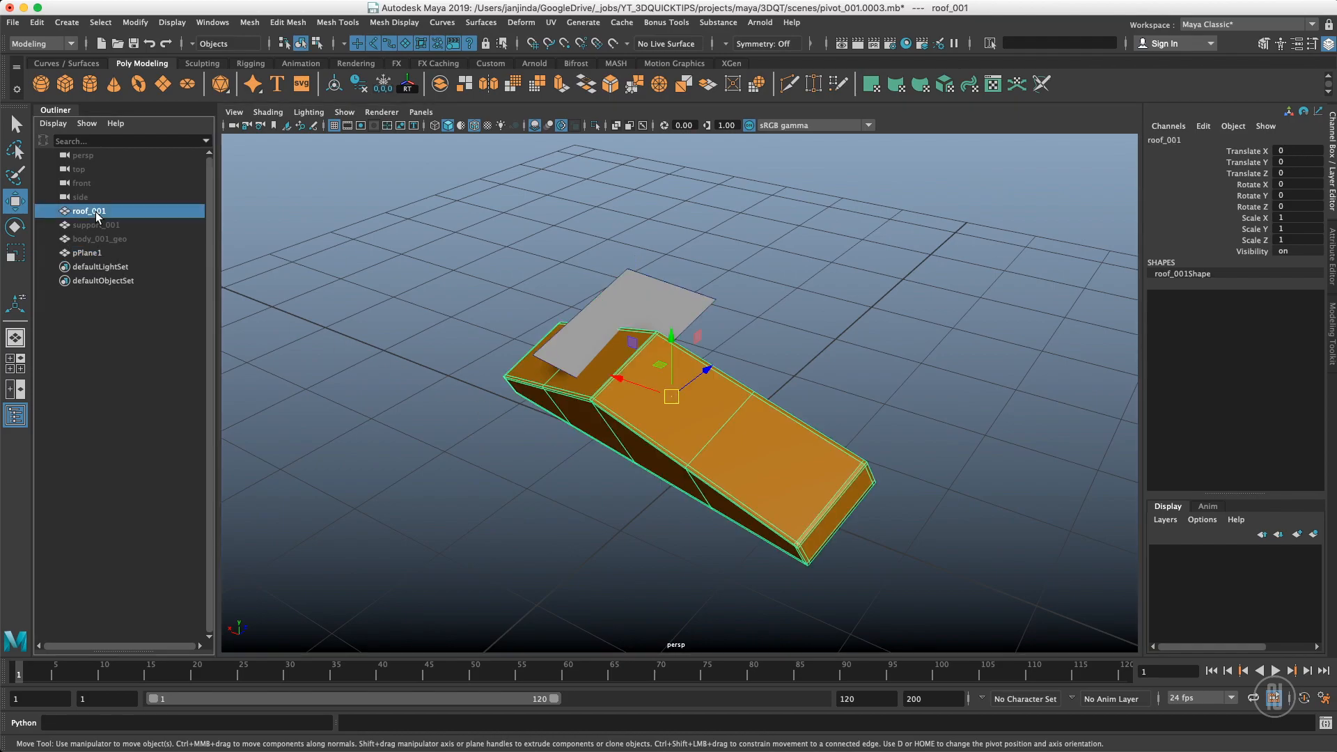
pyautogui.doubleClick(90, 211)
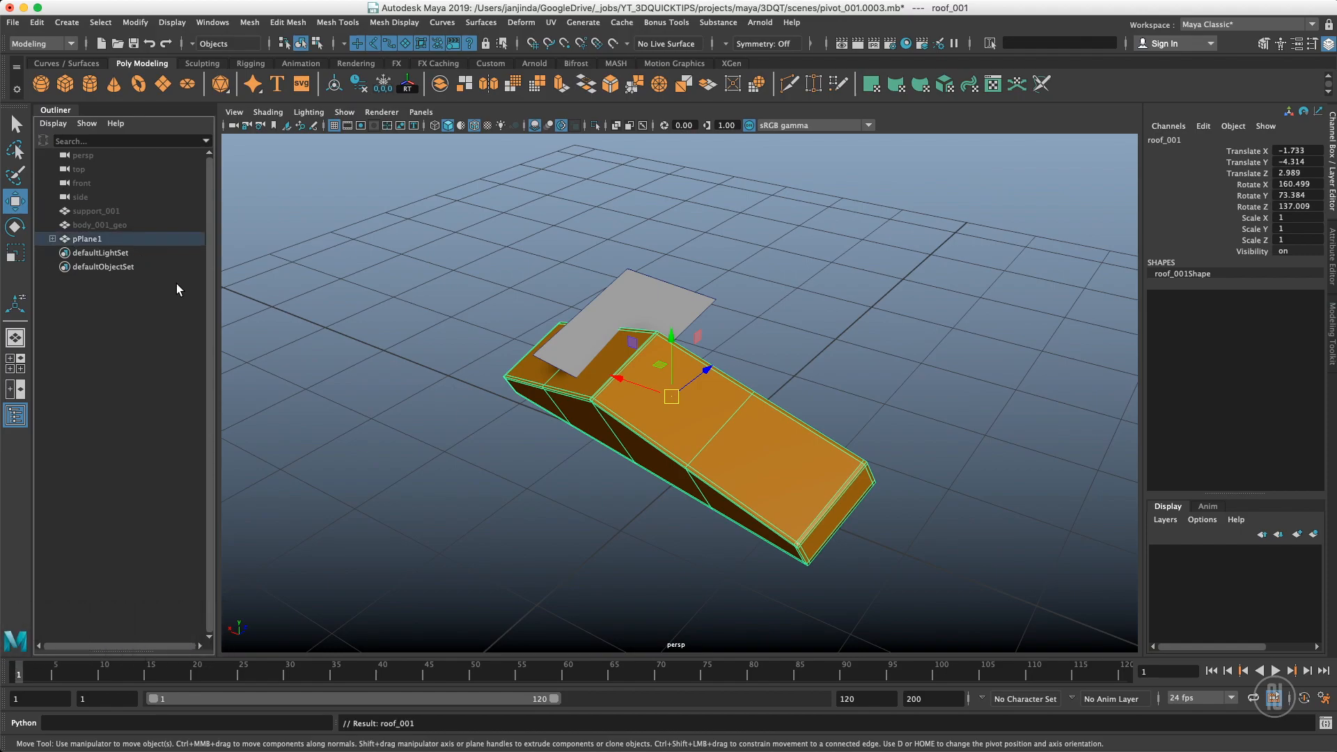
pyautogui.click(53, 239)
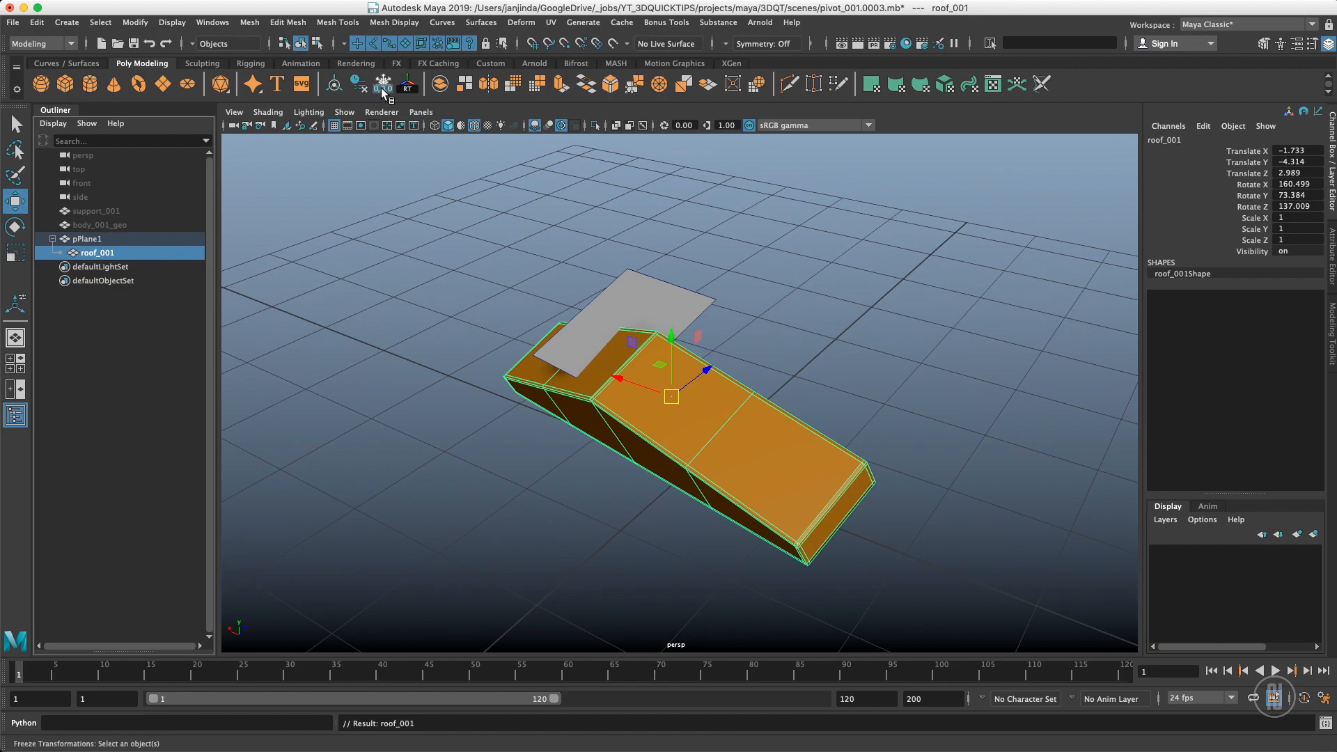
pyautogui.click(384, 84)
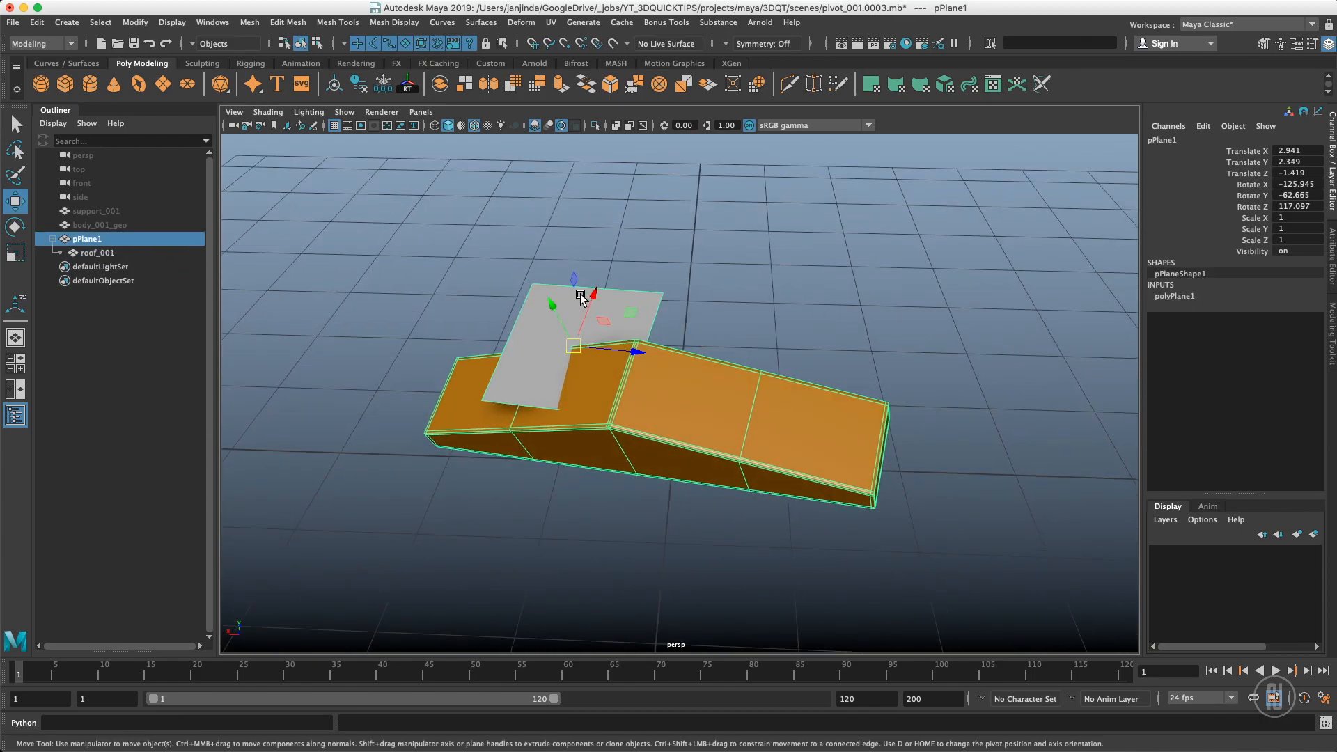
pyautogui.click(96, 252)
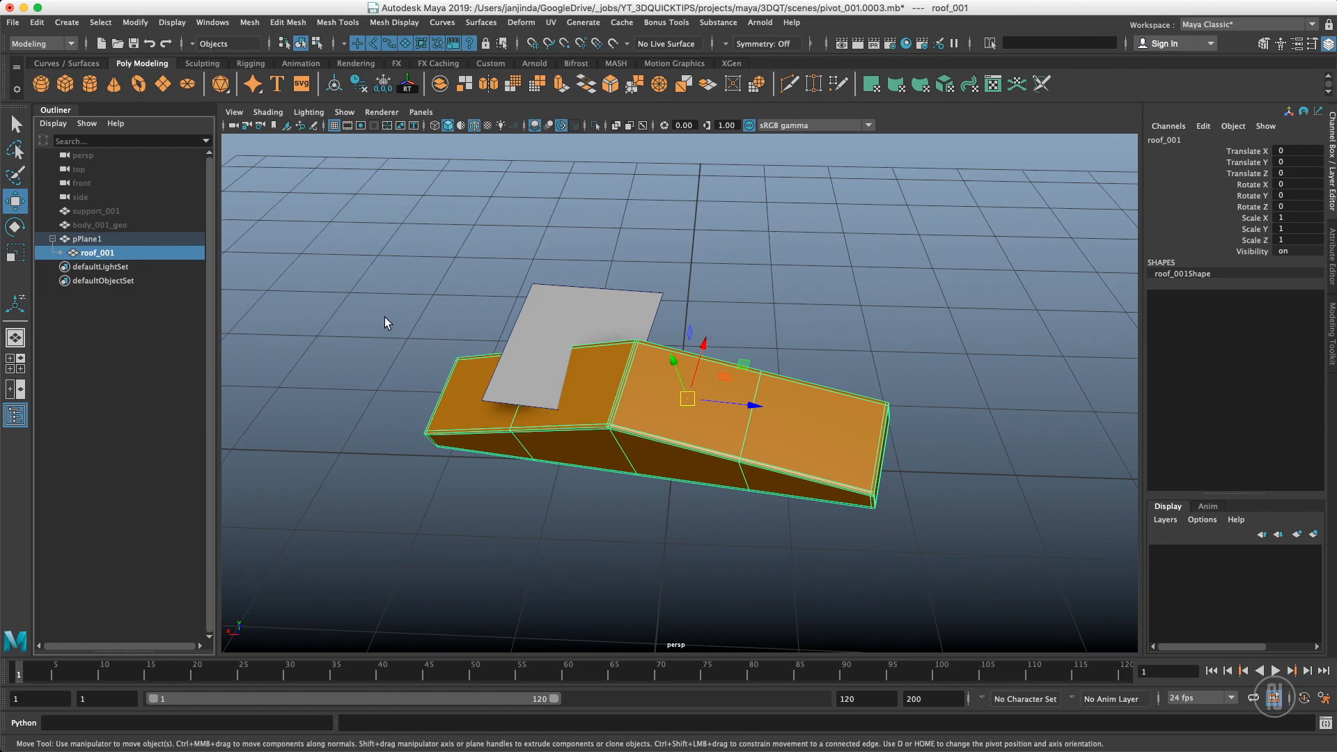
pyautogui.moveTo(650, 452)
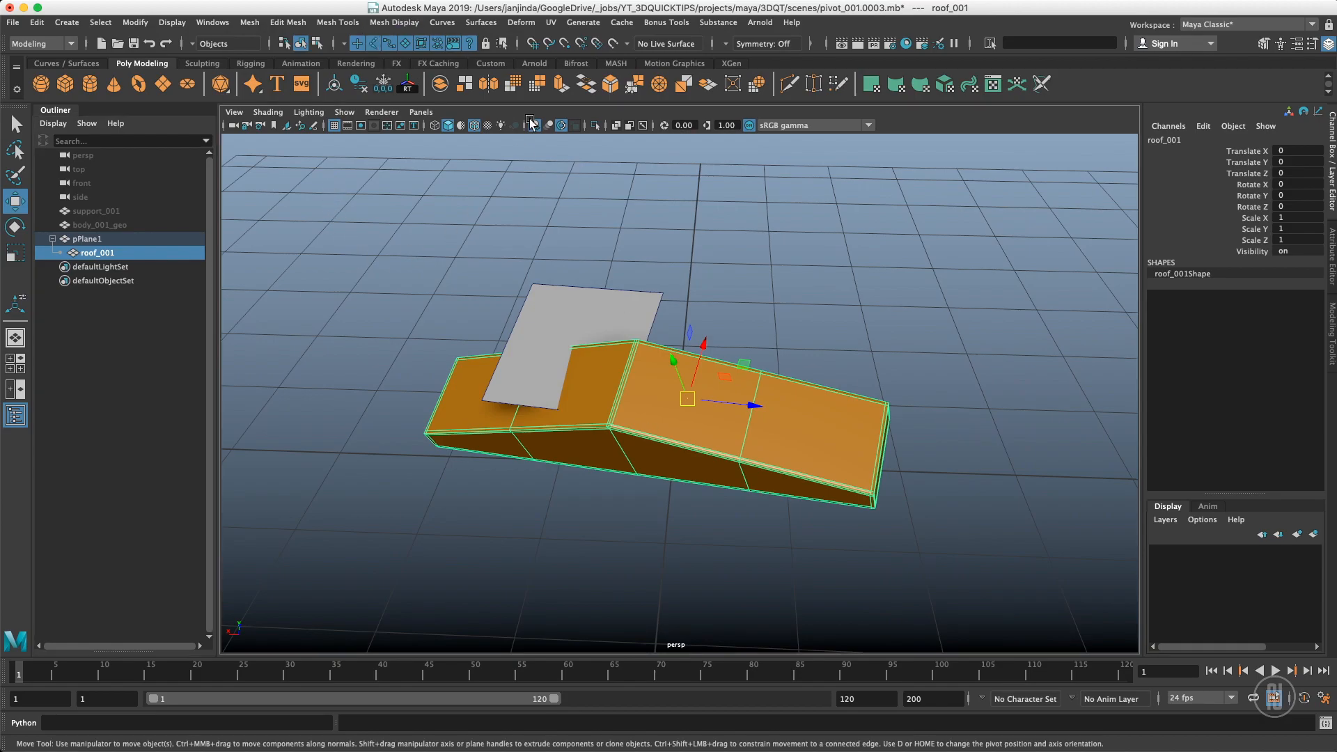
pyautogui.moveTo(334, 85)
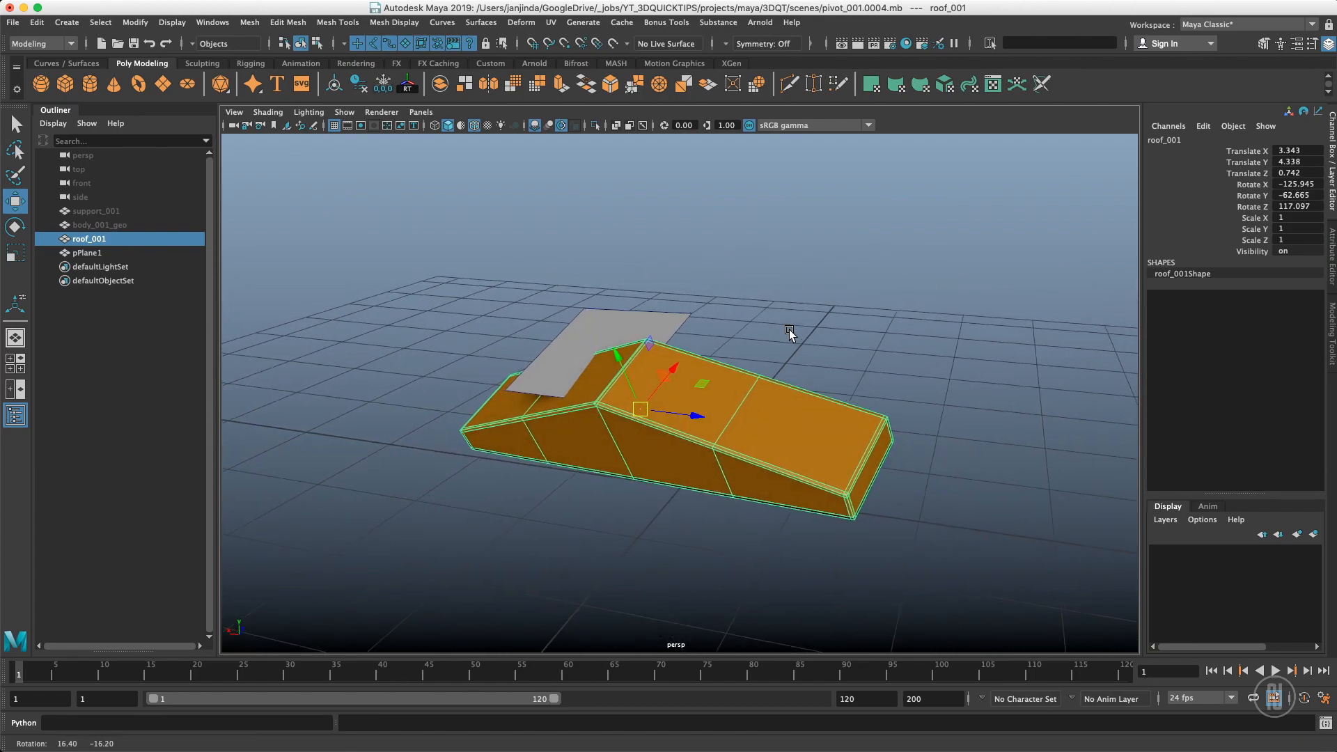
# Delete pPlane1 and slide roof_001 along its tilted Object-mode axis
pyautogui.click(87, 252)
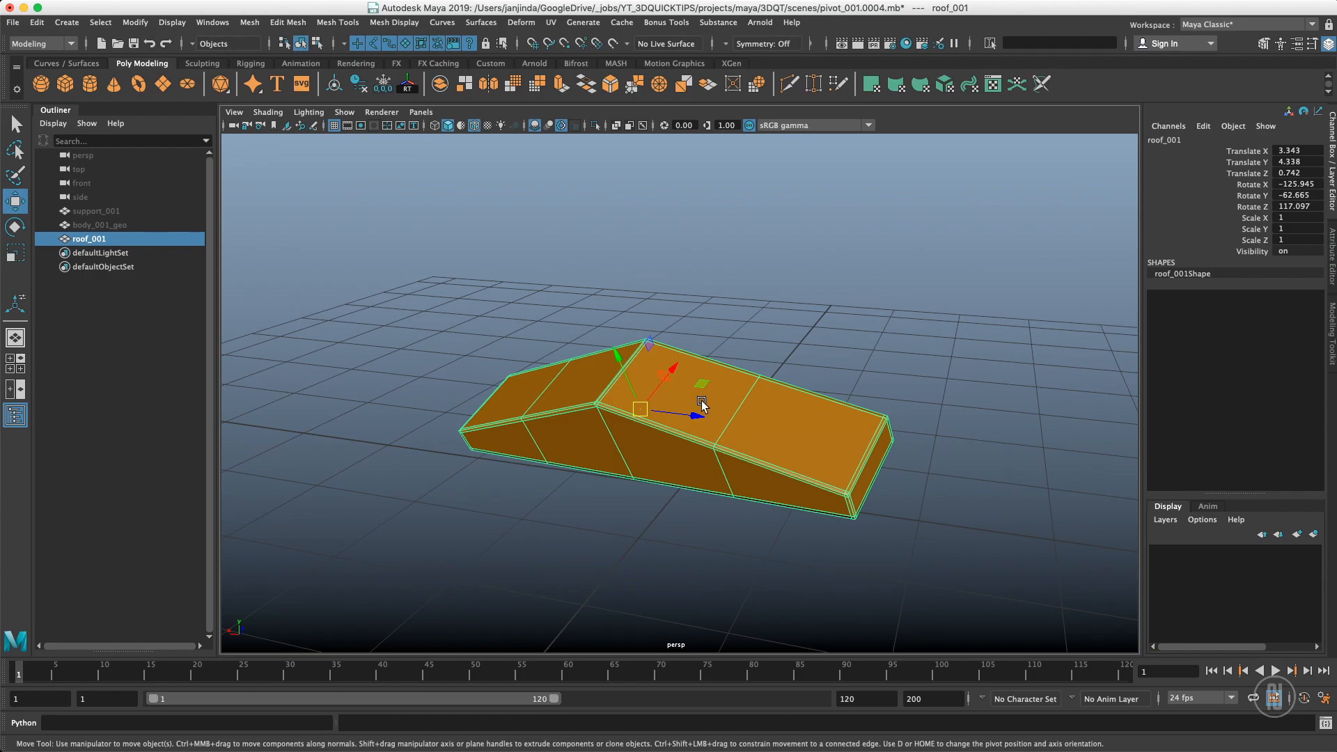
pyautogui.moveTo(682, 405); pyautogui.dragTo(819, 415)
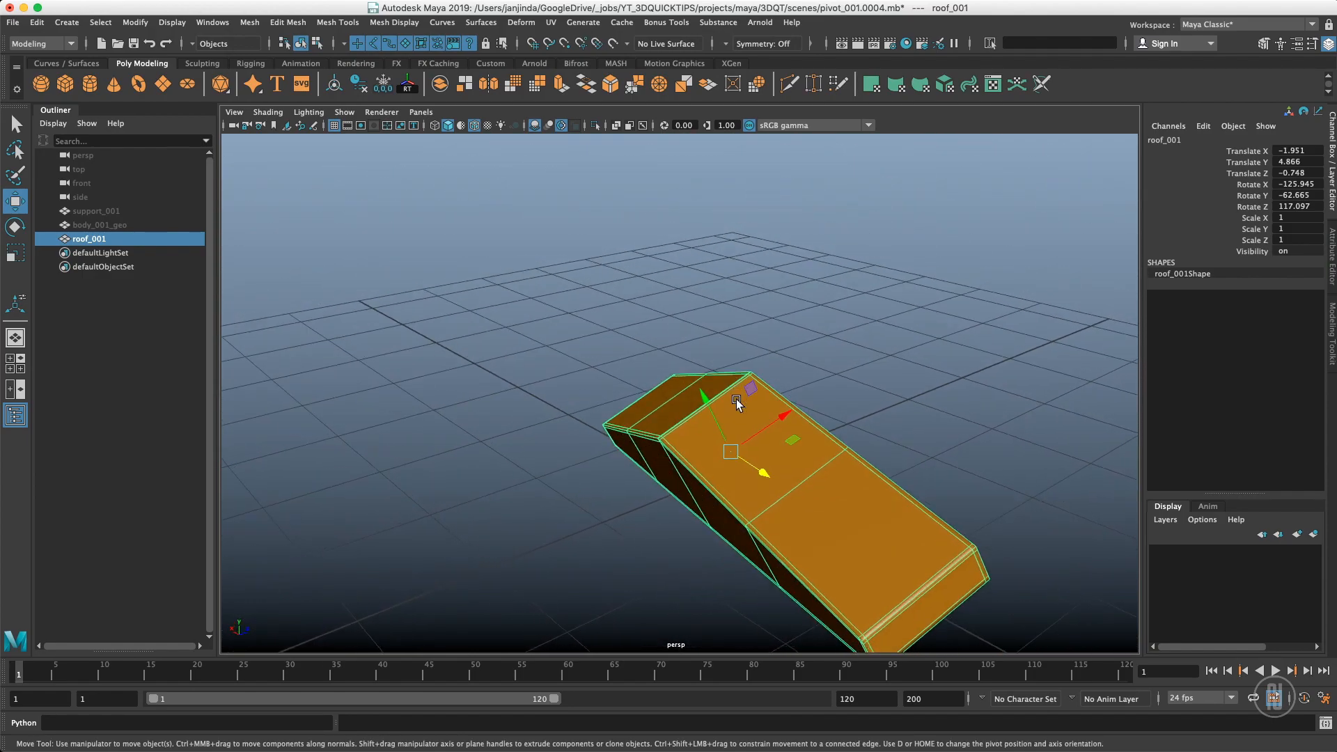
pyautogui.rightClick(736, 403)
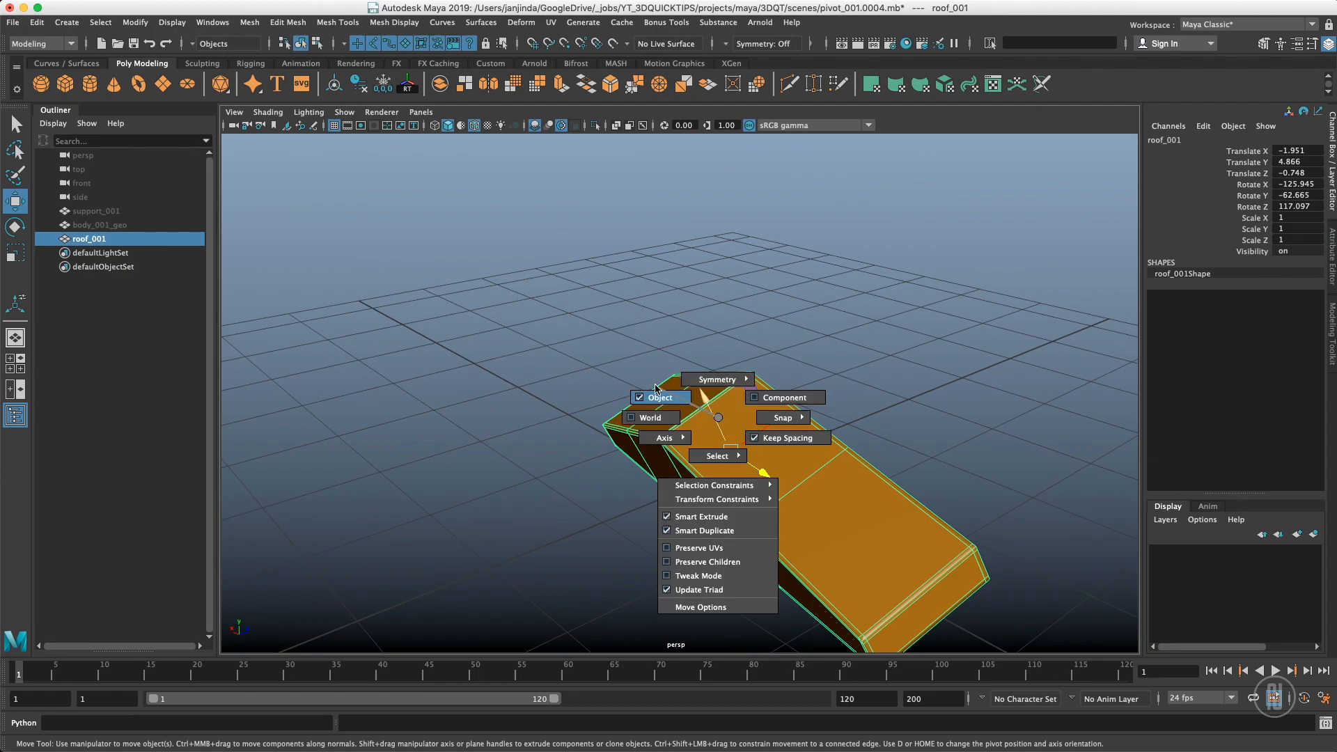
pyautogui.moveTo(624, 391)
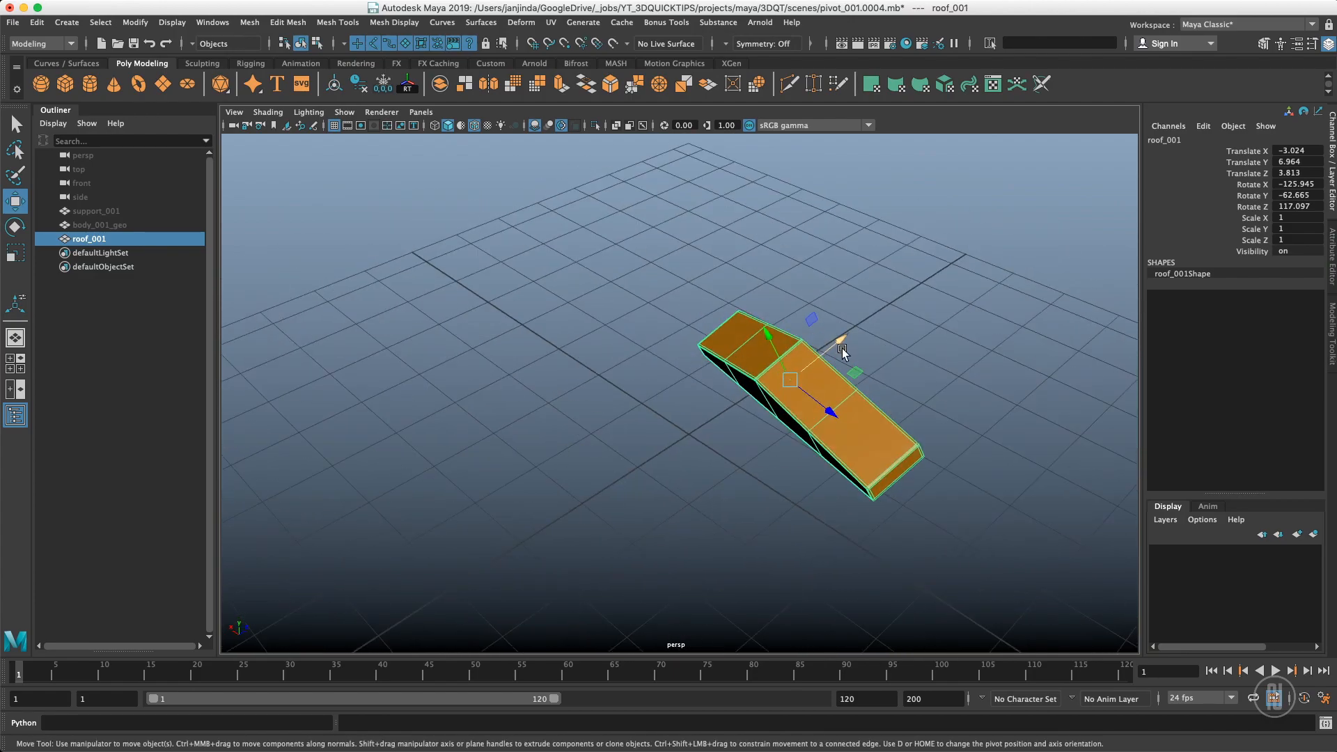
pyautogui.moveTo(840, 353); pyautogui.dragTo(664, 446)
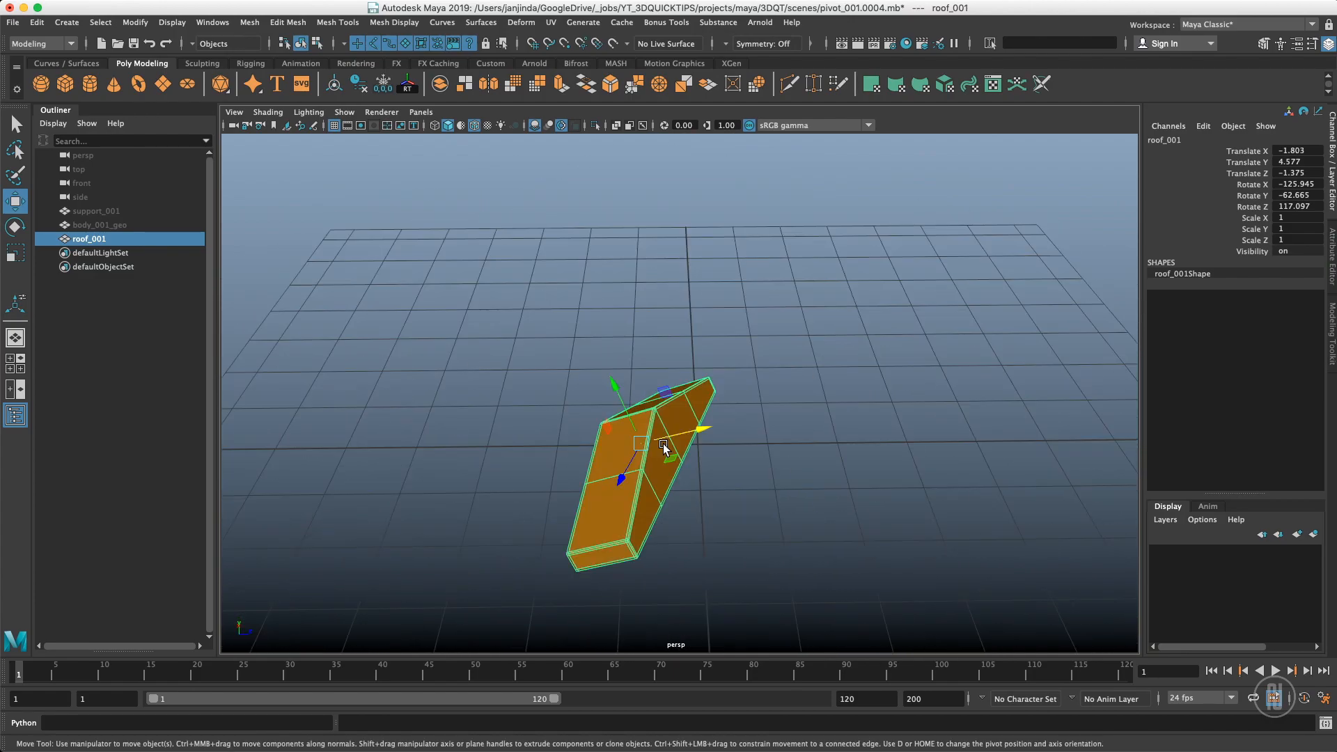
pyautogui.moveTo(747, 415)
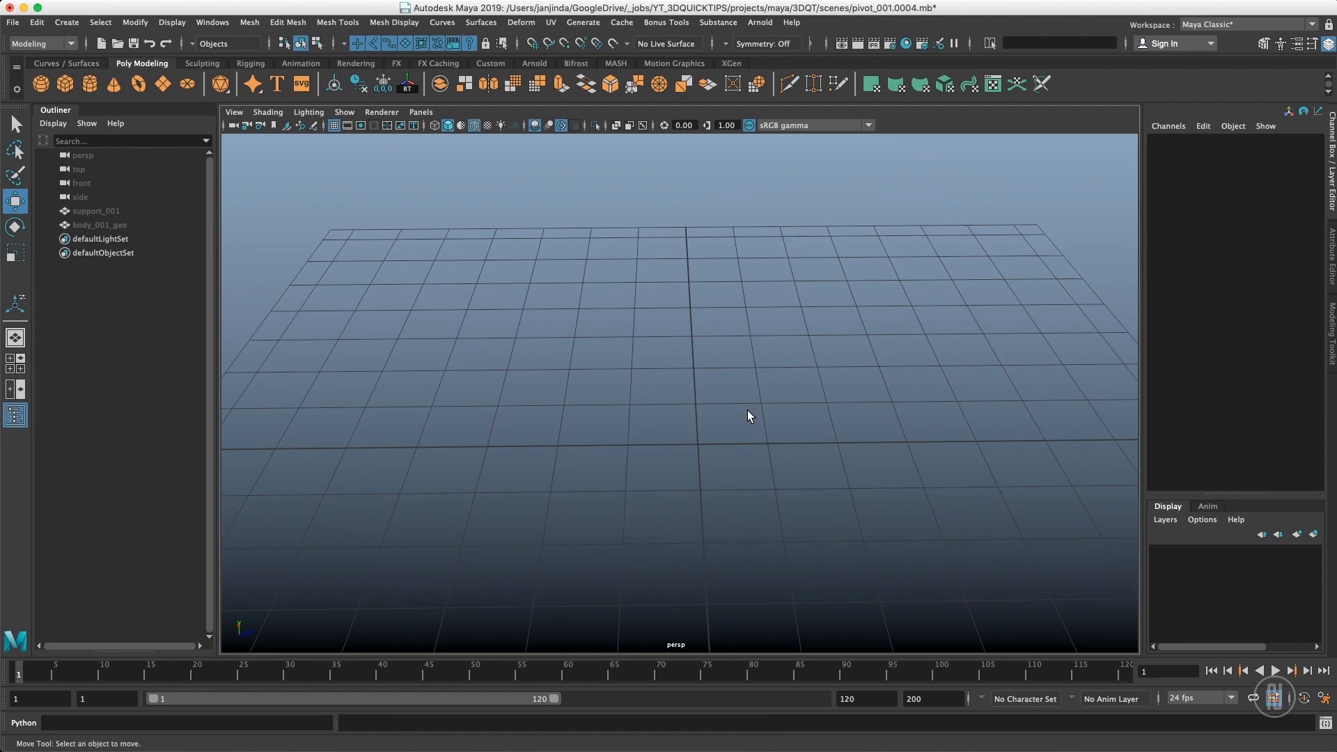
# Unhide the sculpted body_001_geo mesh so it displays in the viewport
pyautogui.click(99, 225)
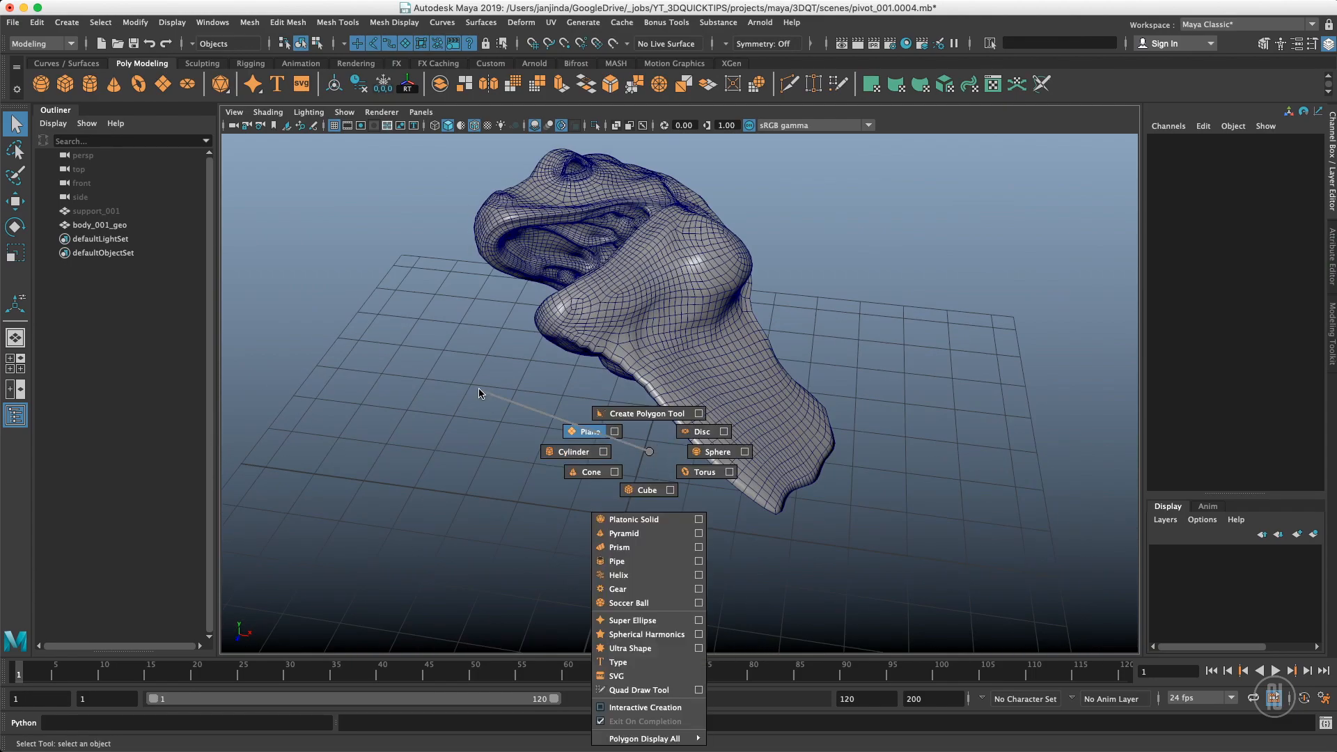
# Create pPlane1 and snap-align it to three bottom-edge vertices of body_001_geo
pyautogui.click(584, 431)
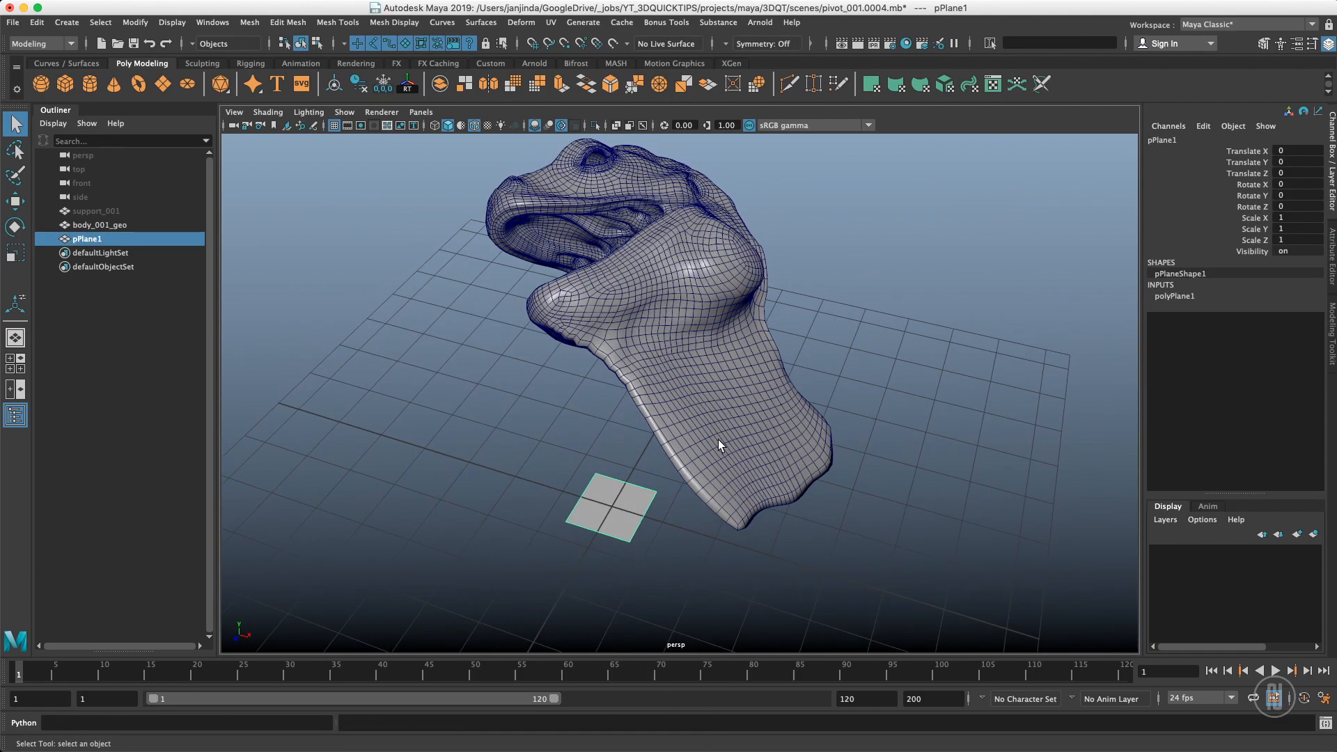
pyautogui.click(99, 224)
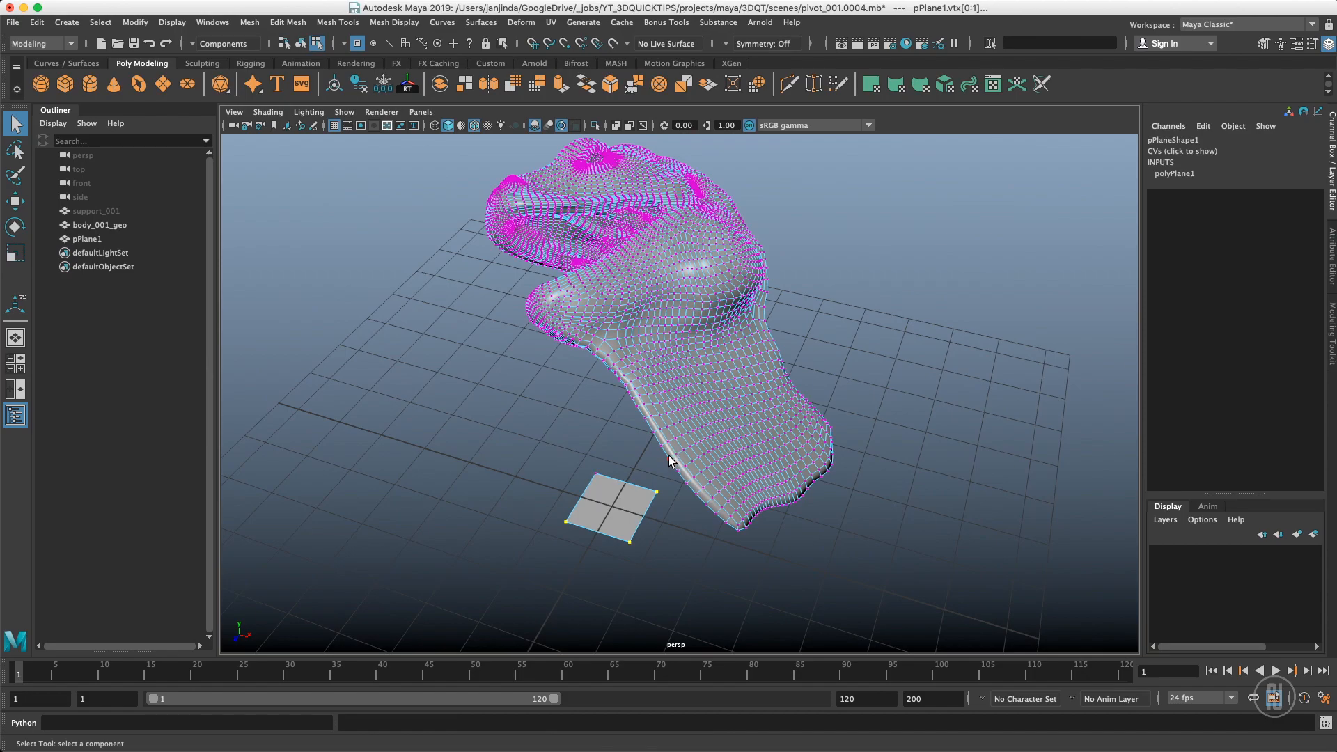
pyautogui.click(808, 499)
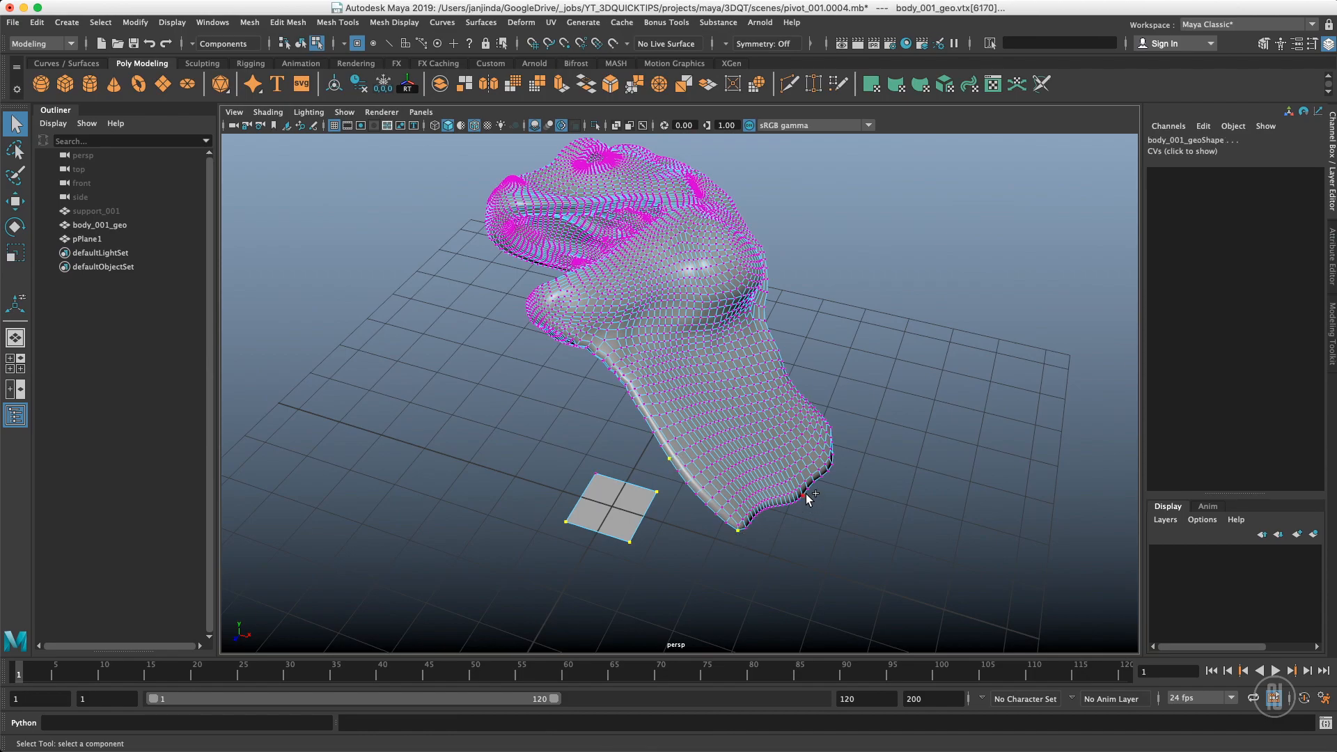
pyautogui.click(134, 22)
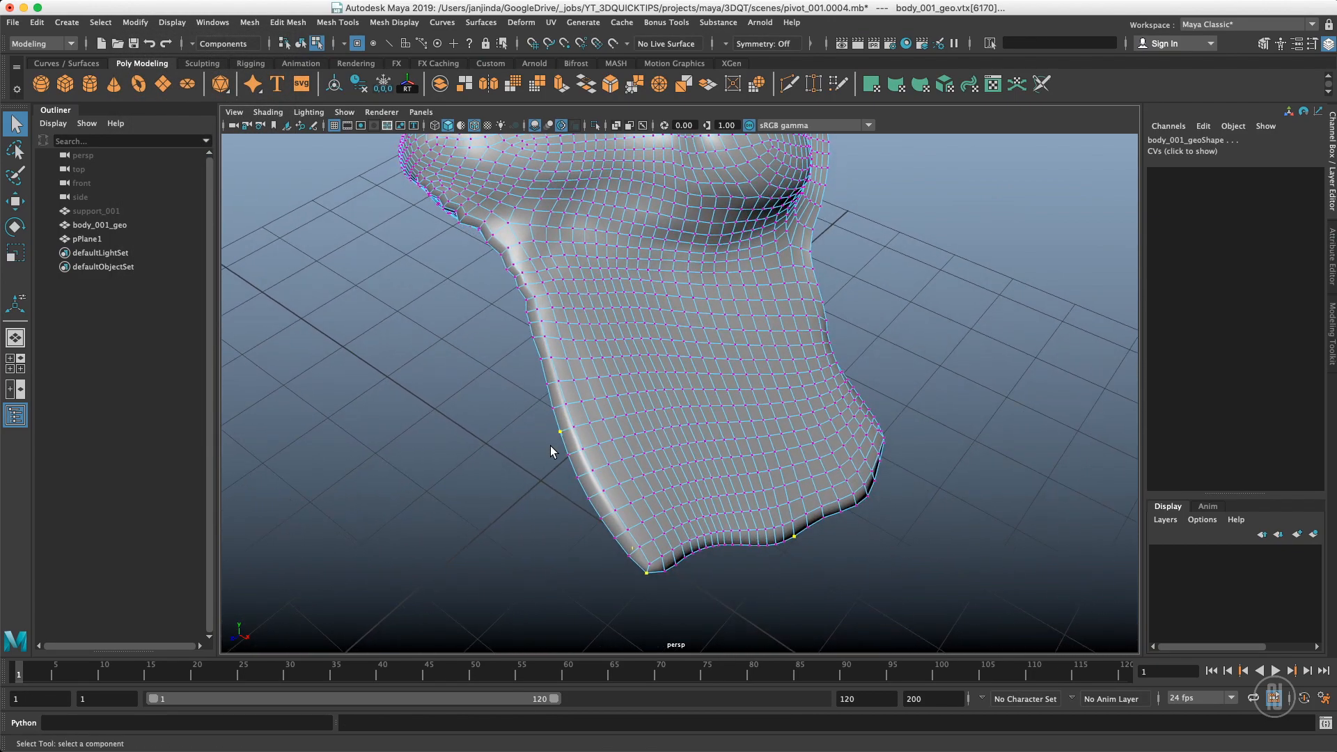
pyautogui.press('4')
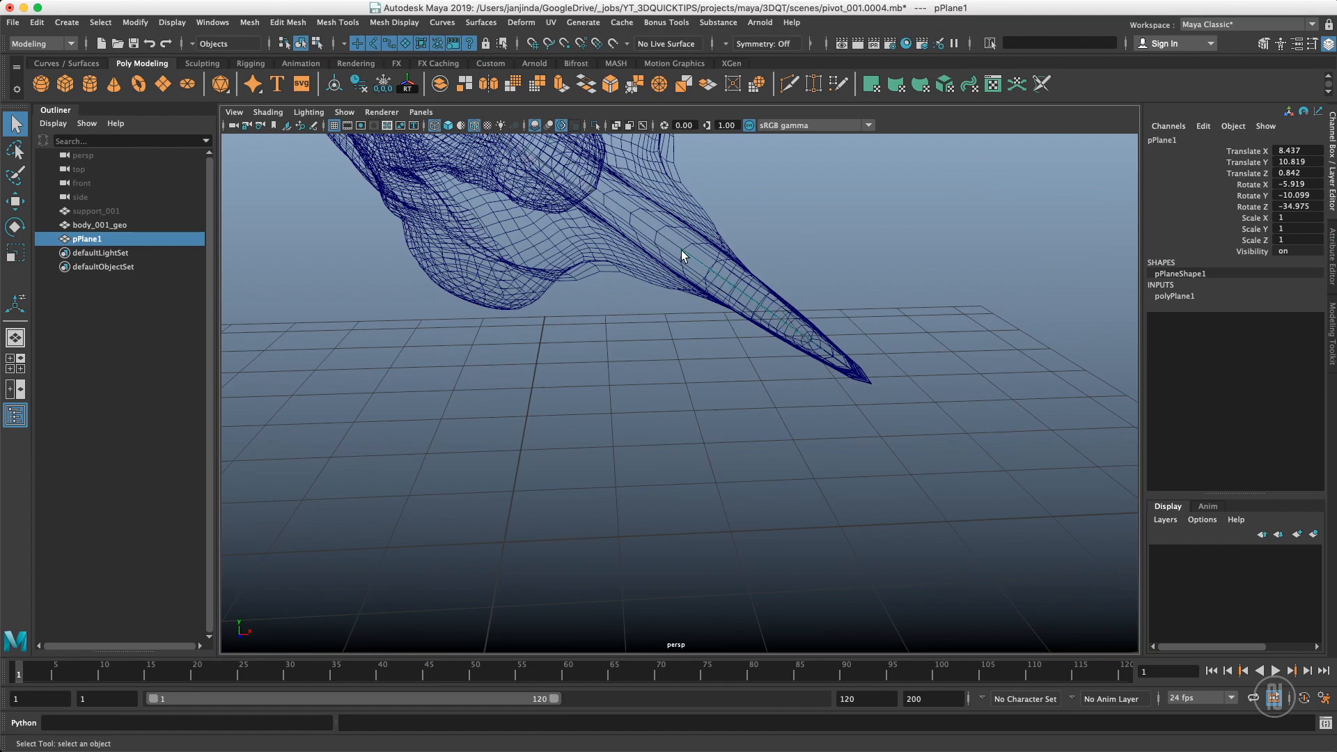
# Rotate pPlane1 to match body_001_geo's base, leaving the body at rotate 0, 0, 0
pyautogui.moveTo(682, 256); pyautogui.dragTo(645, 330)
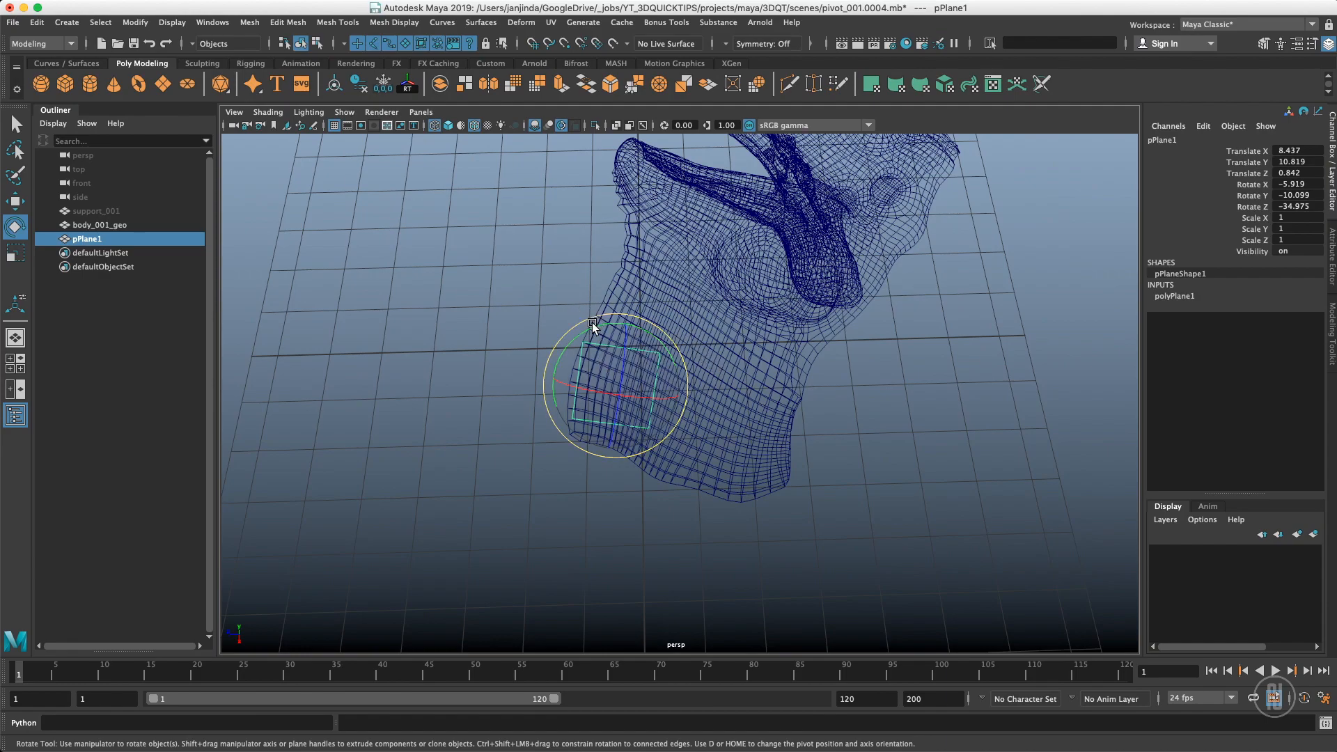
pyautogui.moveTo(593, 324); pyautogui.dragTo(610, 333)
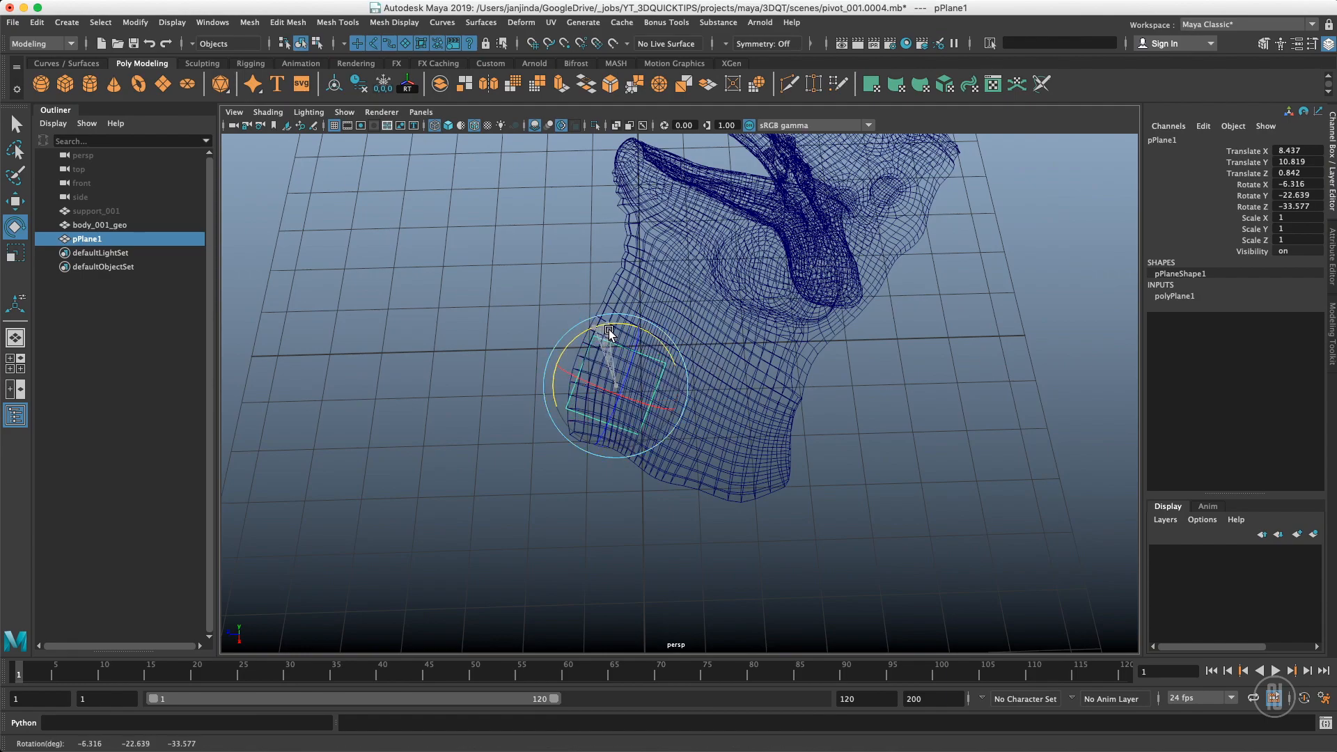
pyautogui.moveTo(614, 333); pyautogui.dragTo(618, 341)
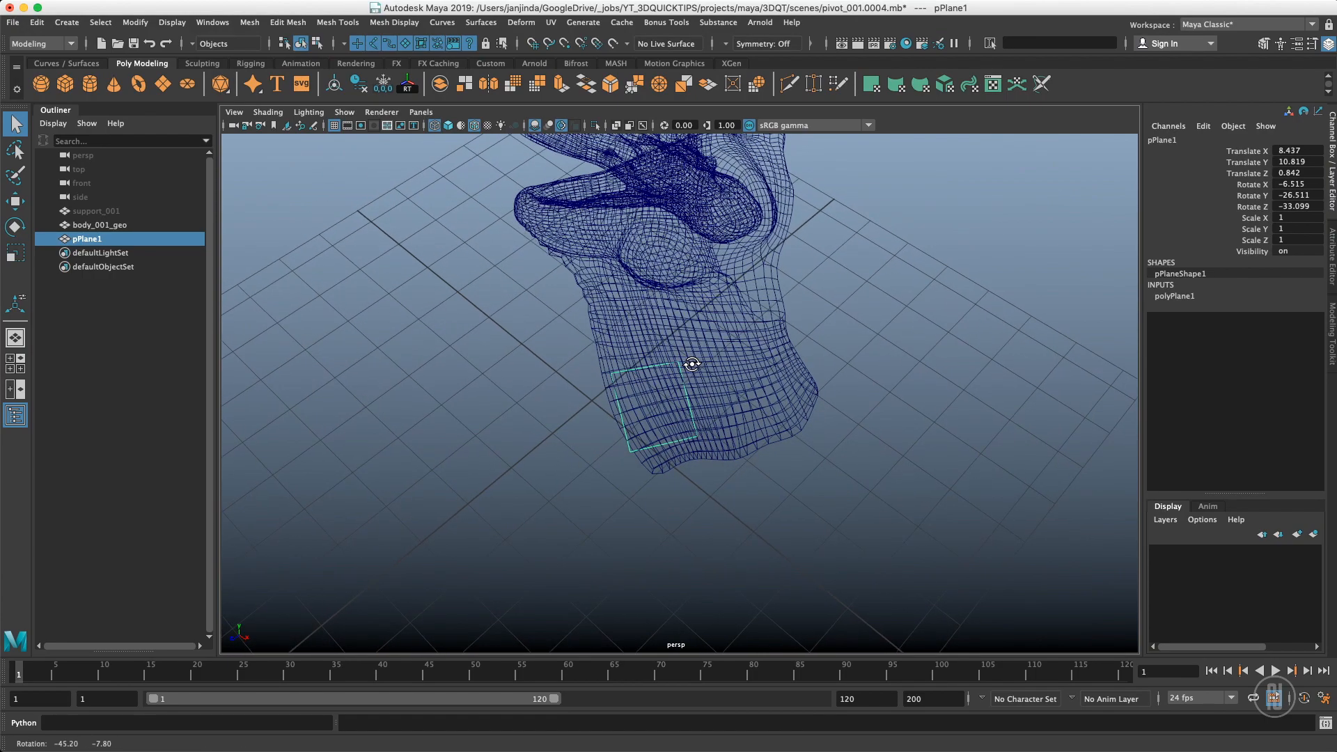
pyautogui.click(100, 224)
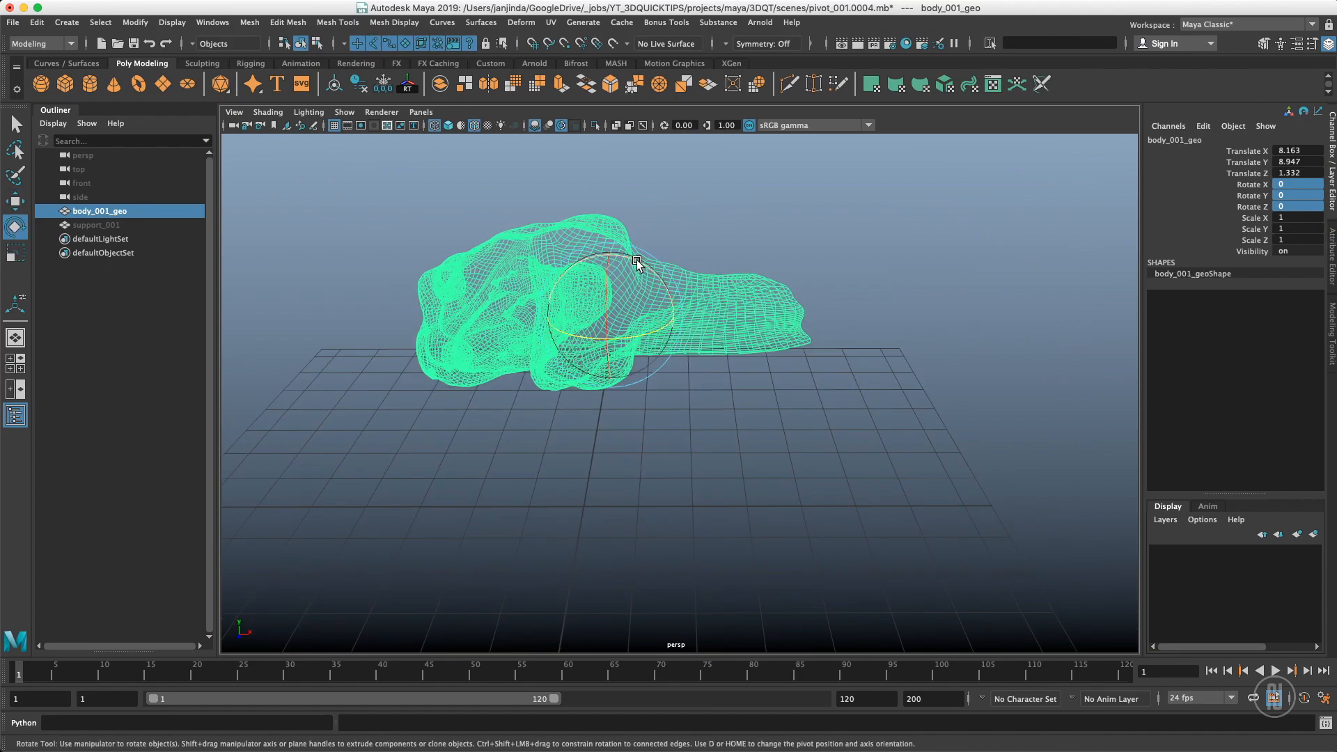
# Rotate body_001_geo -90 in Z to stand it upright, then switch to Front View
pyautogui.moveTo(635, 260); pyautogui.dragTo(680, 332)
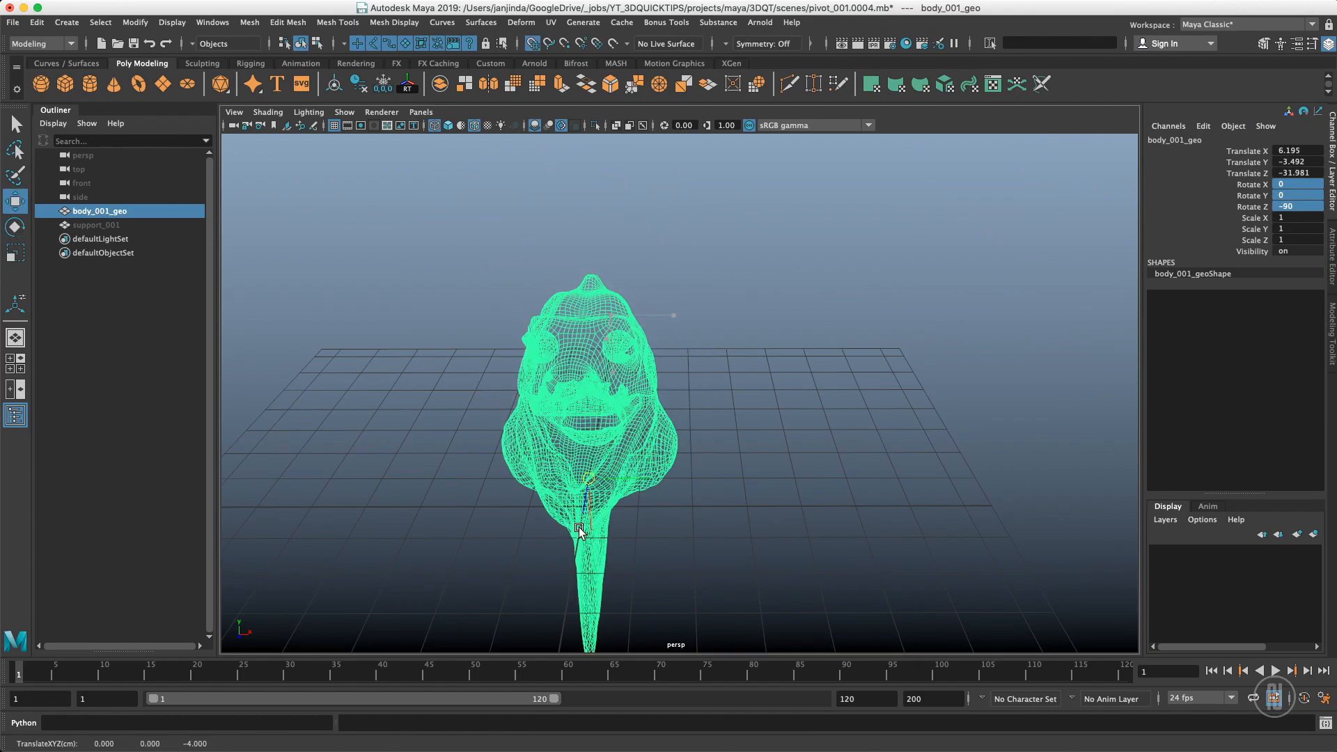
pyautogui.press('space')
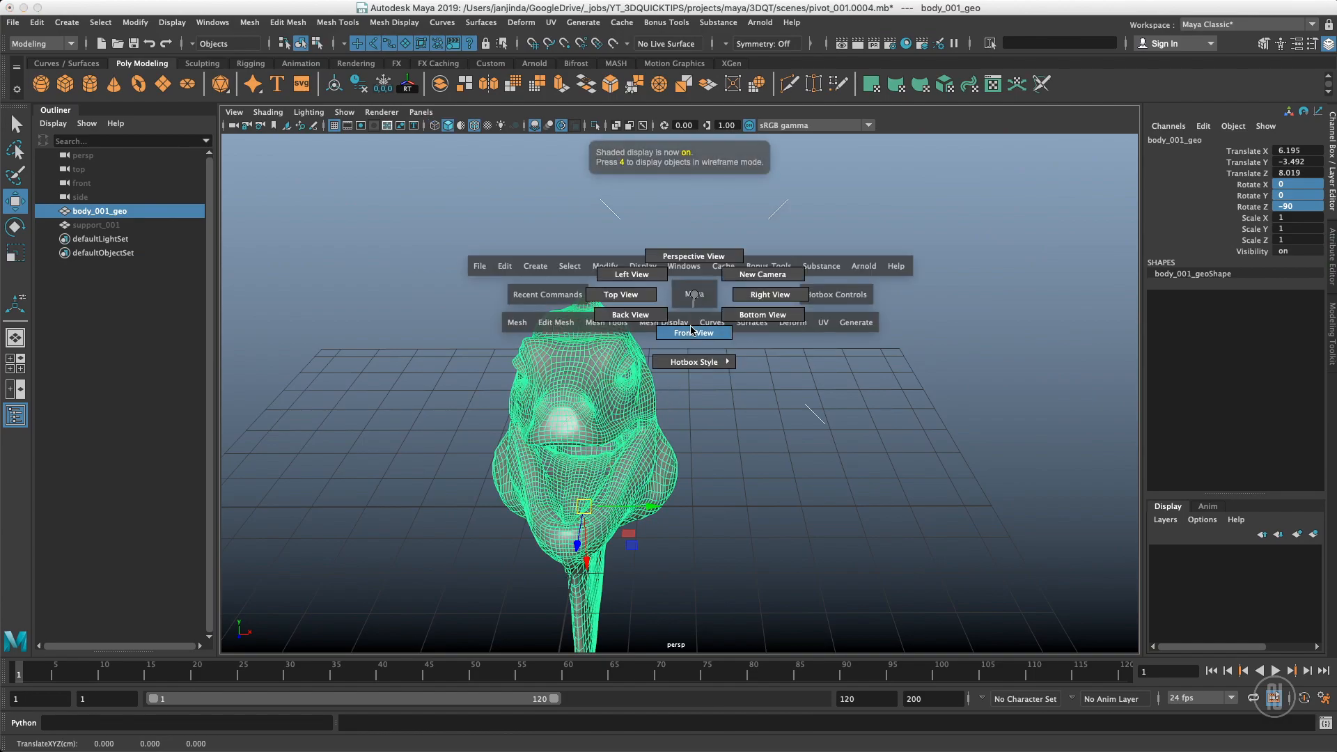
pyautogui.click(693, 333)
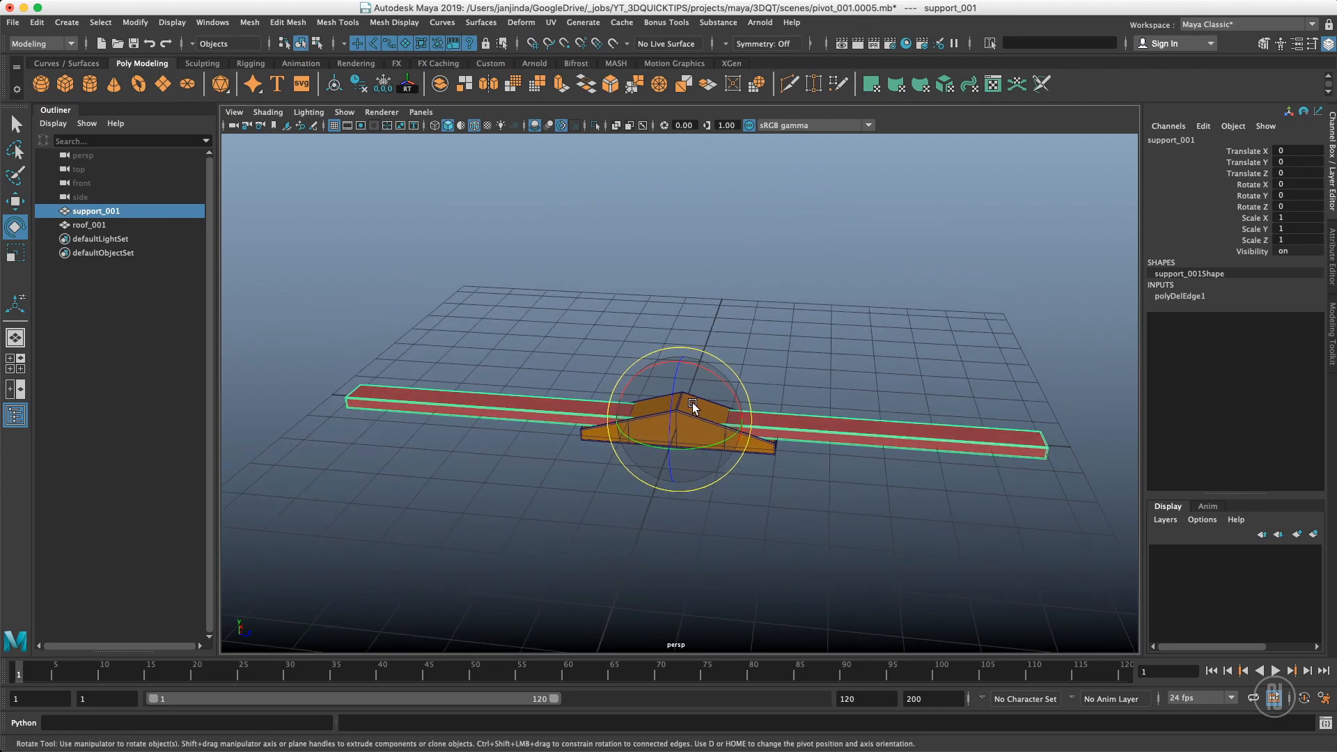
# Place roof_001 on support_001's near end and select the support, rotated 24.973, 33.404, 4.092
pyautogui.moveTo(691, 405); pyautogui.dragTo(725, 444)
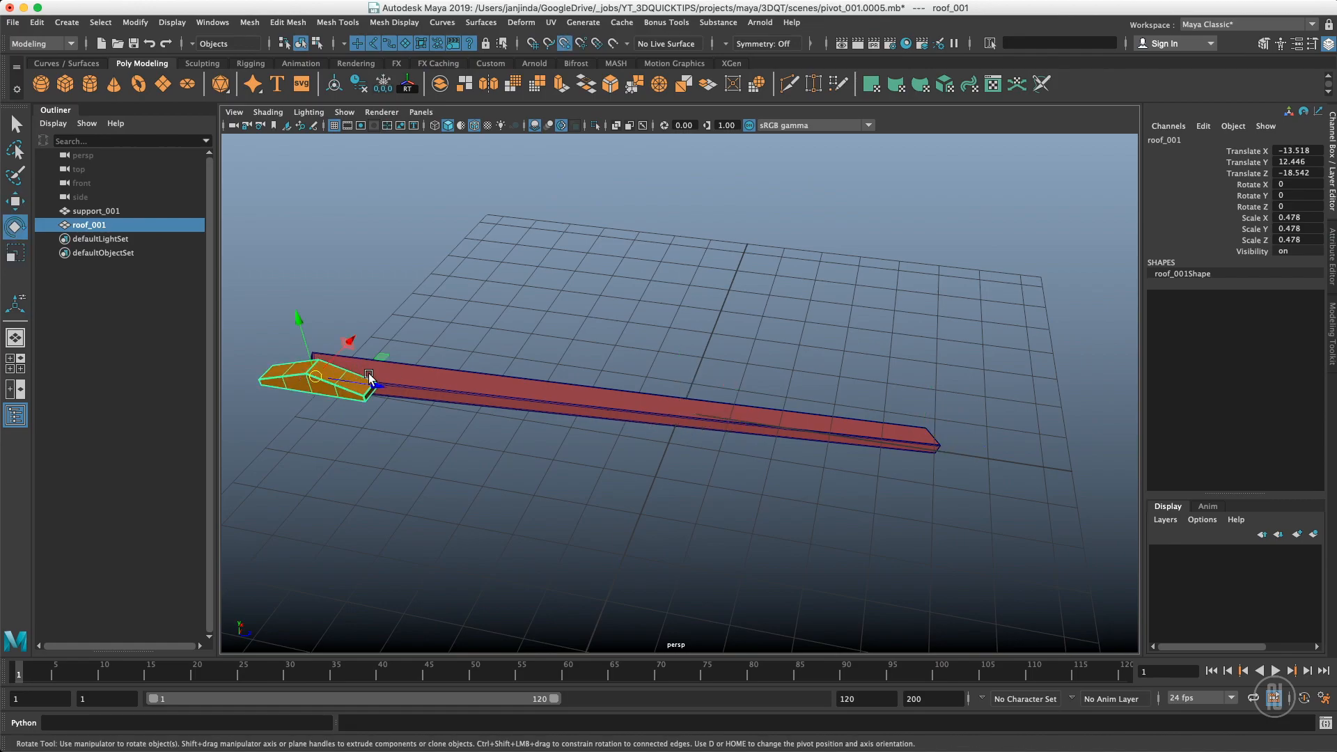
pyautogui.moveTo(367, 377); pyautogui.dragTo(339, 424)
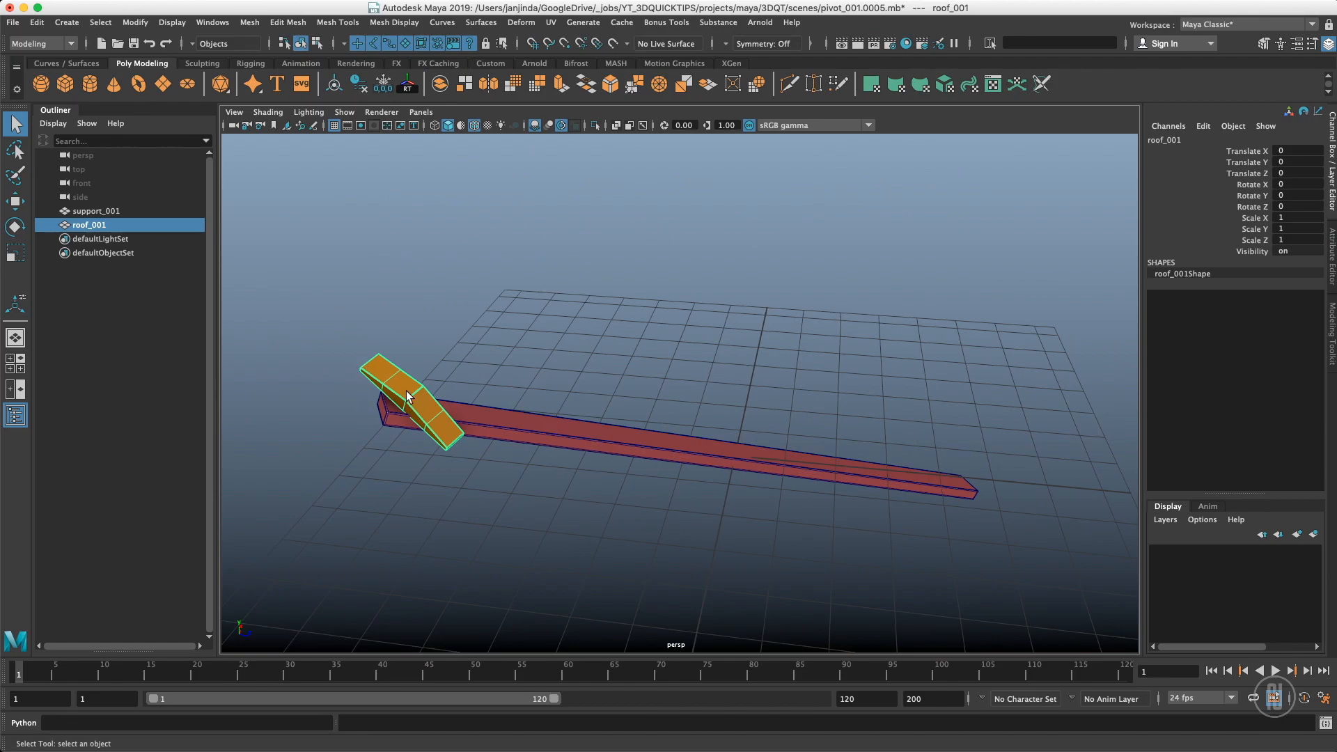
pyautogui.moveTo(497, 470)
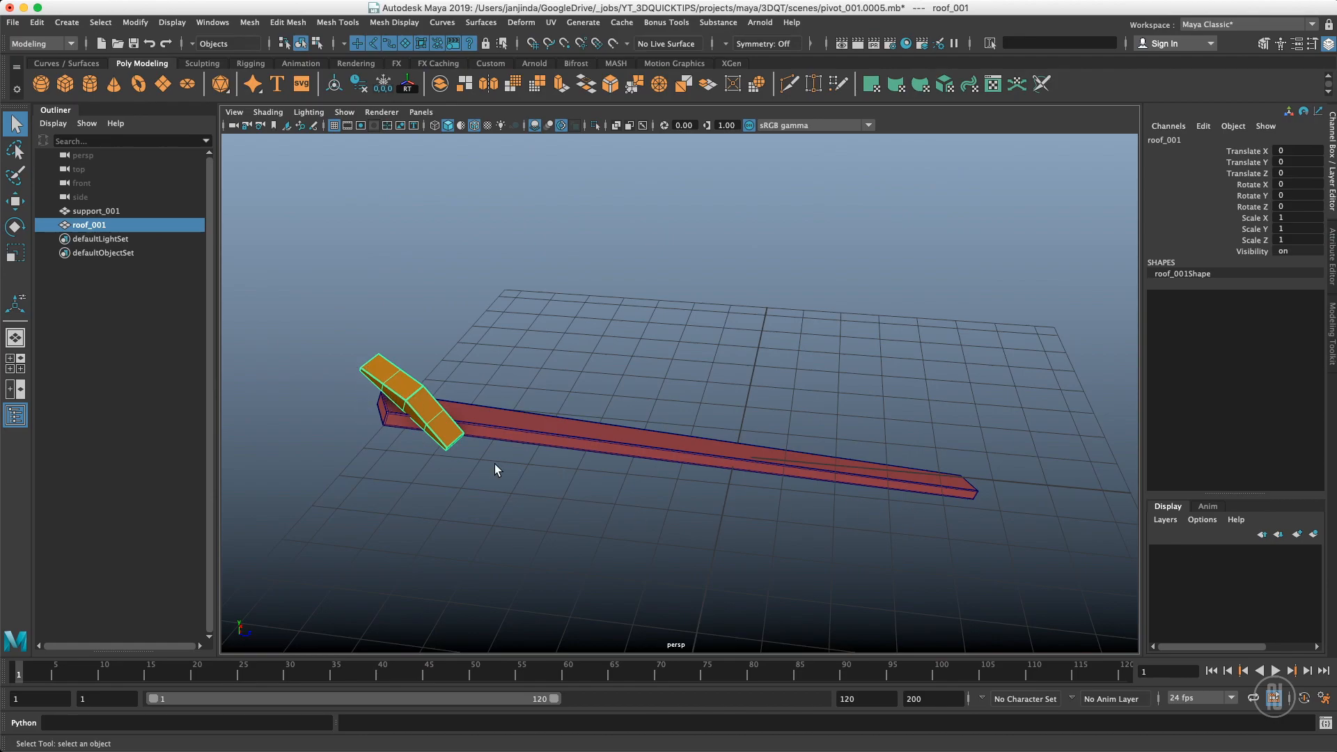
pyautogui.moveTo(479, 426)
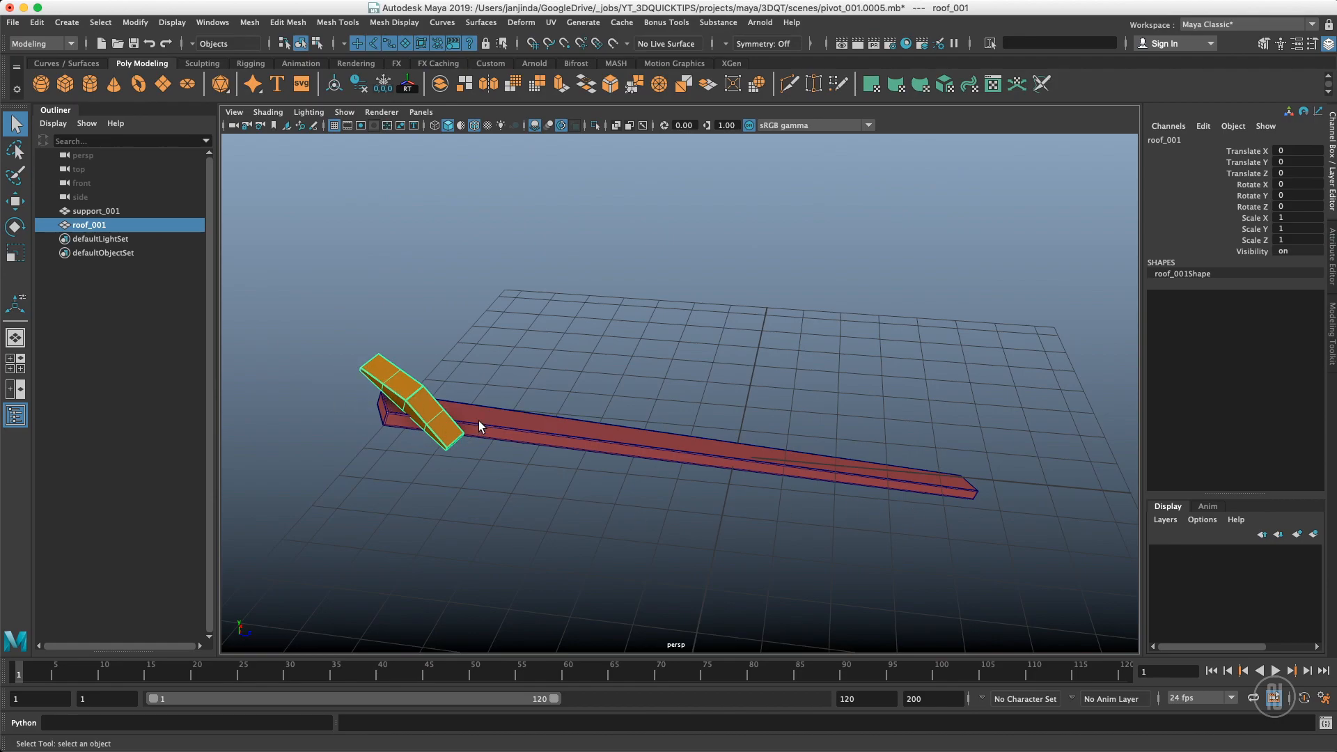
pyautogui.moveTo(414, 415)
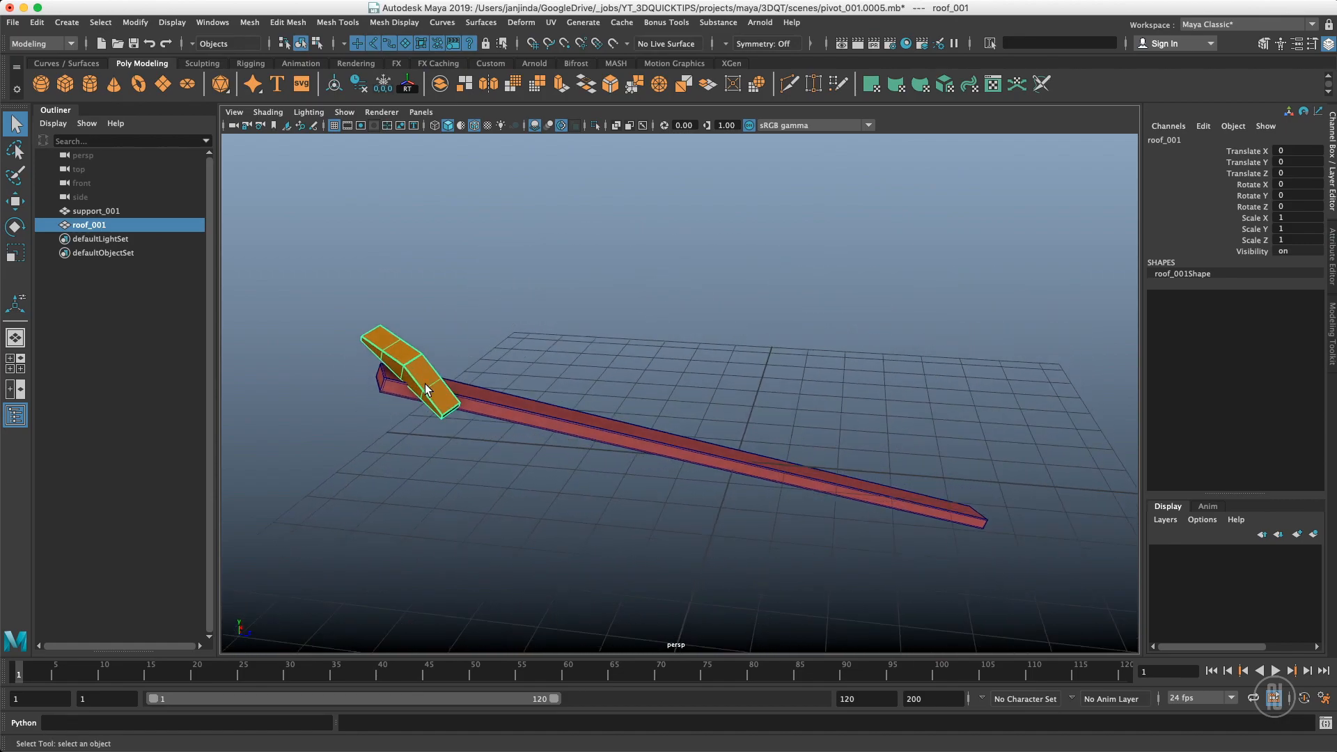
pyautogui.moveTo(882, 503)
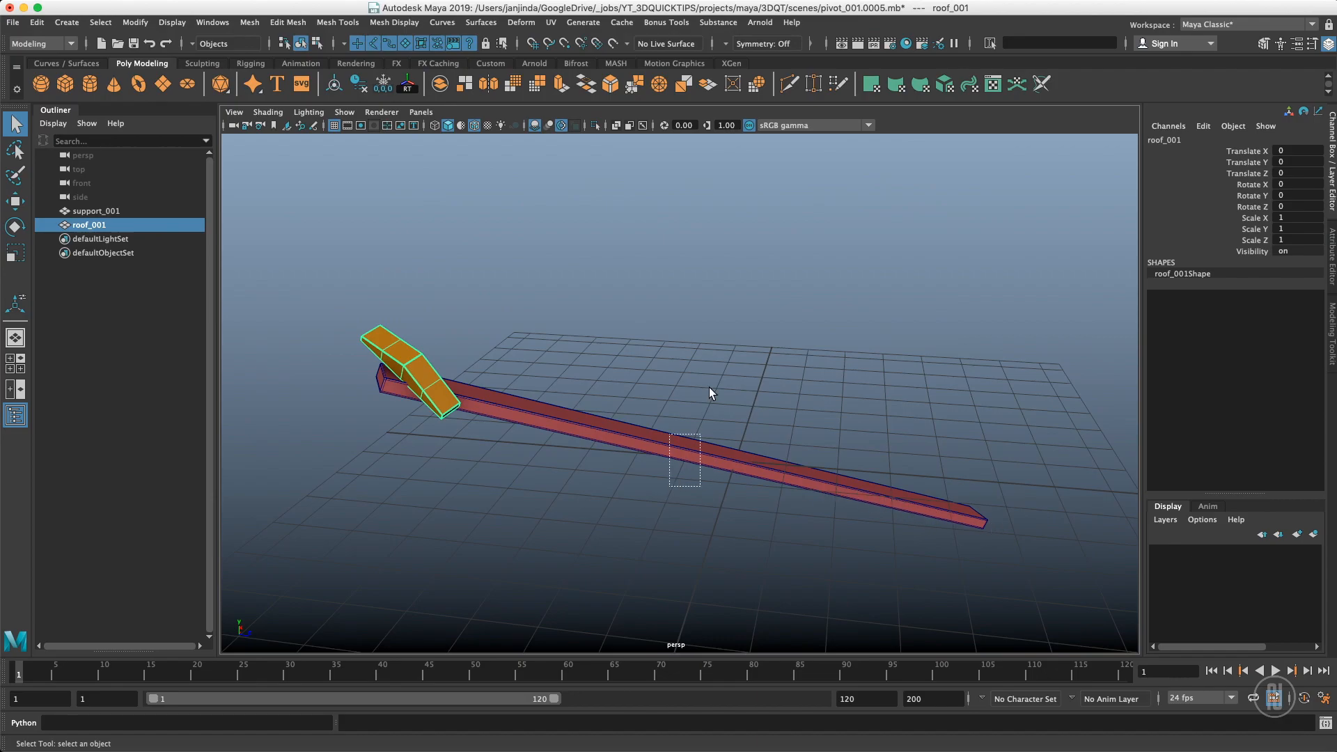
pyautogui.click(96, 211)
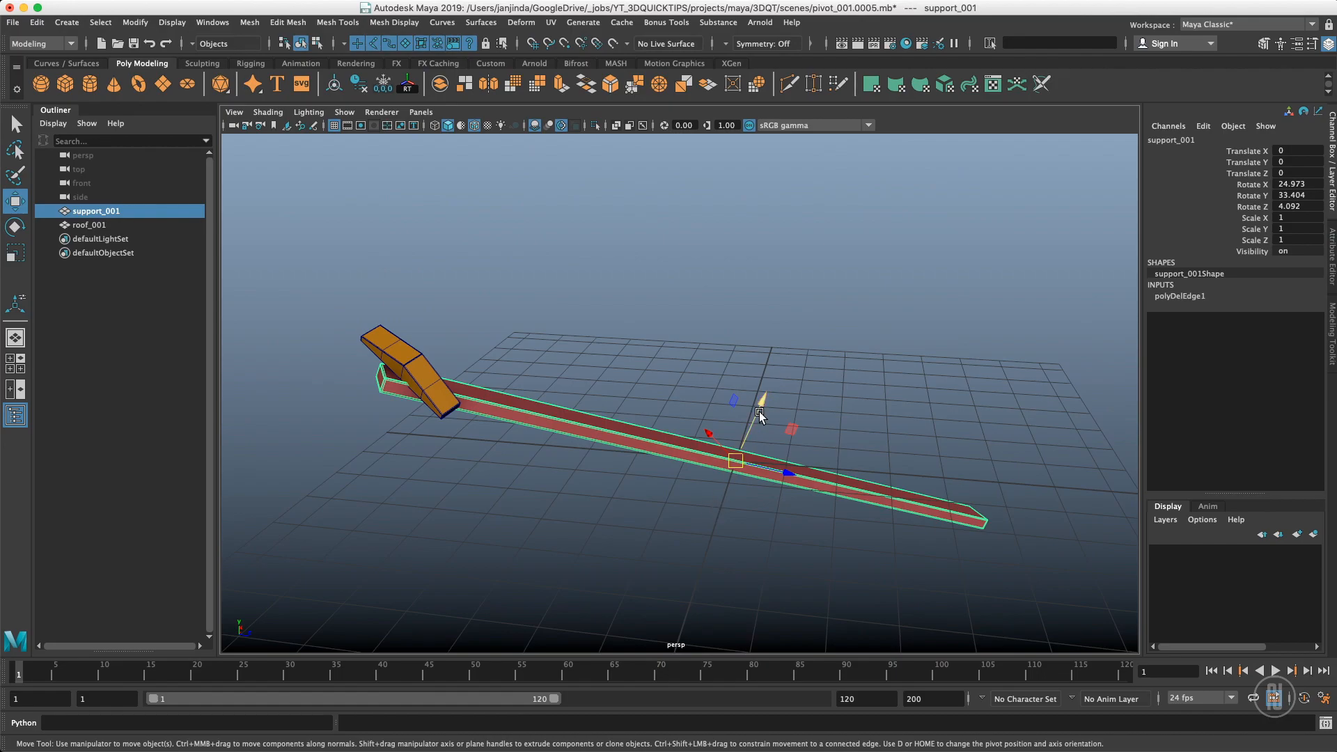
# Give roof_001 rotation 24.973, 33.404, 4.092 and slide it along the support and back
pyautogui.click(88, 224)
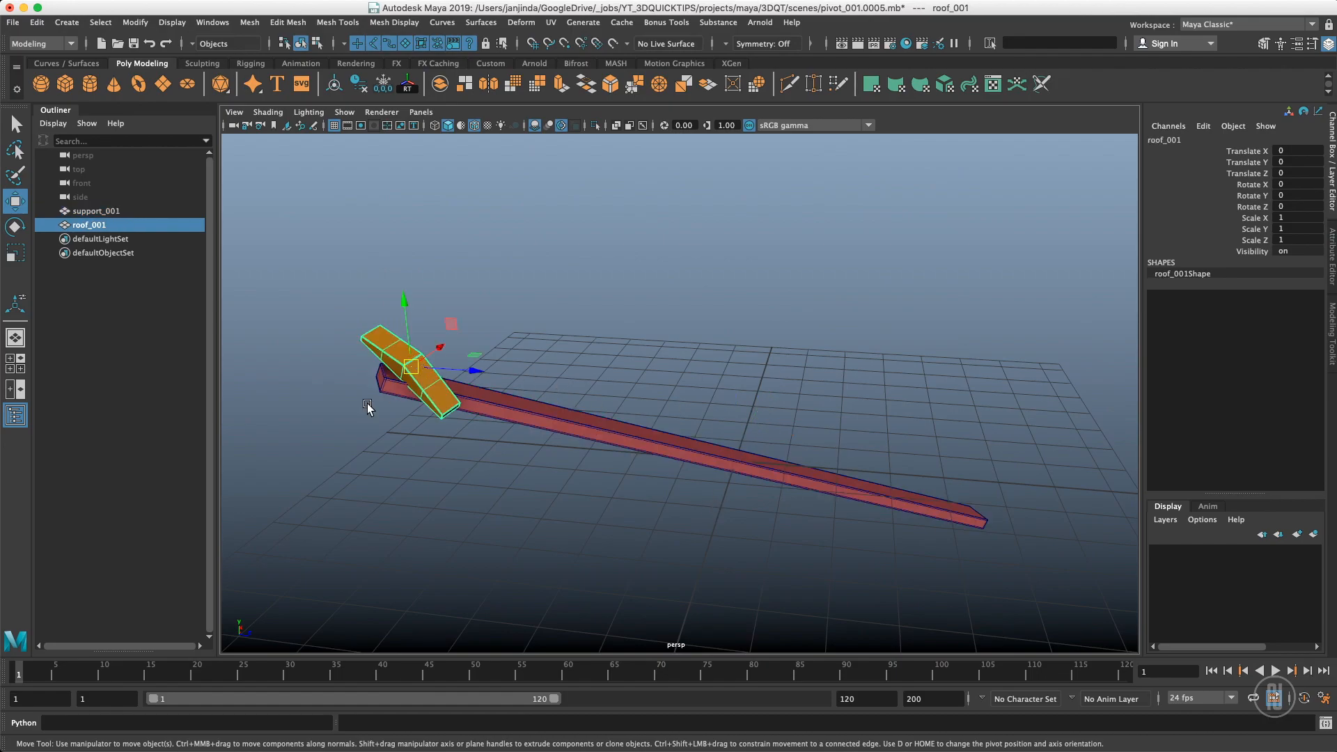
pyautogui.moveTo(401, 406)
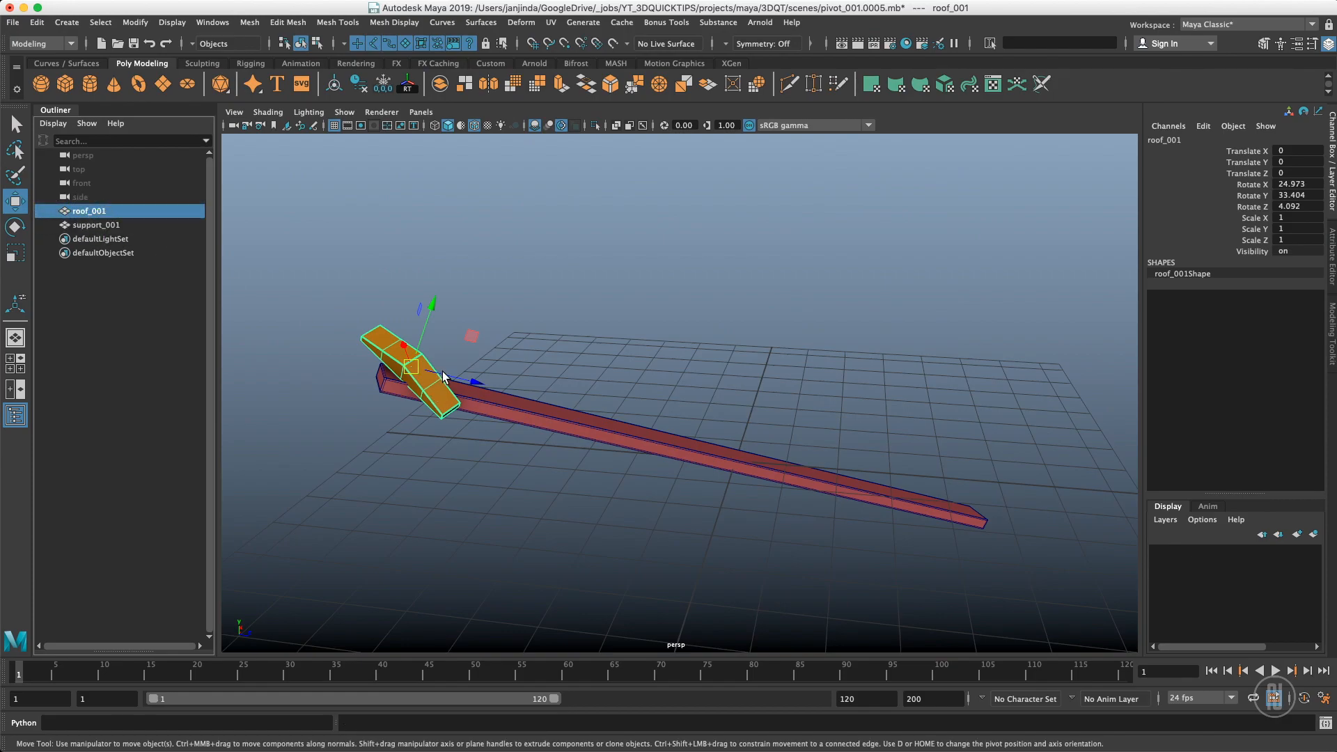
pyautogui.moveTo(434, 375); pyautogui.dragTo(887, 486)
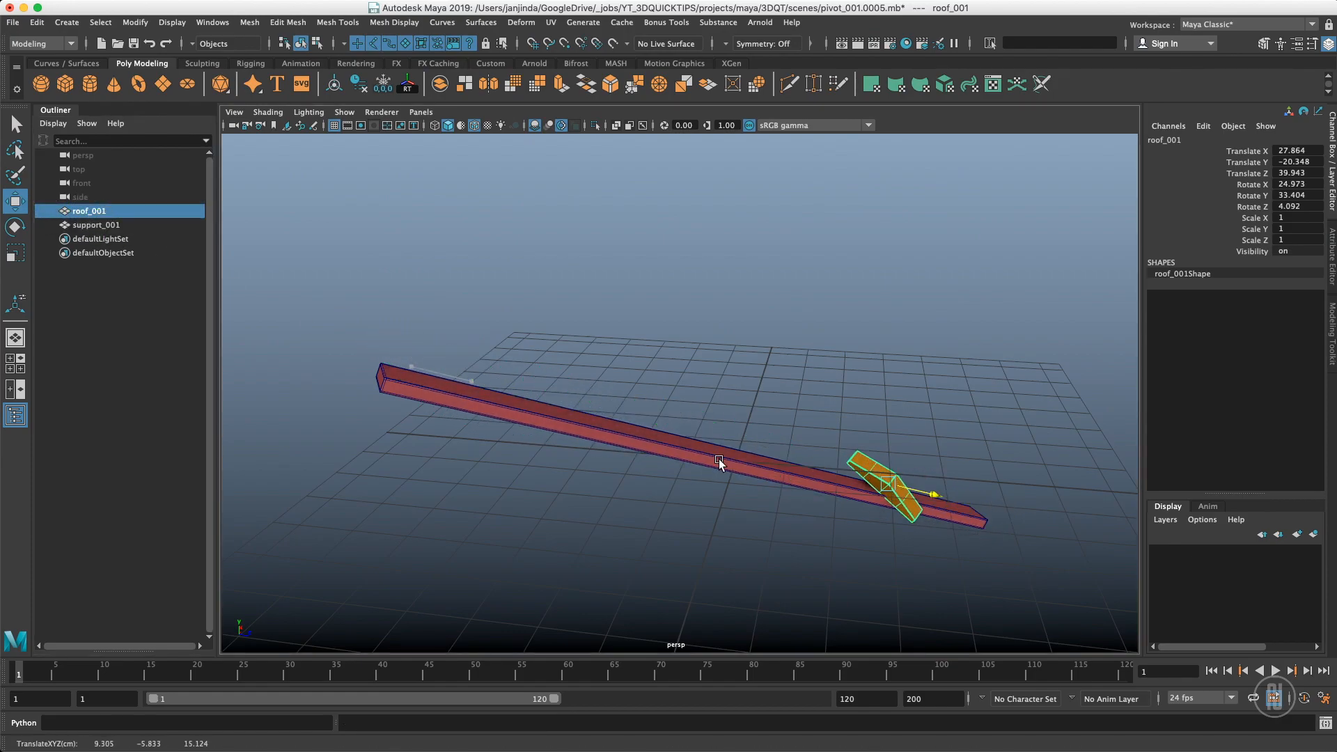
pyautogui.moveTo(886, 486); pyautogui.dragTo(439, 376)
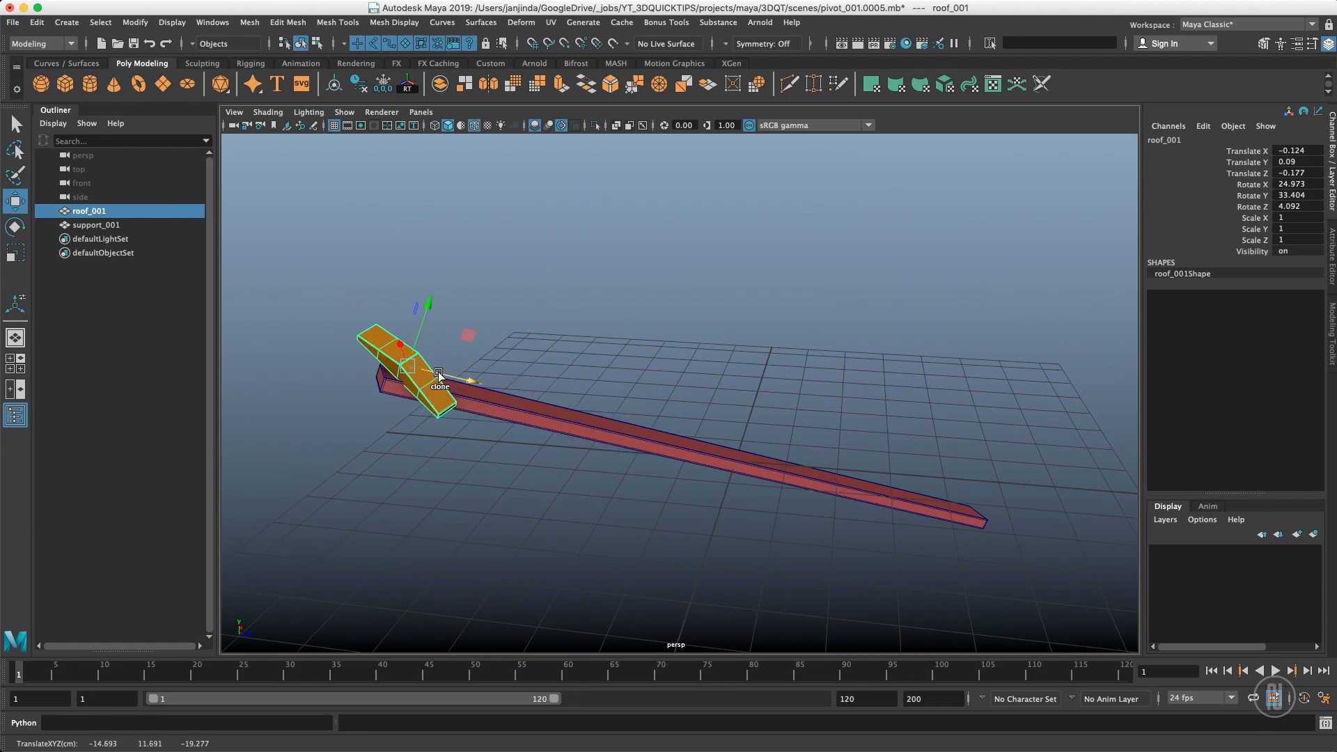
# Duplicate the roof with Shift+D repeatedly to create roof_002 through roof_012
pyautogui.press('Shift+D')
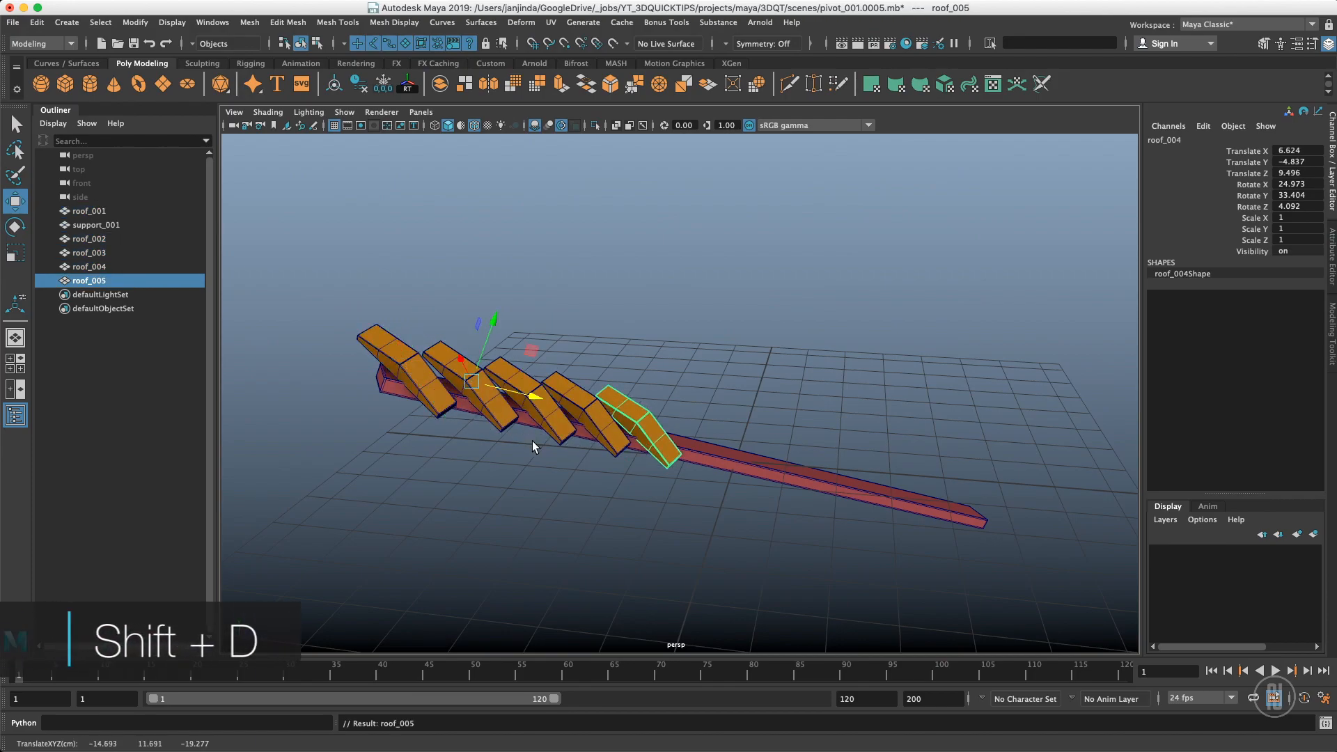
pyautogui.press('shift+d')
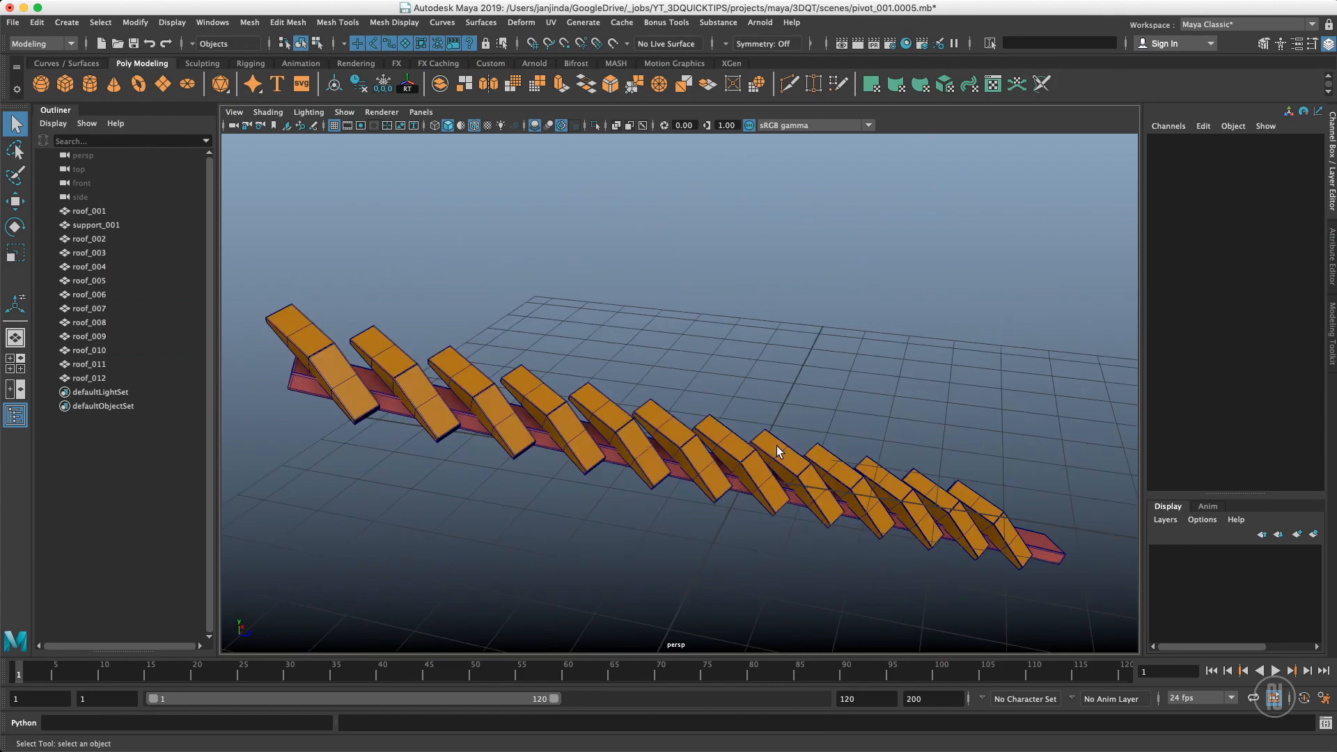
pyautogui.moveTo(776, 452); pyautogui.dragTo(697, 403)
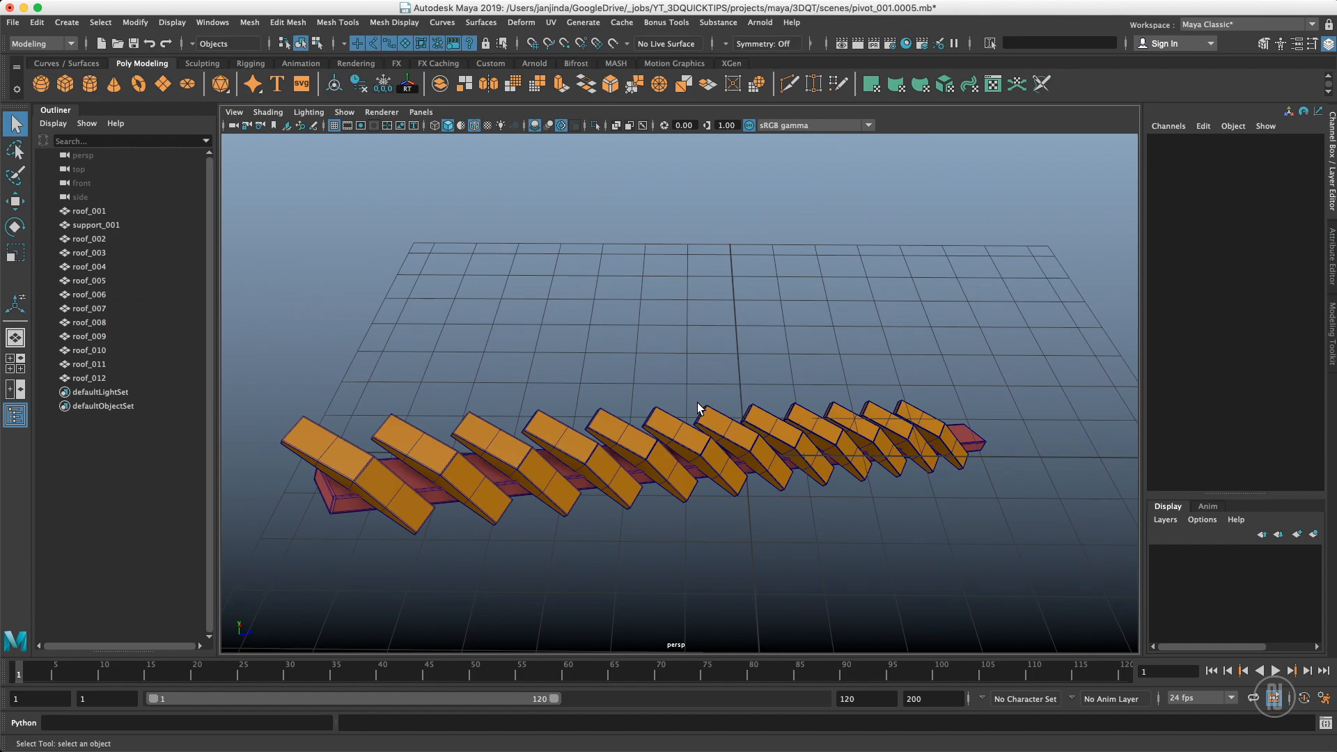
pyautogui.moveTo(707, 371)
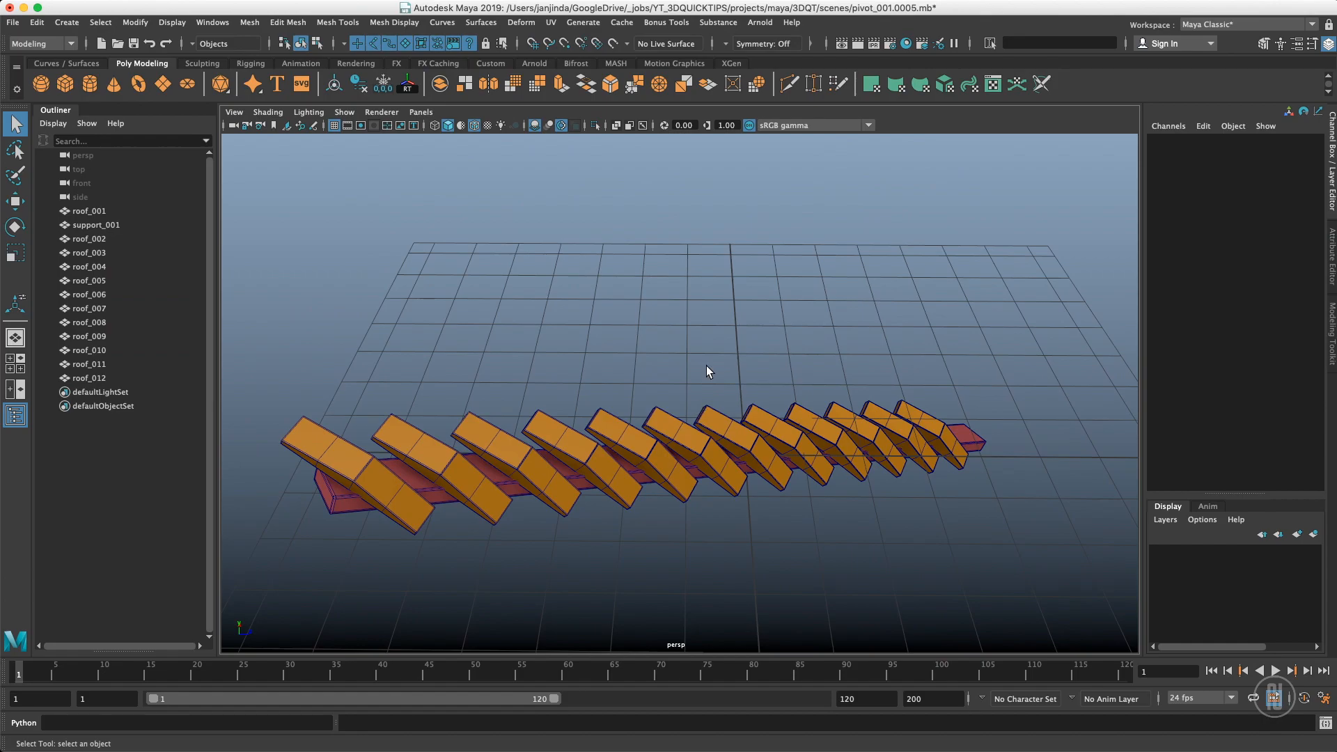